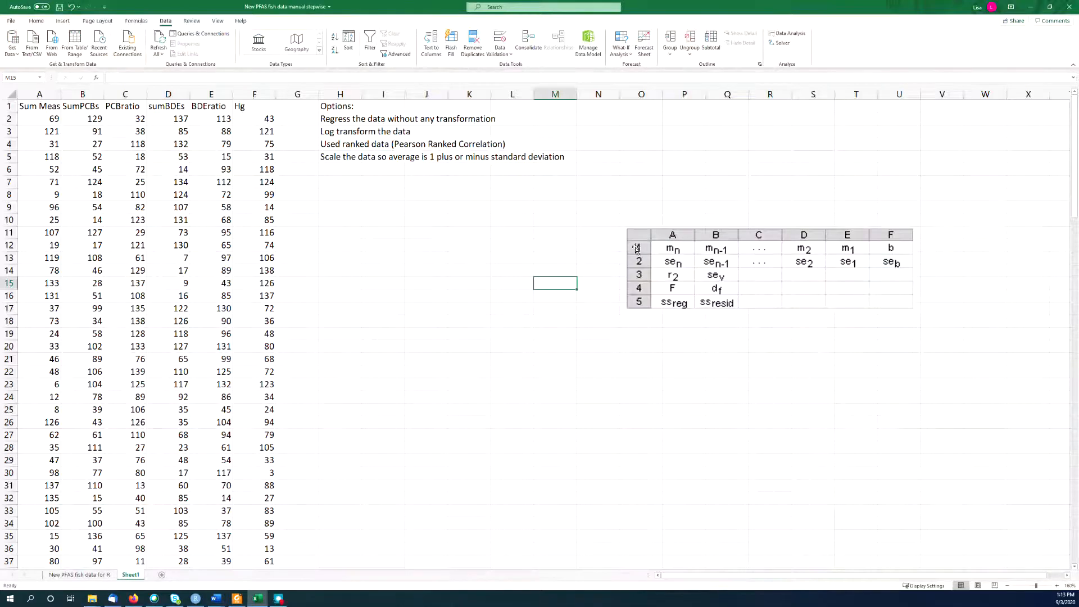
# Step: Widen column A so the full 'Sum Measured Concentration' heading is visible
pyautogui.click(512, 245)
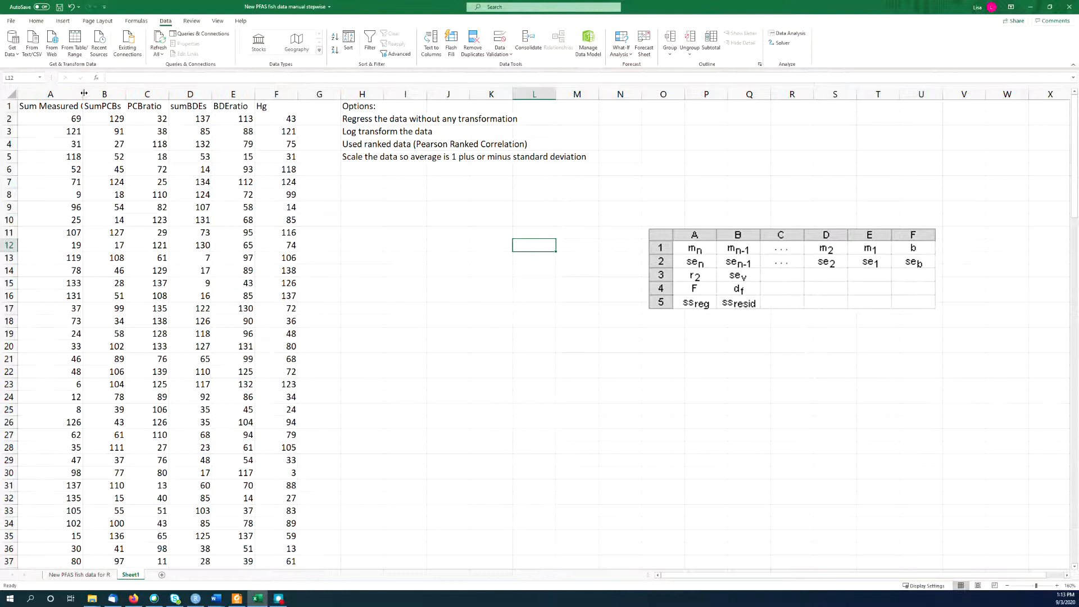
pyautogui.moveTo(84, 94); pyautogui.dragTo(105, 94)
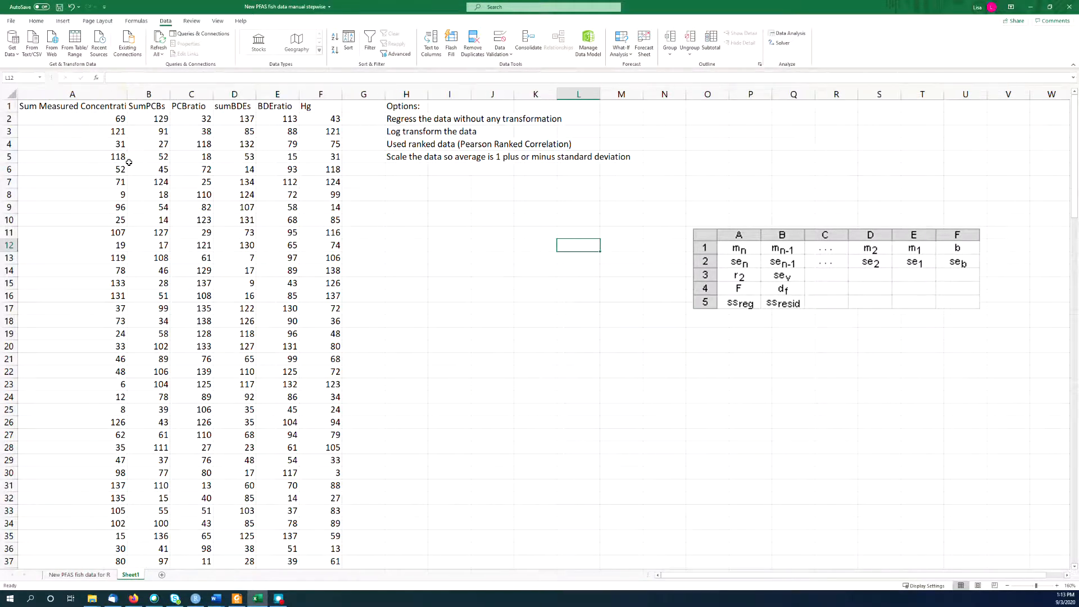
pyautogui.click(72, 94)
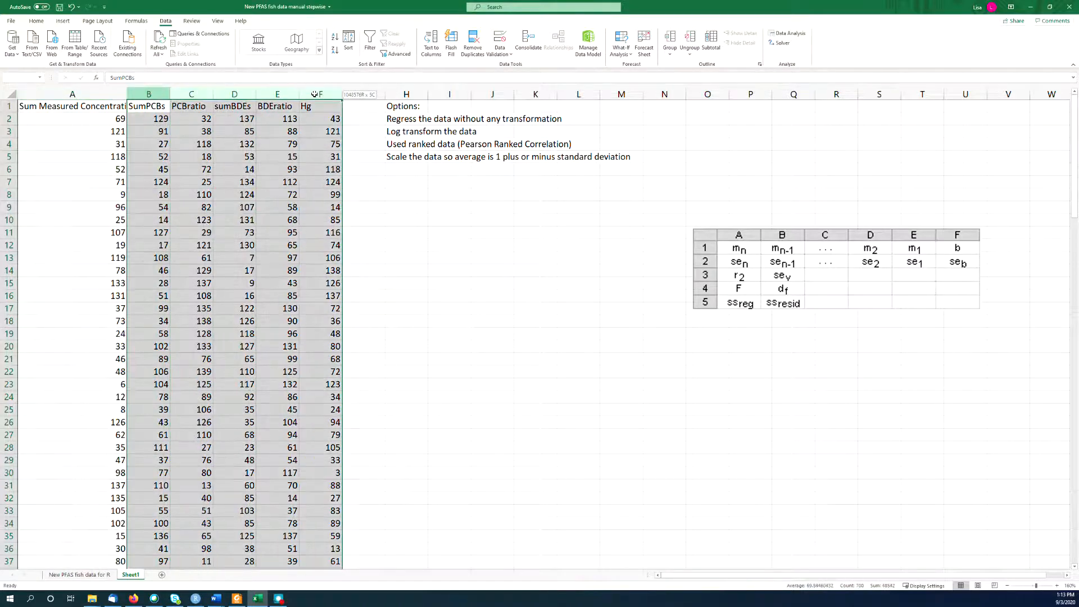
pyautogui.click(406, 181)
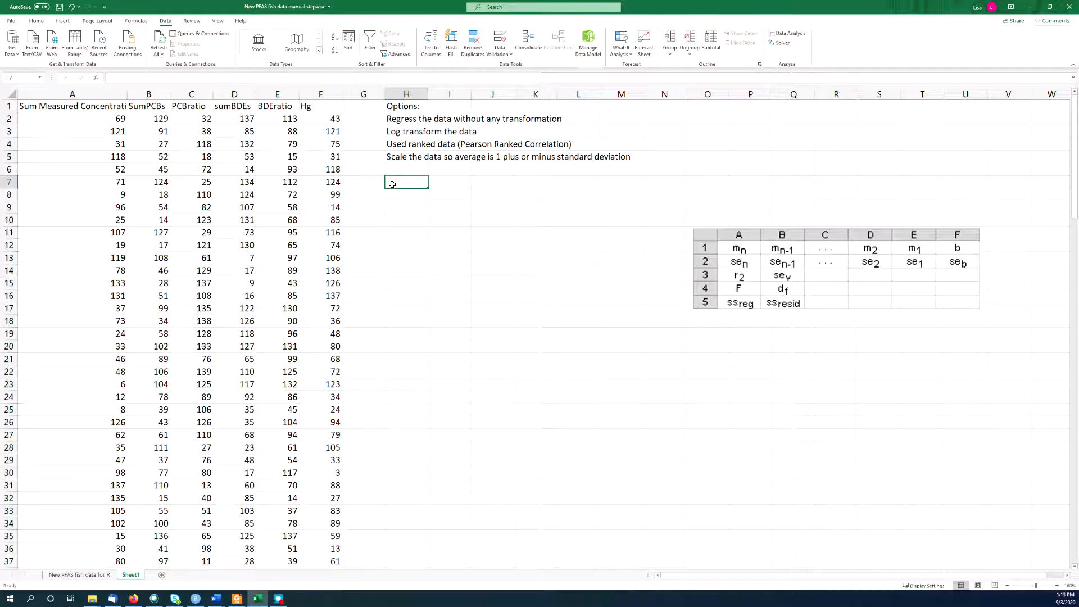
pyautogui.click(404, 106)
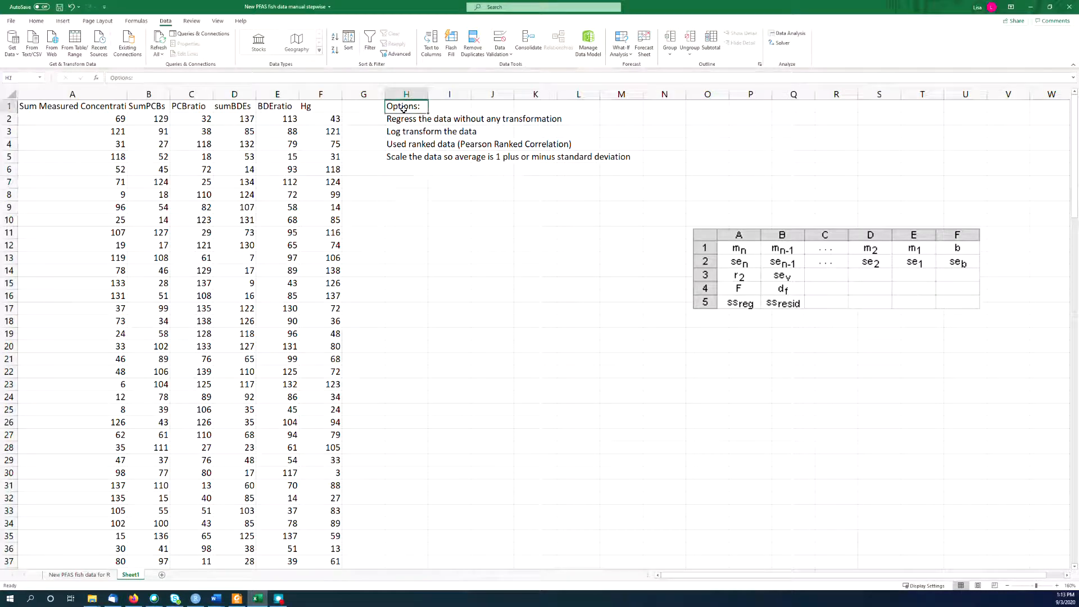
pyautogui.moveTo(398, 131)
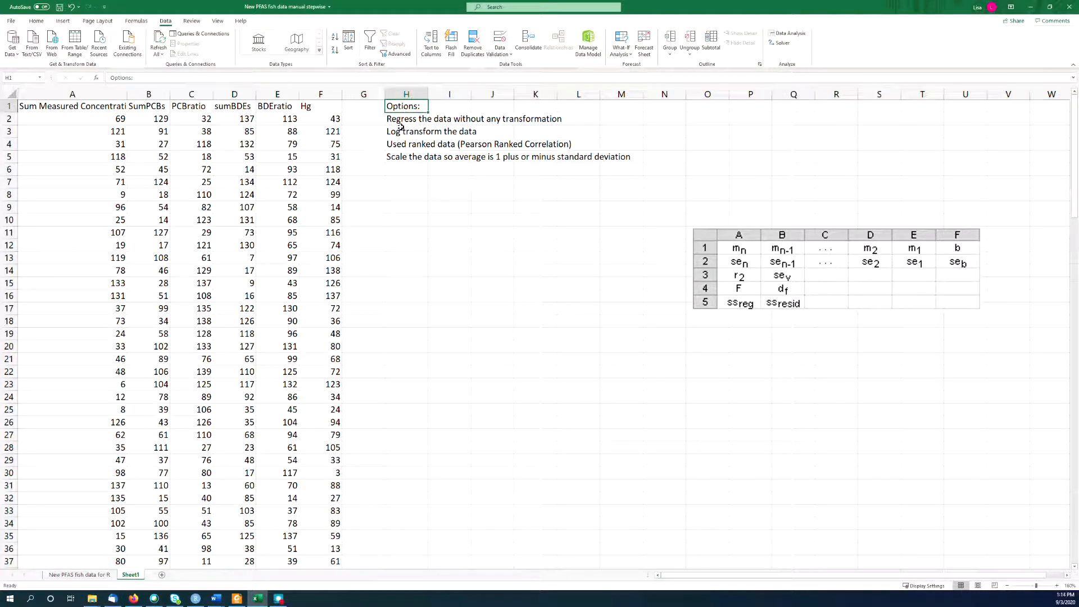
pyautogui.click(468, 118)
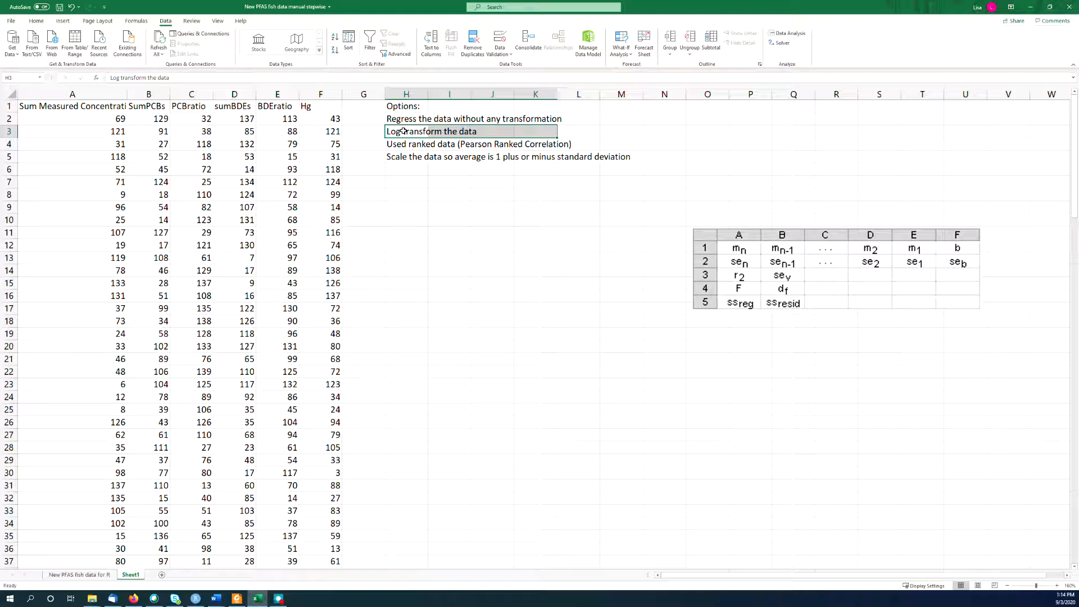
pyautogui.click(473, 118)
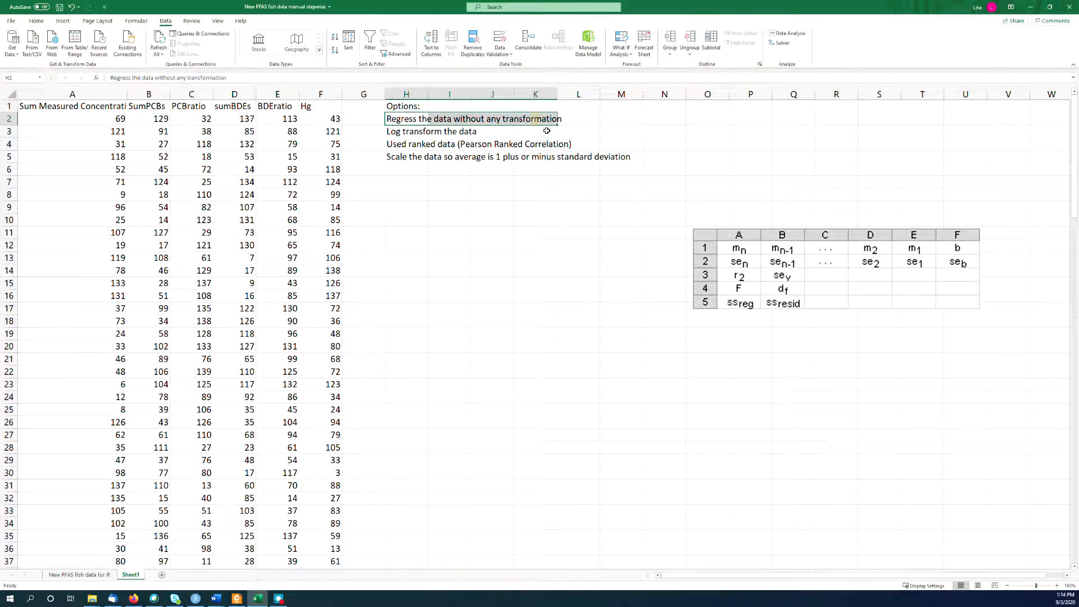
pyautogui.moveTo(545, 176)
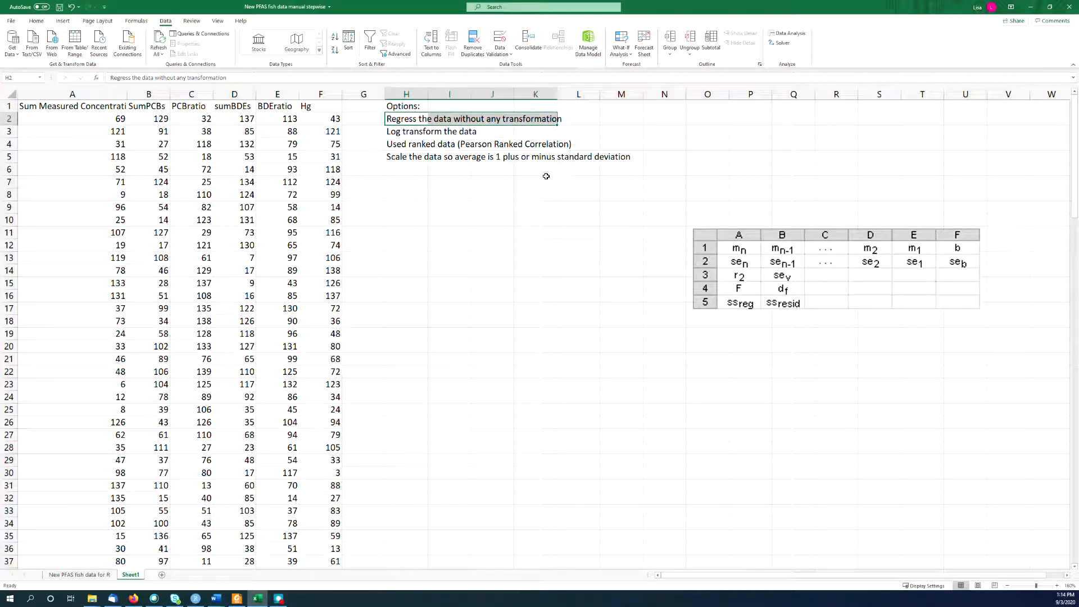
pyautogui.click(448, 131)
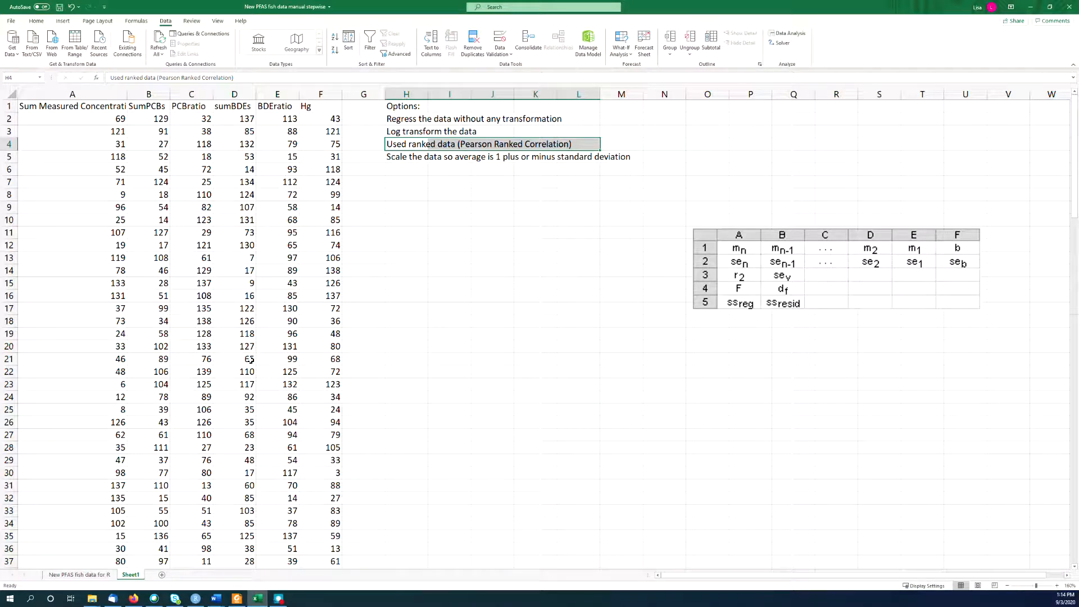
pyautogui.moveTo(244, 318)
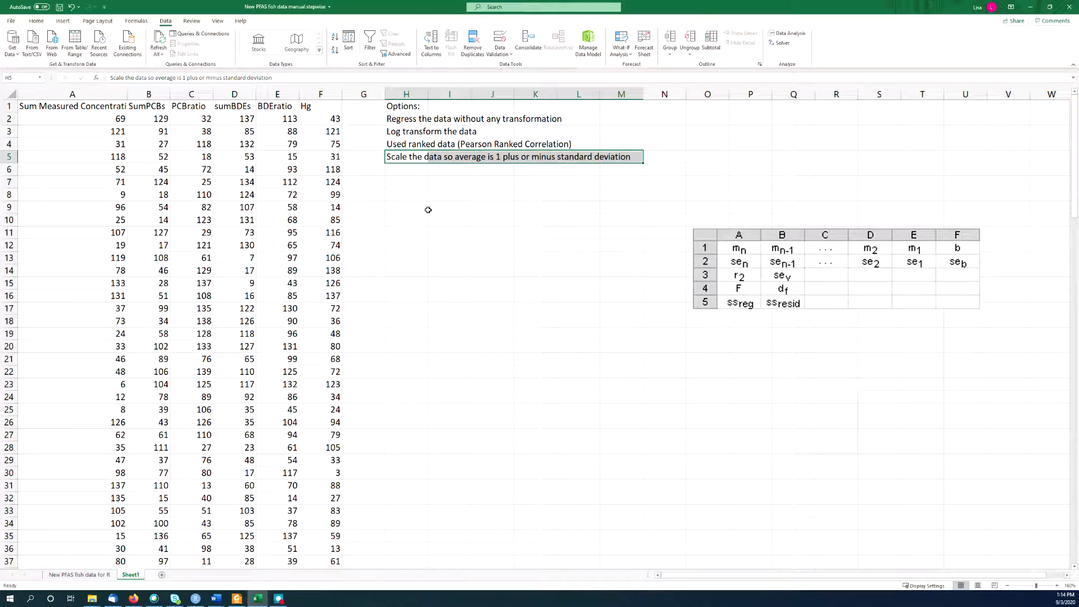
pyautogui.moveTo(402, 213)
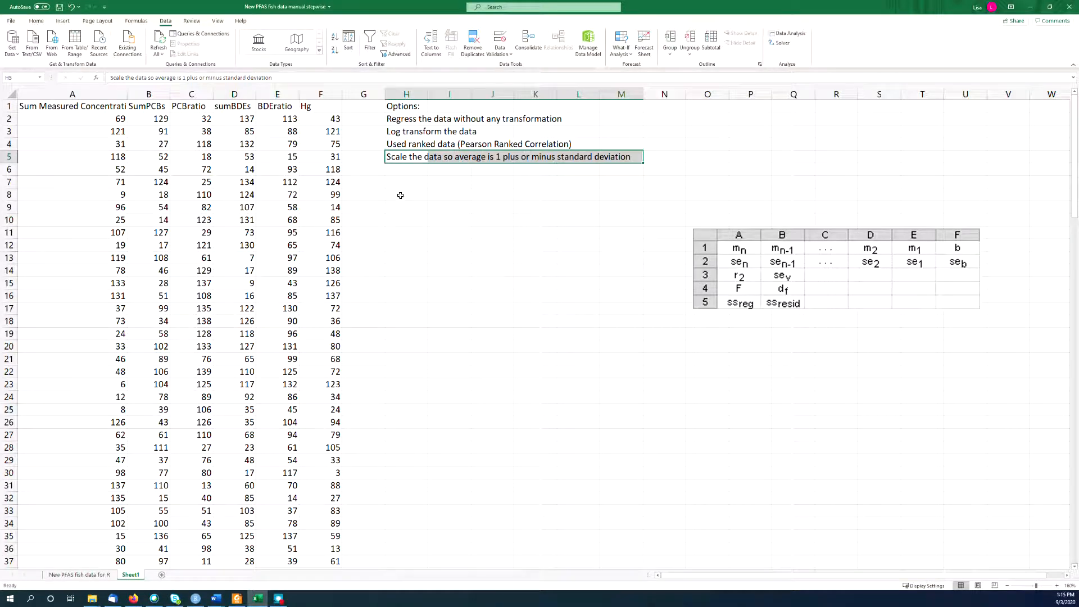
# Step: Enter =SLOPE(A2:A140,B2:B140) in H8 with absolute ranges, labelled 'slope' in I8
pyautogui.click(400, 195)
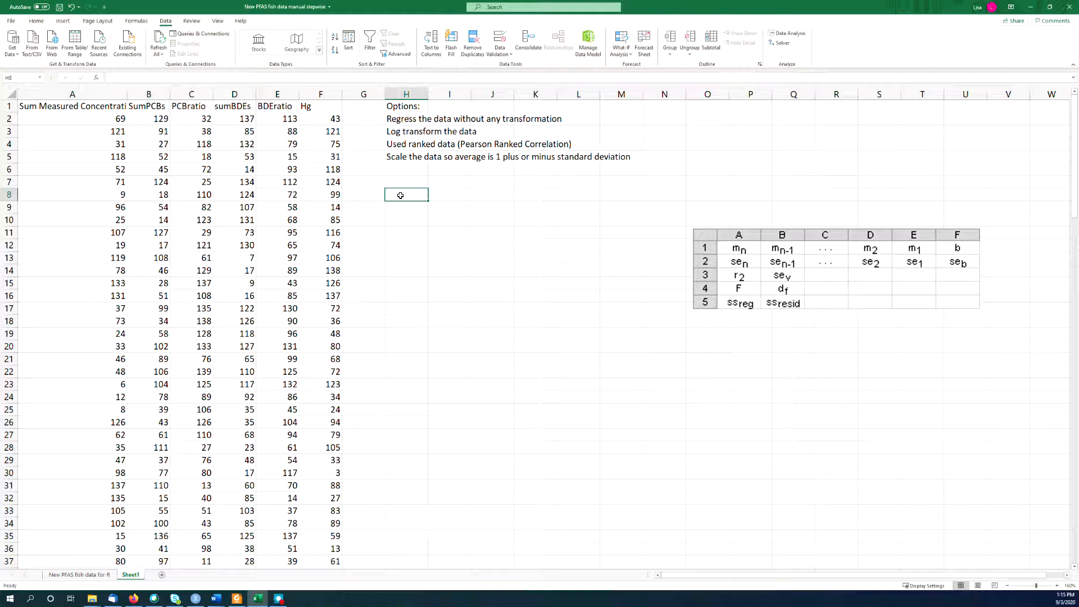
pyautogui.write('=slope')
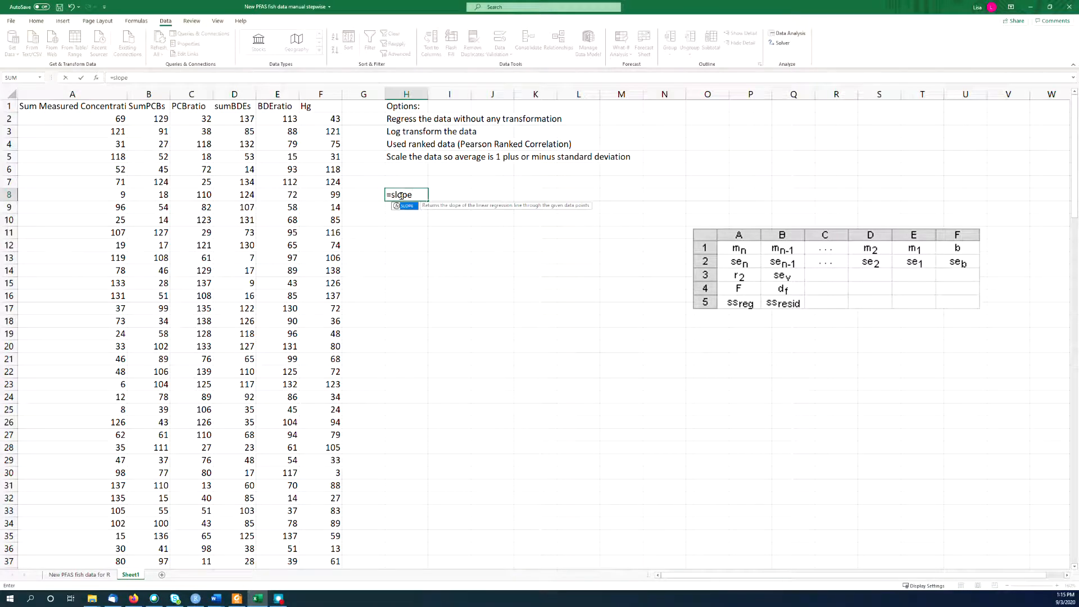
pyautogui.click(72, 118)
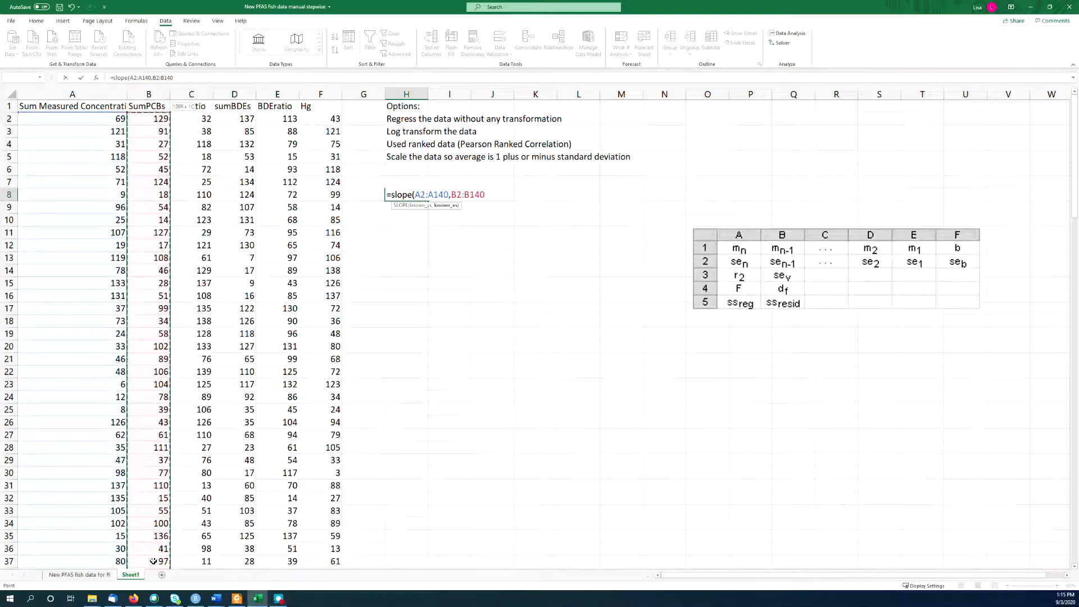
pyautogui.press('Enter')
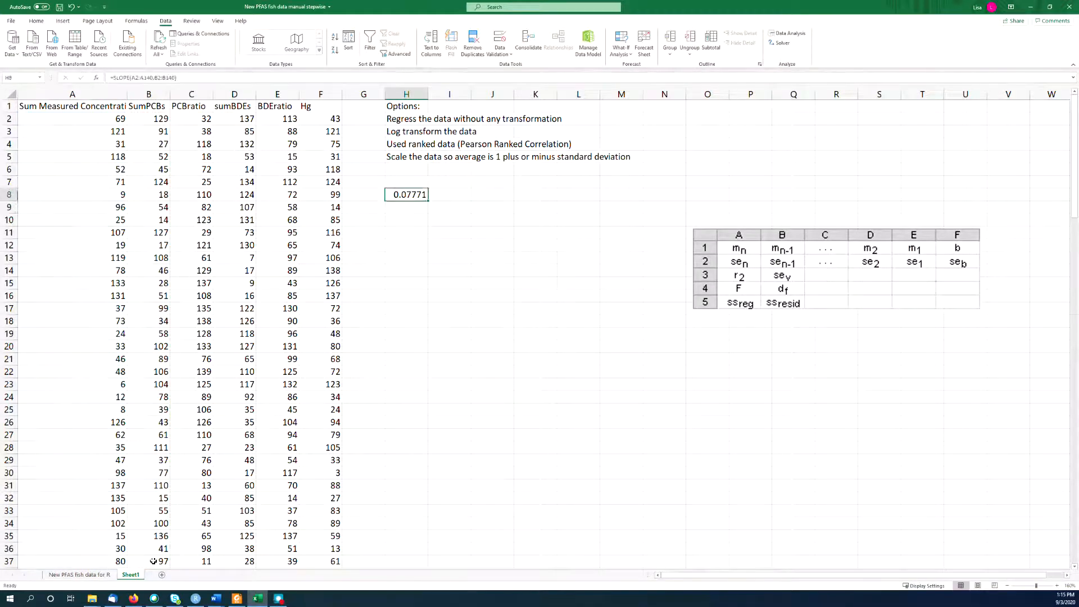
pyautogui.write('slope')
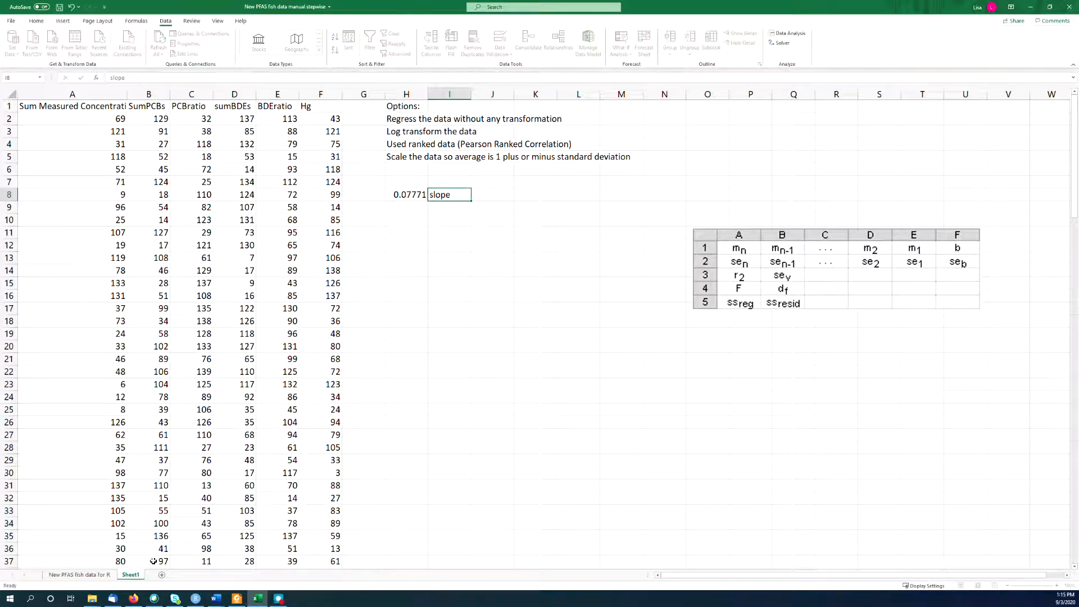
pyautogui.click(407, 195)
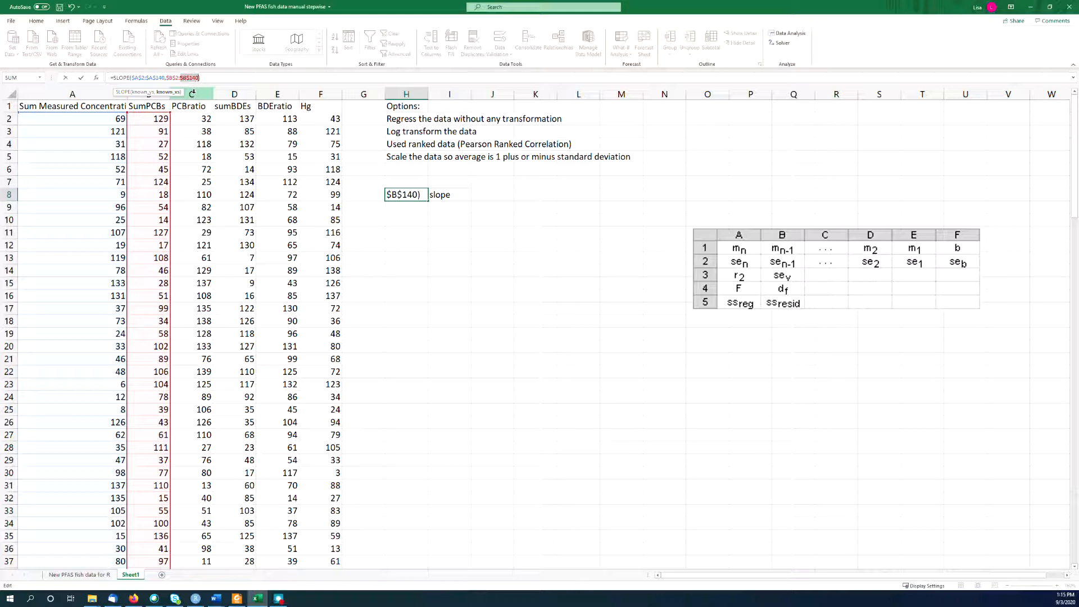
pyautogui.press('Enter')
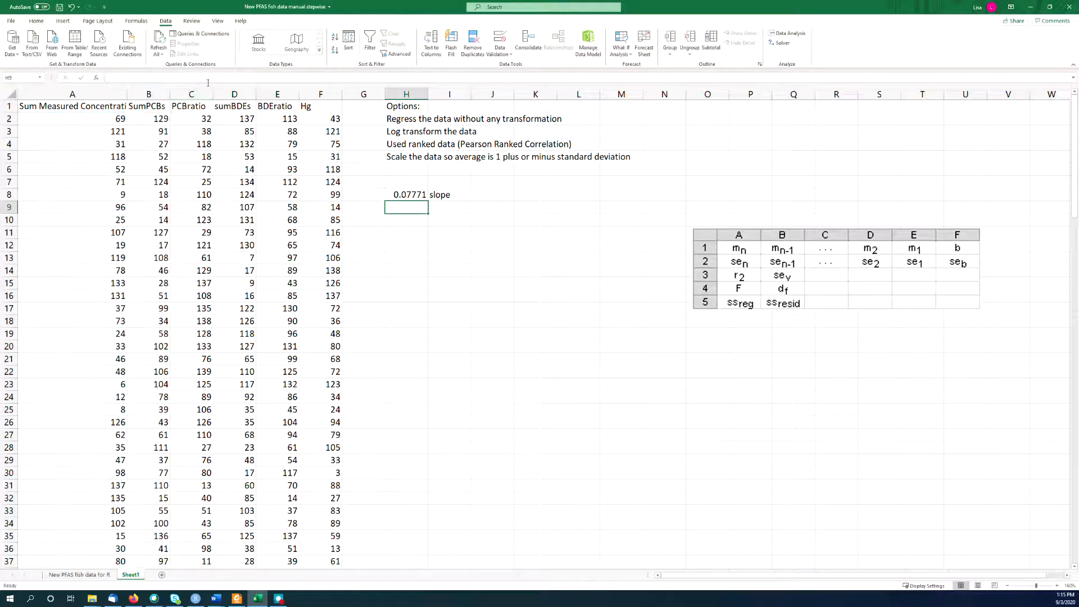
# Step: Add INTERCEPT (64.5605) and RSQ (0.00604) formulas in H9:H10, labelled intercept and rsq
pyautogui.click(406, 195)
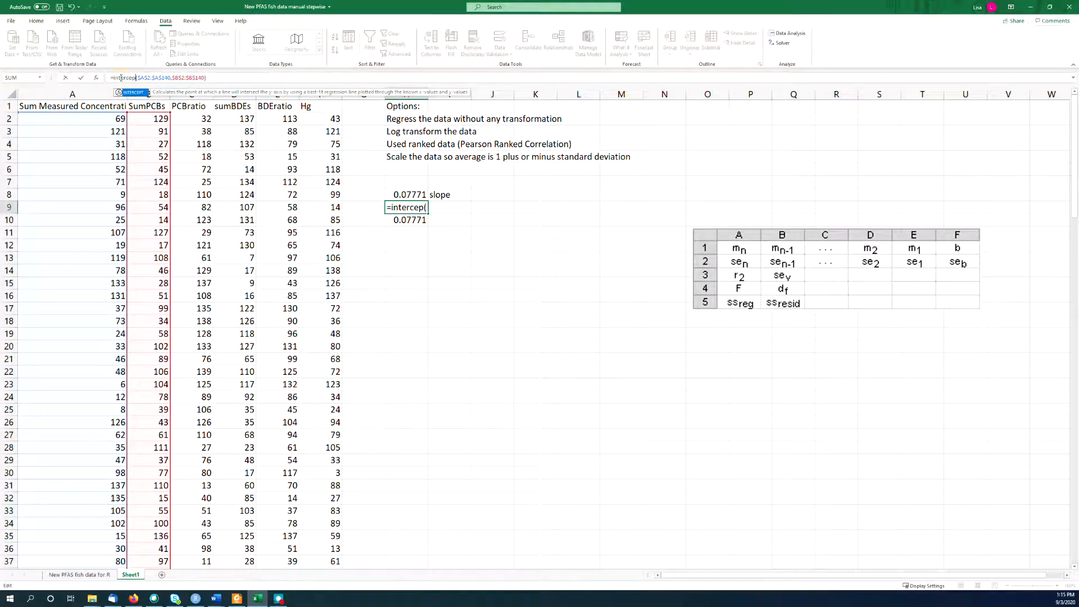
pyautogui.press('Enter')
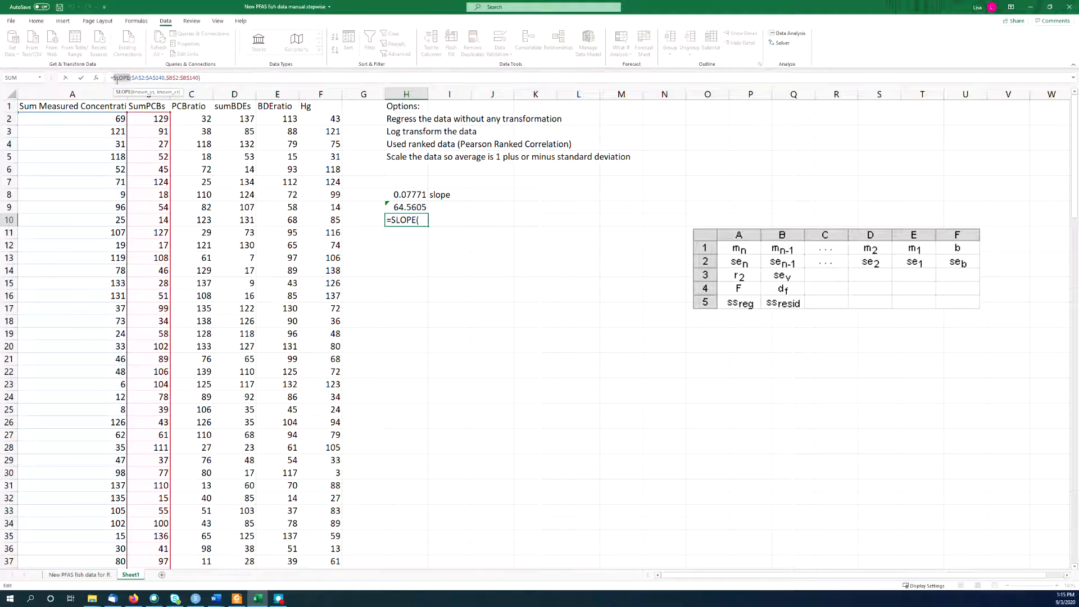
pyautogui.press('Enter')
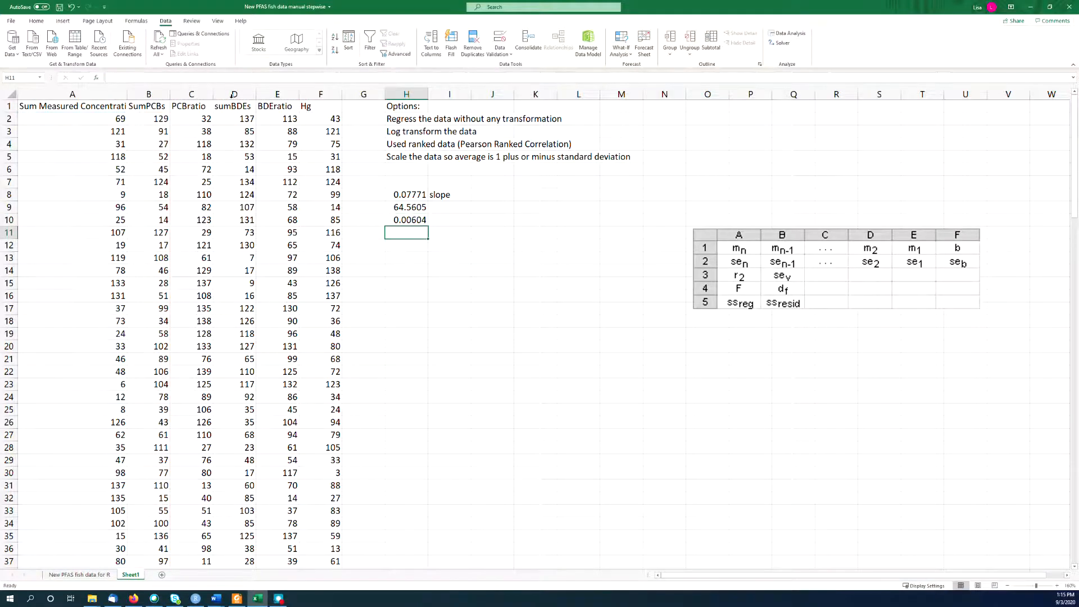
pyautogui.write('intercept')
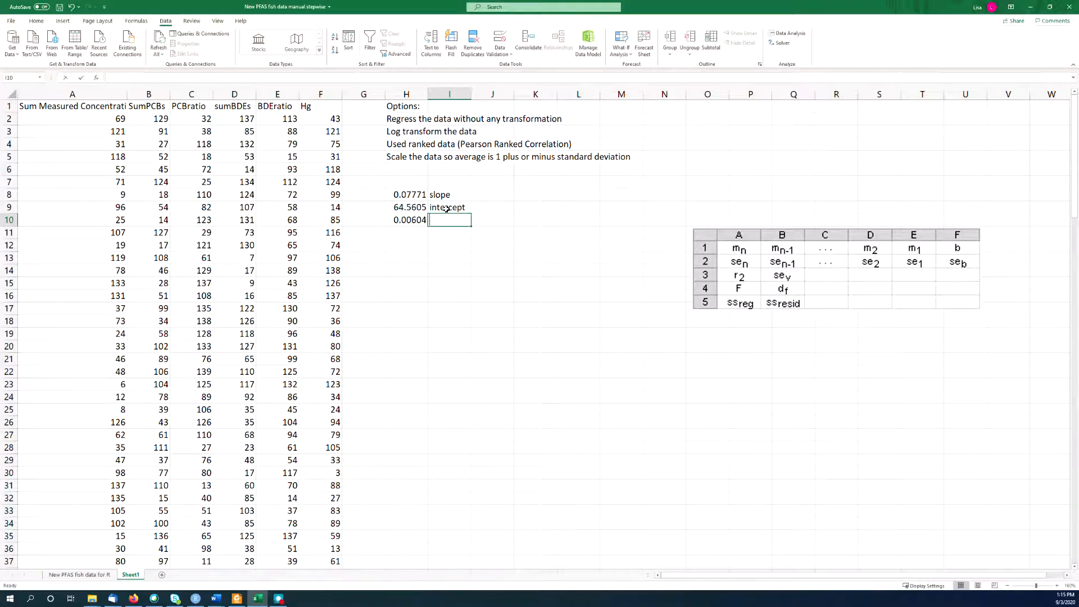
pyautogui.write('rsq')
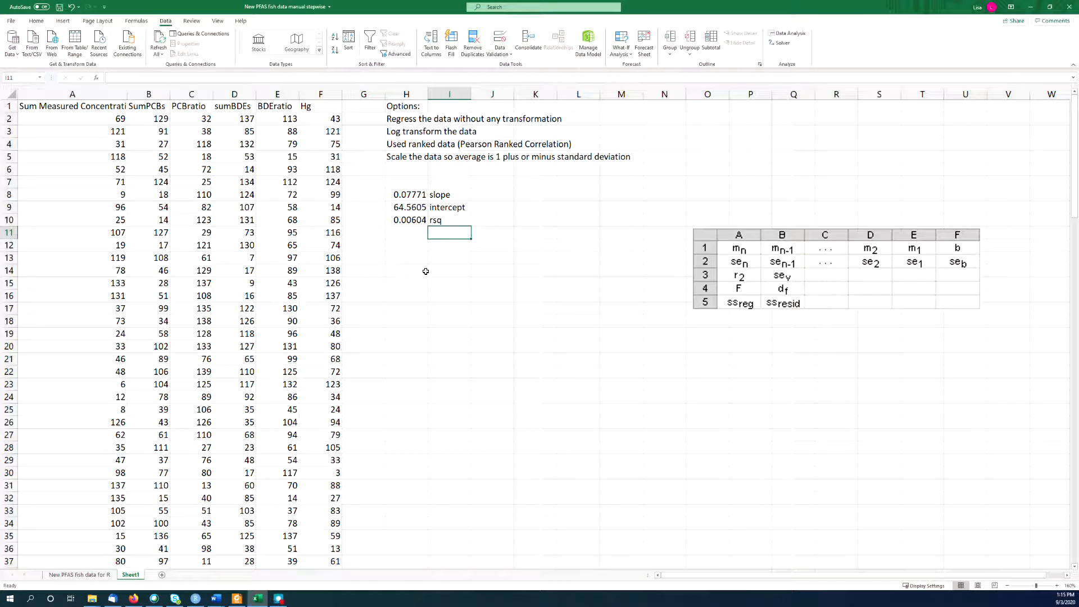
pyautogui.click(407, 257)
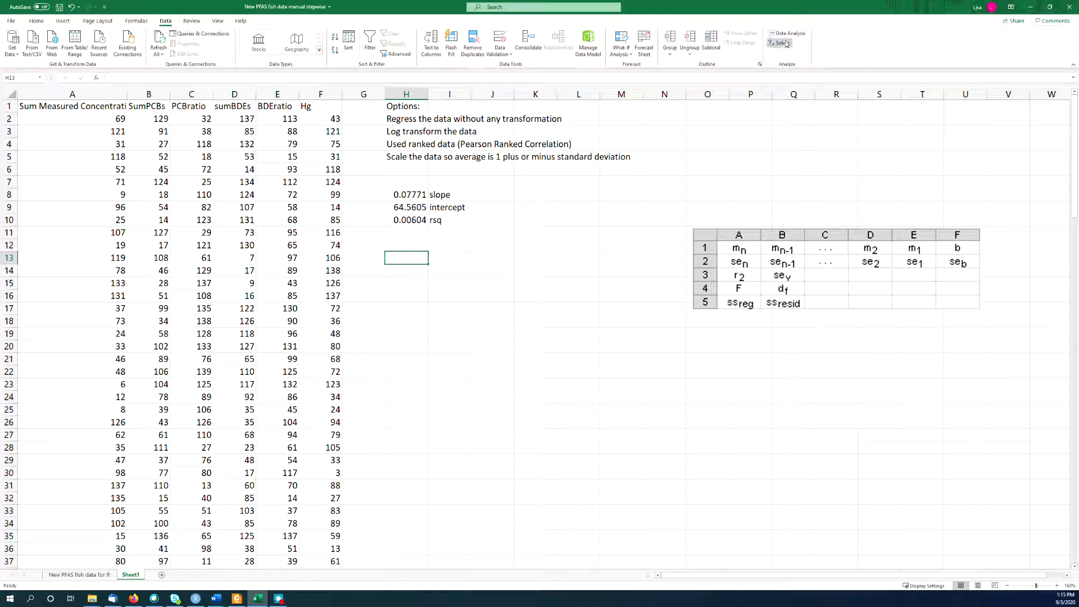
# Step: Set up Regression with Y range A1:A140, X range B1:F140, Labels, output at H16
pyautogui.click(790, 32)
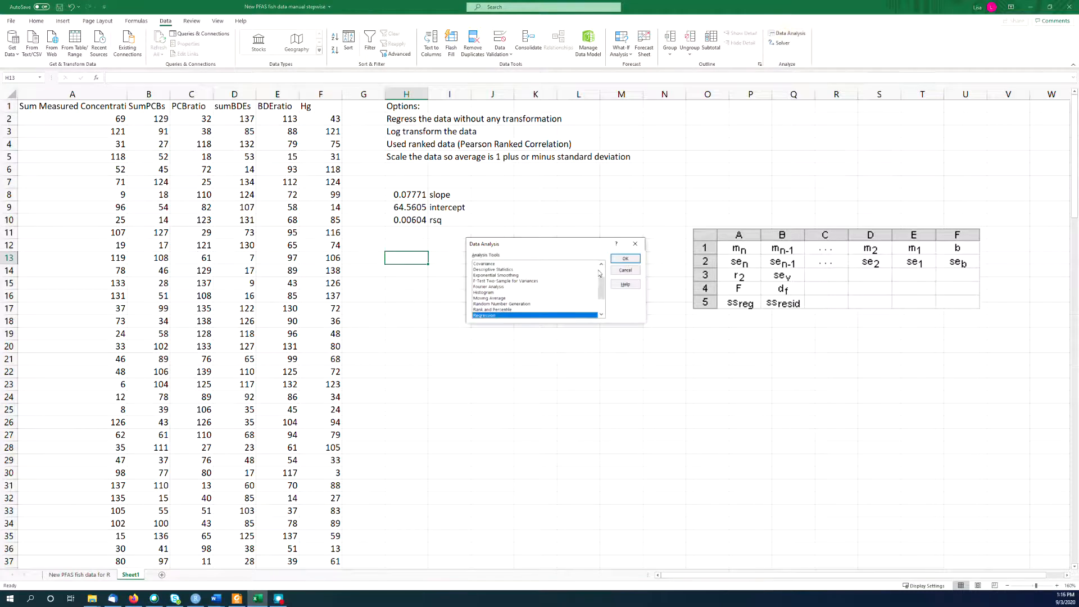
pyautogui.click(624, 258)
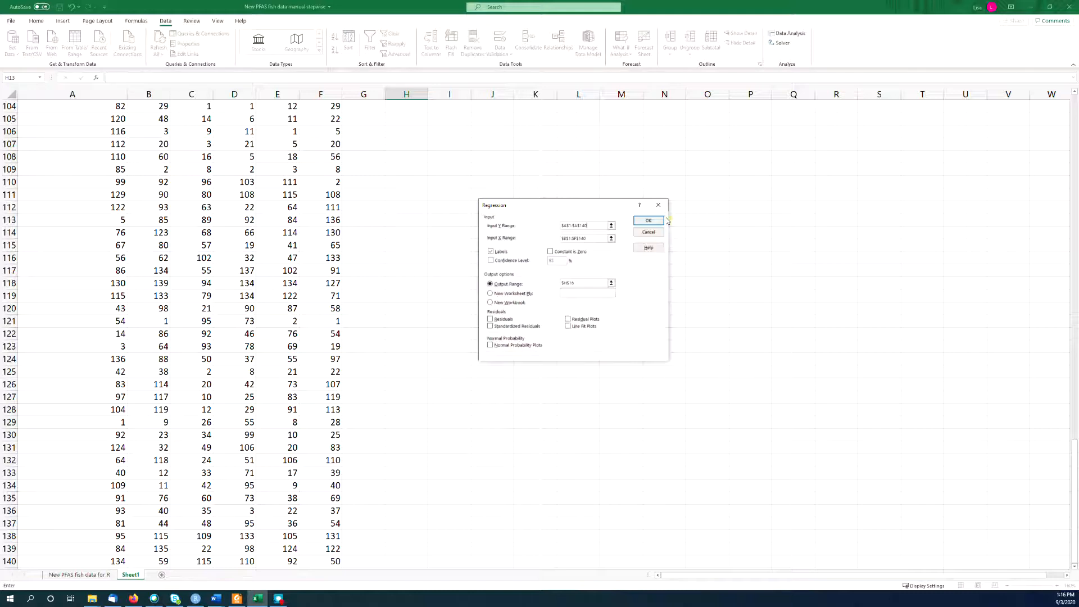
pyautogui.click(649, 219)
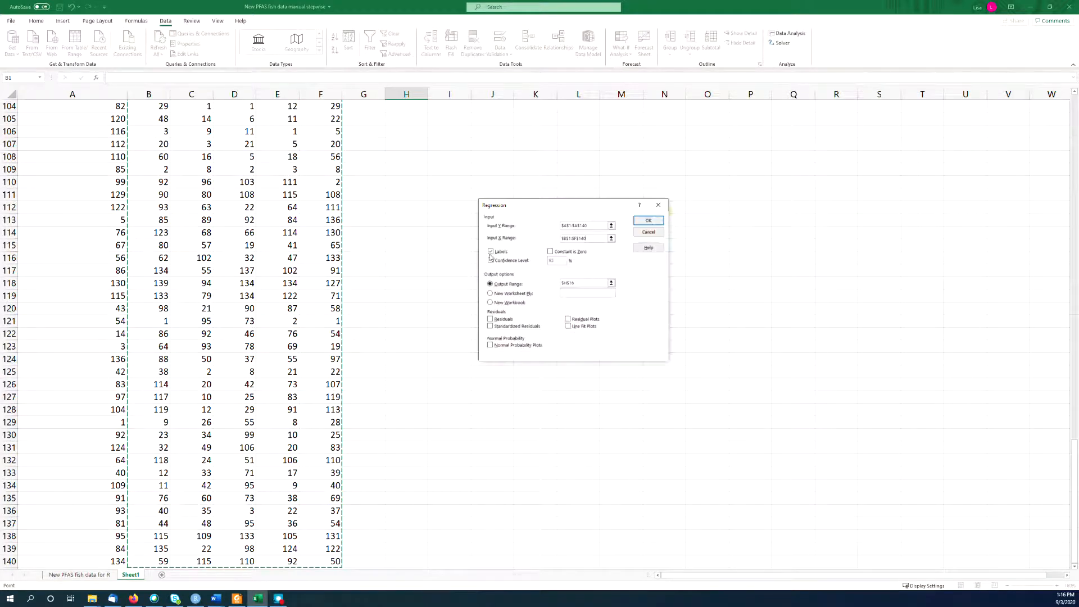
pyautogui.click(491, 251)
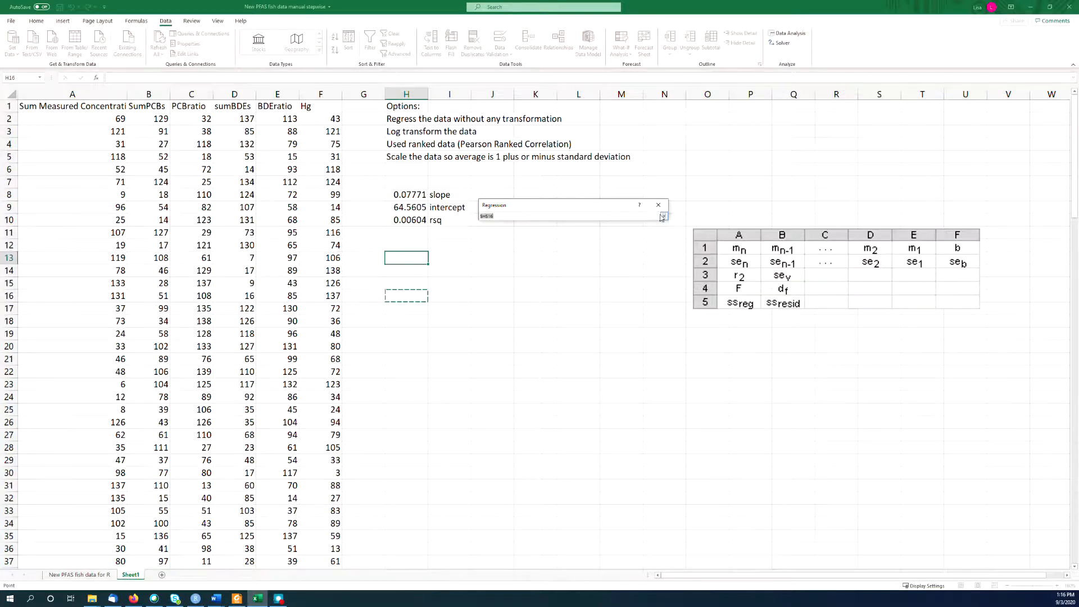
pyautogui.click(662, 217)
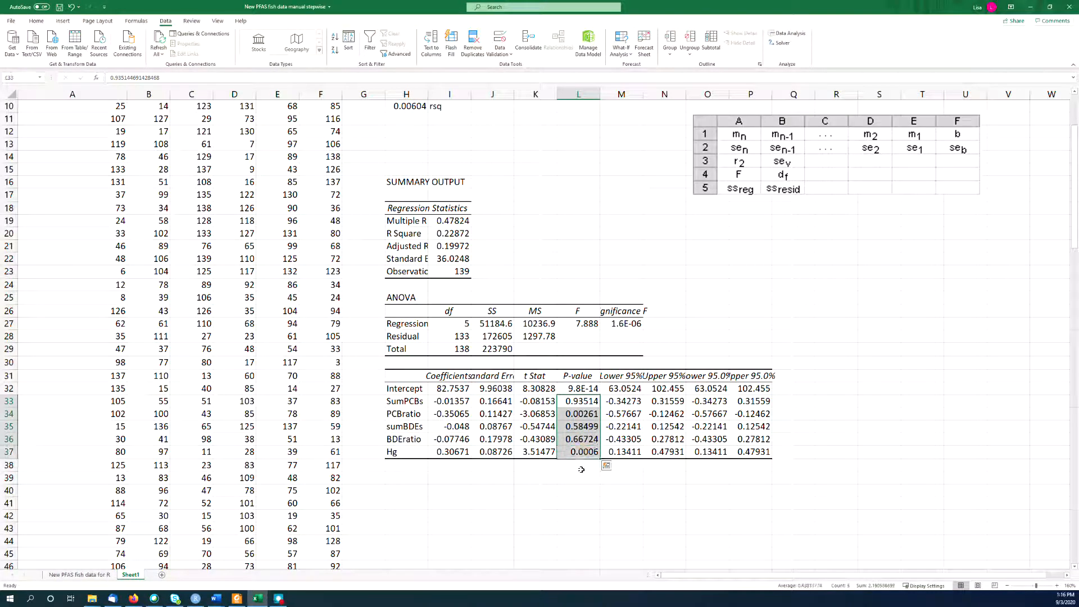
# Step: Label cell L39 'P < 0.05' beneath the P-value column
pyautogui.click(579, 477)
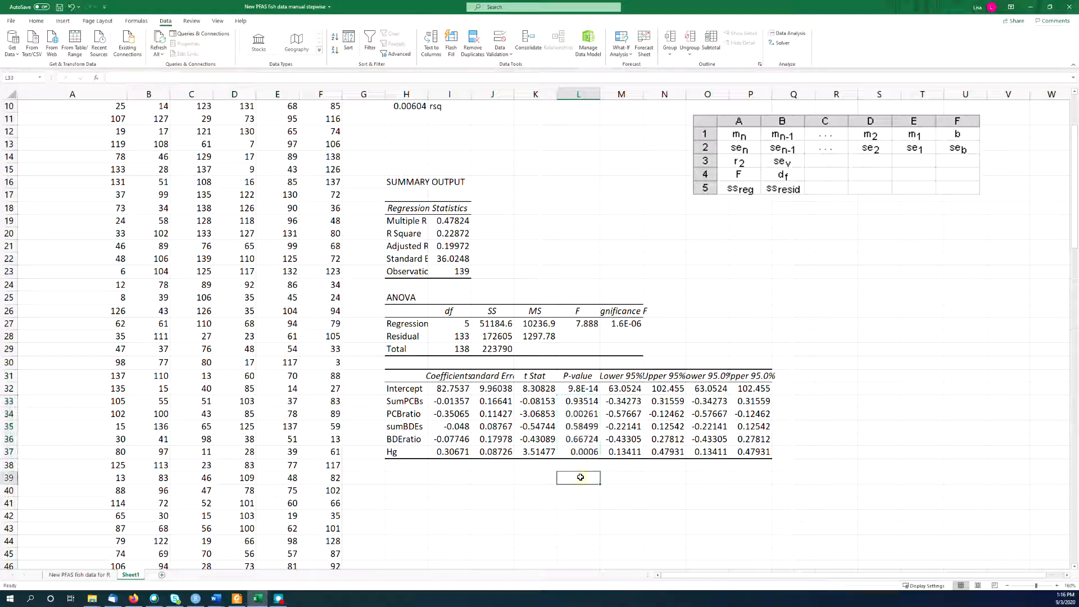
pyautogui.write('P < 0.05')
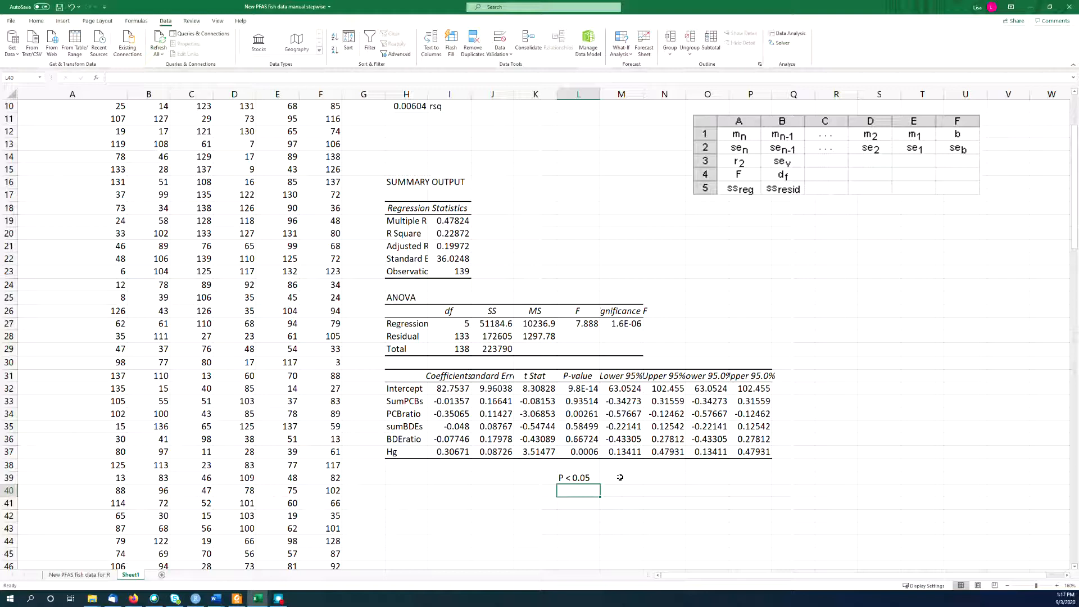
pyautogui.click(580, 414)
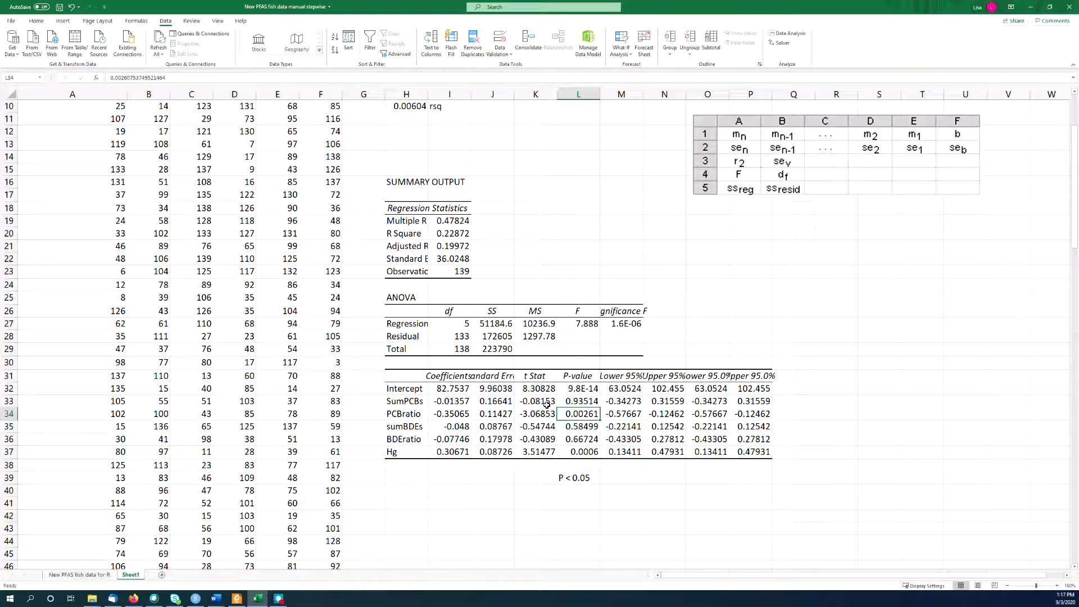
pyautogui.click(577, 451)
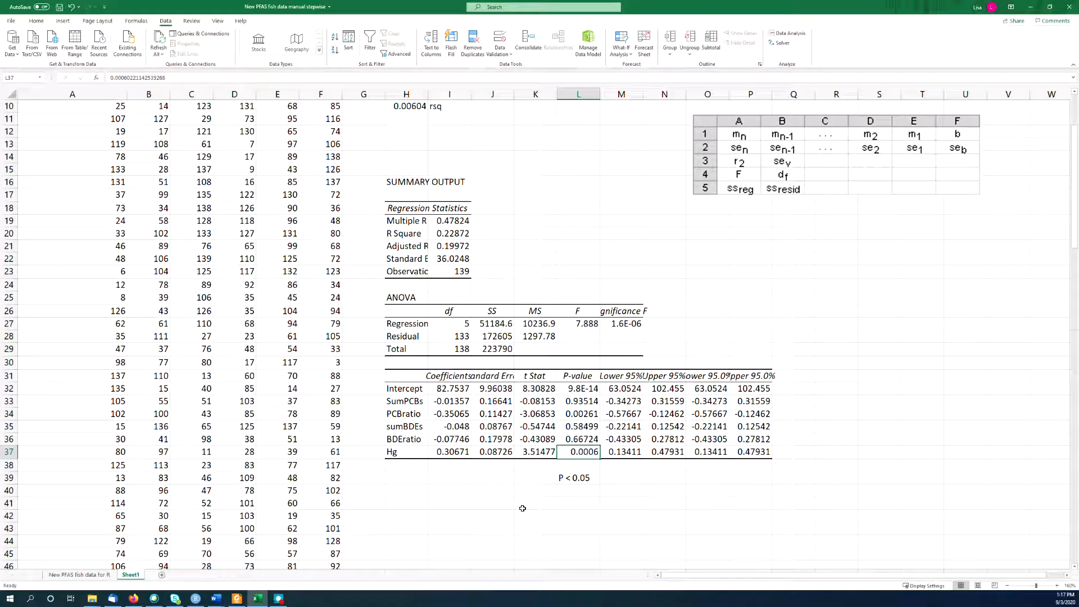
pyautogui.moveTo(240, 286)
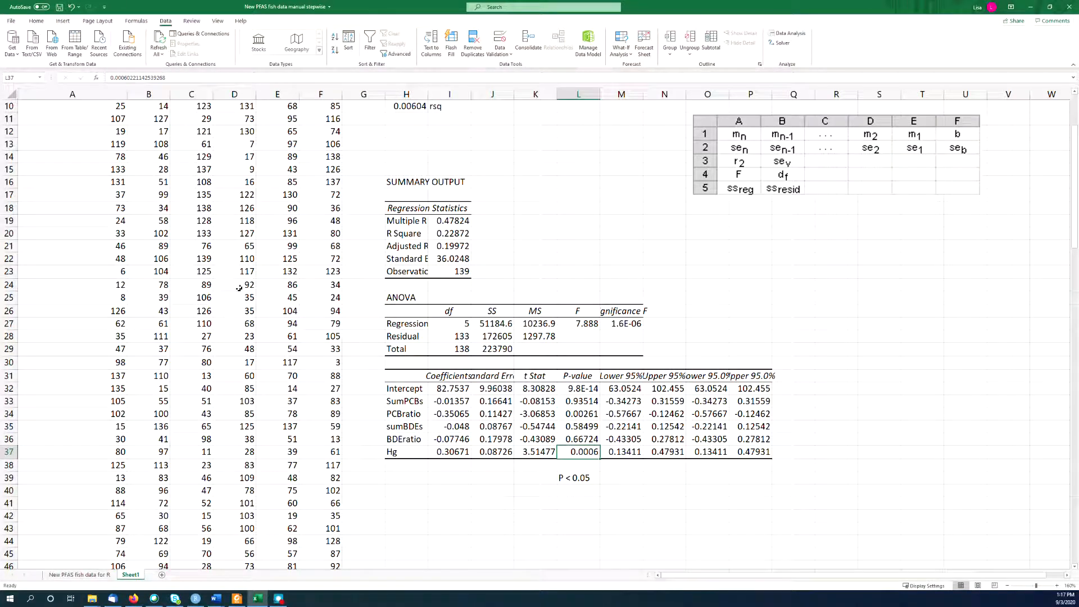
# Step: Enter =LINEST(A2:A140,B2:F140,TRUE,TRUE) in H41 to spill the statistics array
pyautogui.click(407, 503)
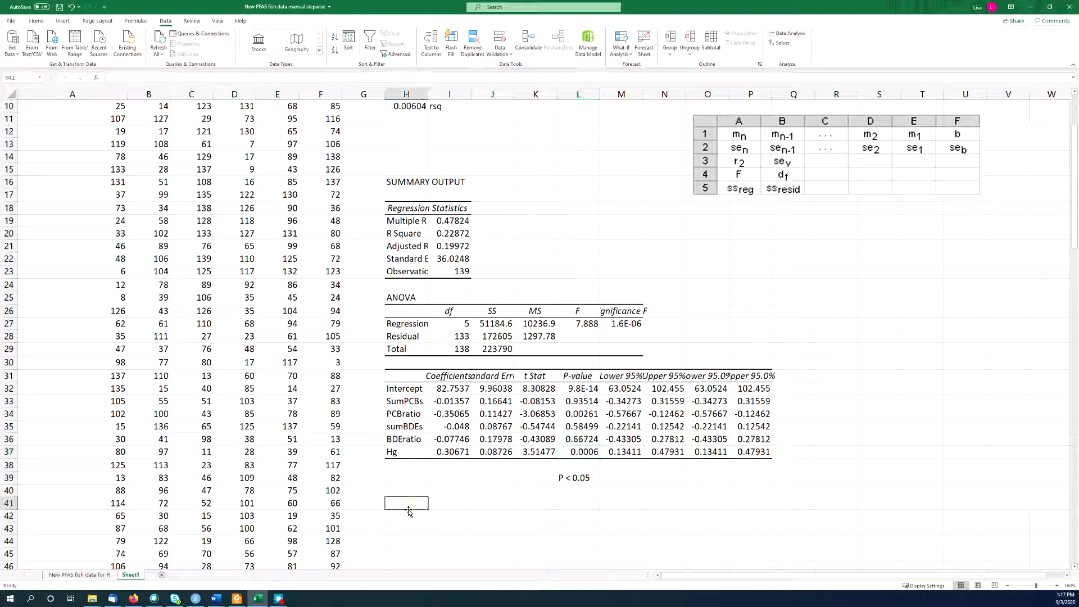
pyautogui.write('=linest(A2:A140,B2:F140,')
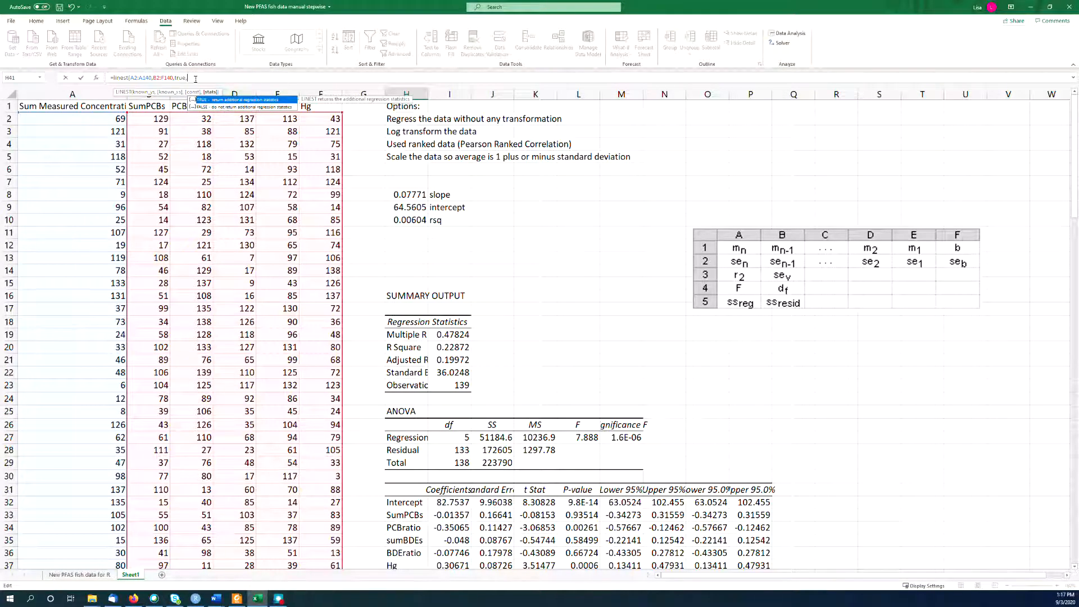
pyautogui.write('true')
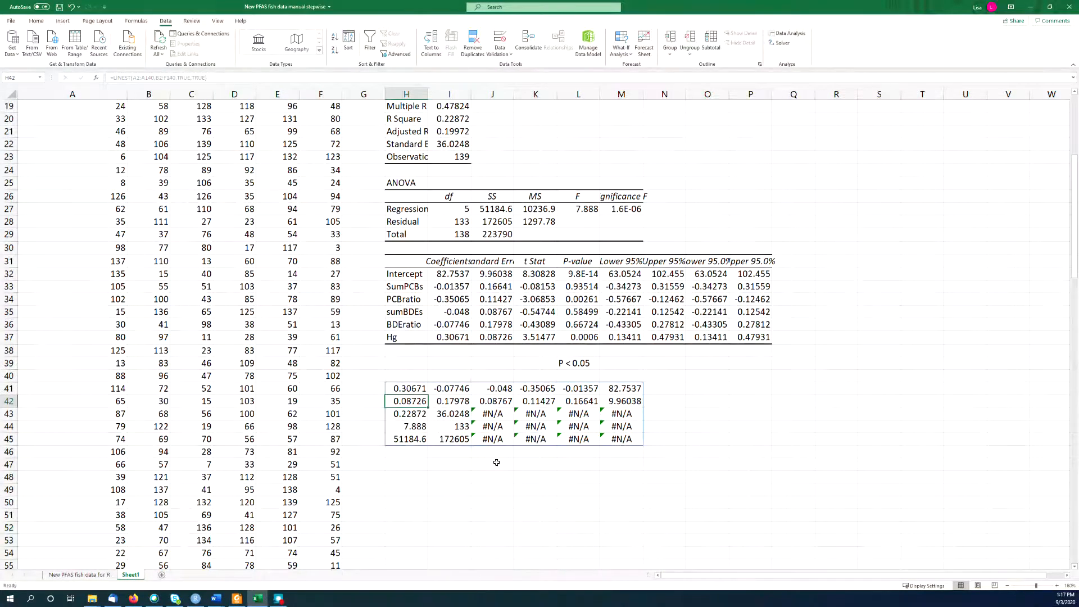
pyautogui.click(492, 476)
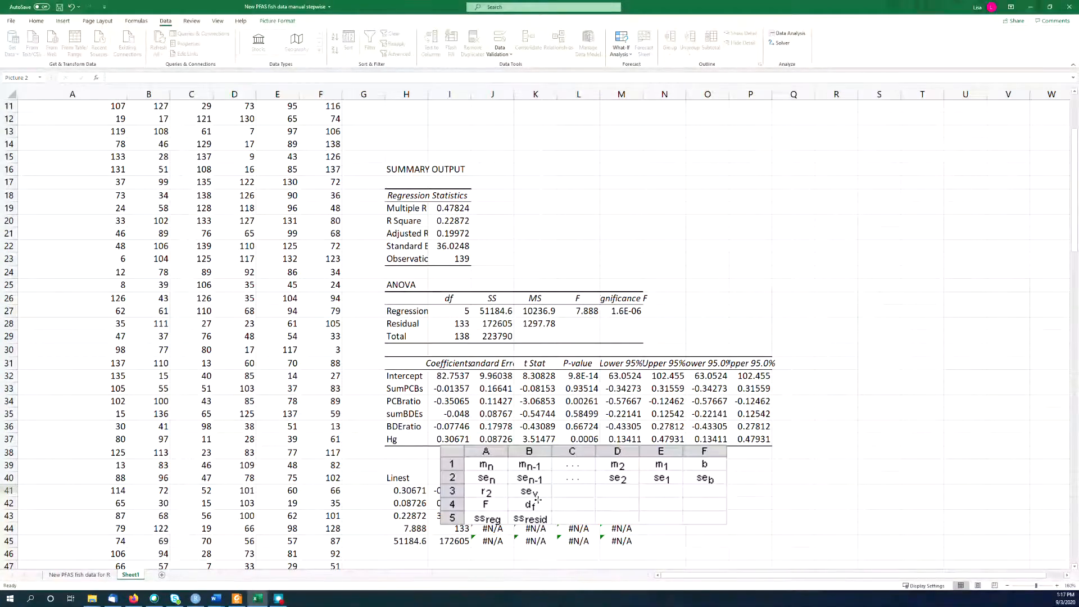
# Step: Scroll to the LINEST array and select the cell beside its first row
pyautogui.scroll(-3)
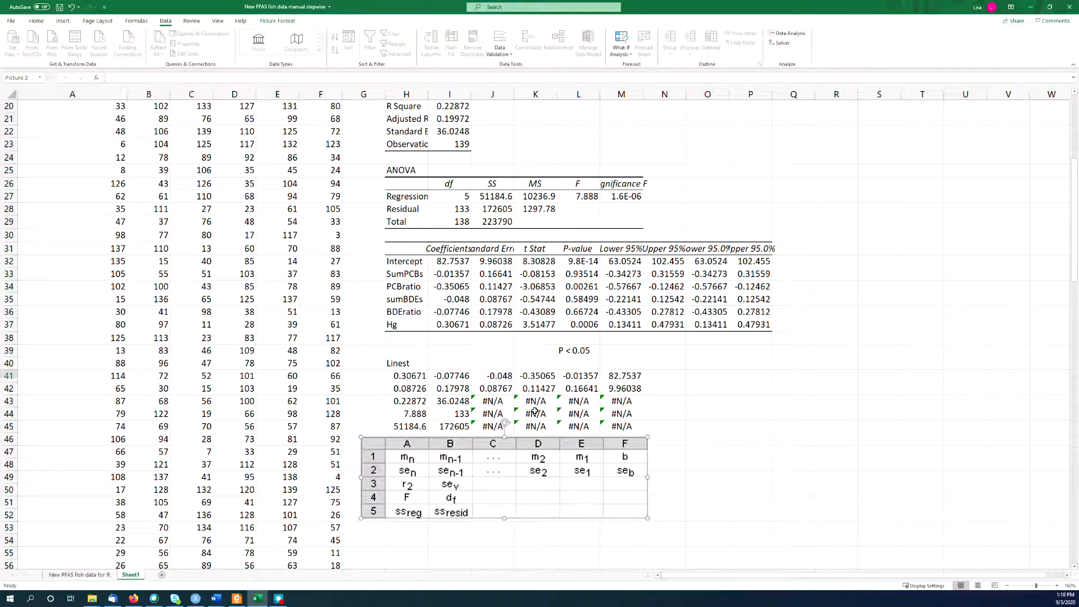
pyautogui.click(403, 364)
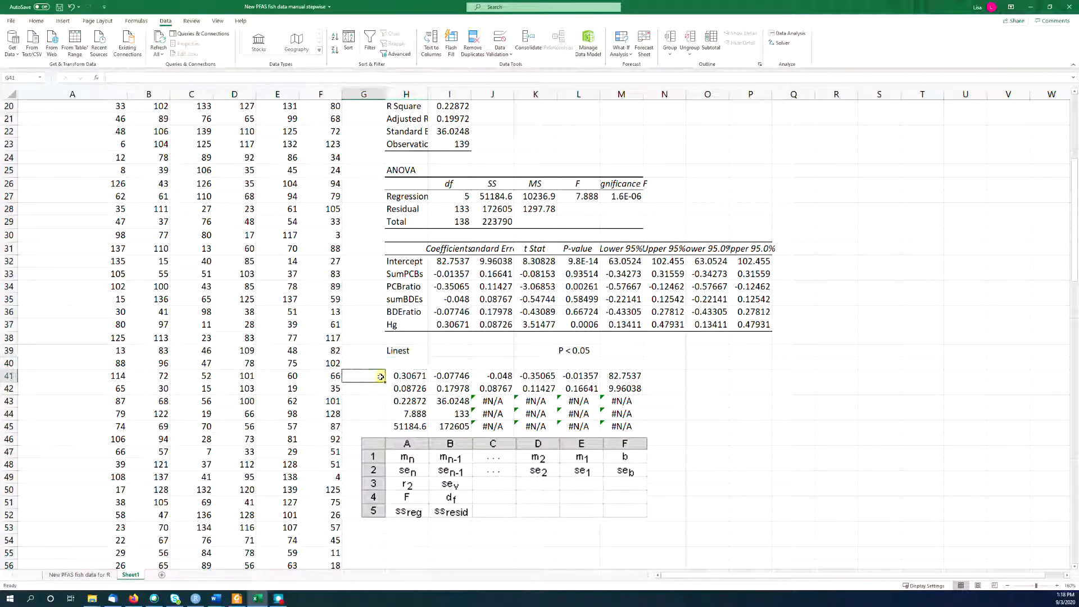
# Step: Label the LINEST rows coeff, SE and R2 in G41:G43
pyautogui.write('coeff')
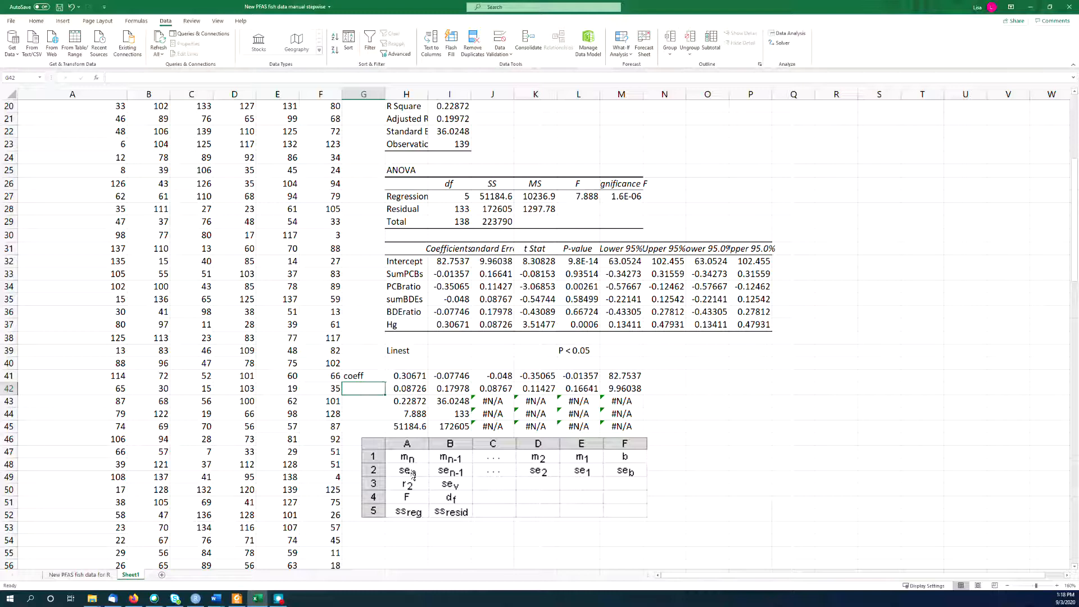
pyautogui.moveTo(367, 410)
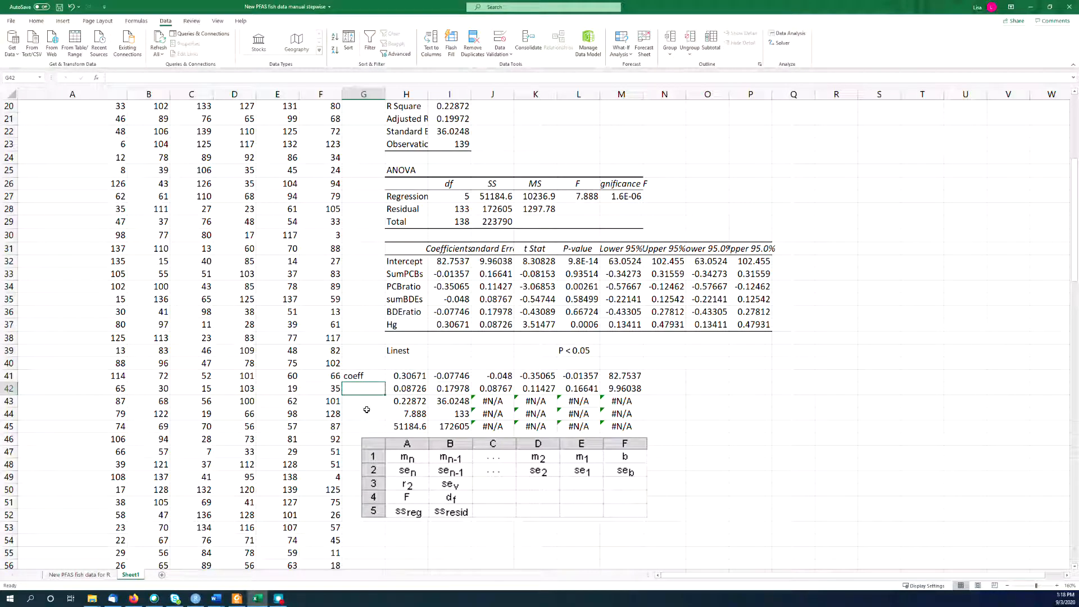
pyautogui.write('SE')
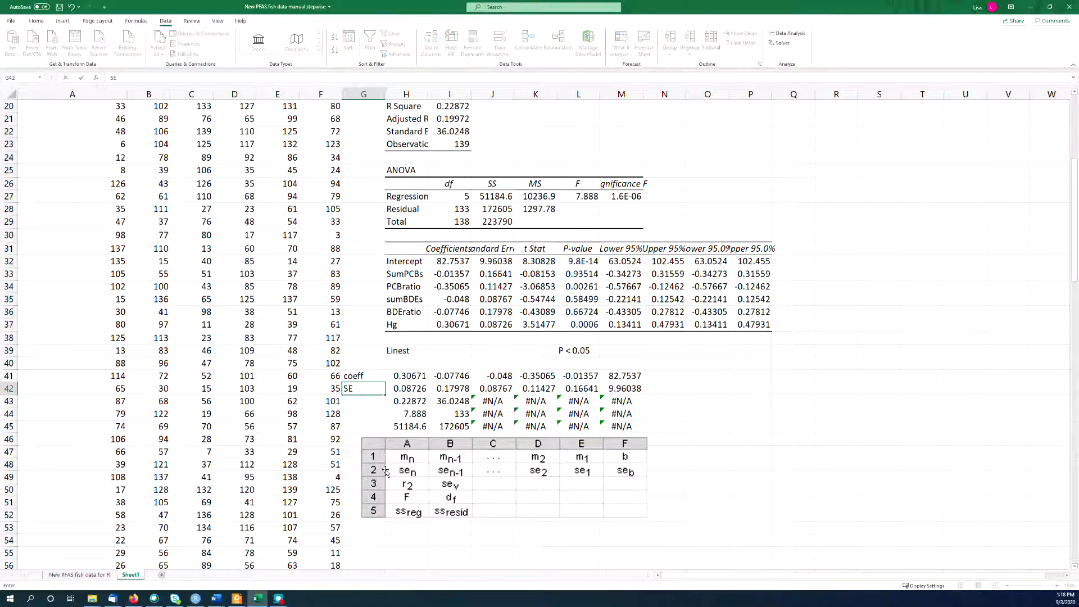
pyautogui.click(363, 401)
pyautogui.write('R2')
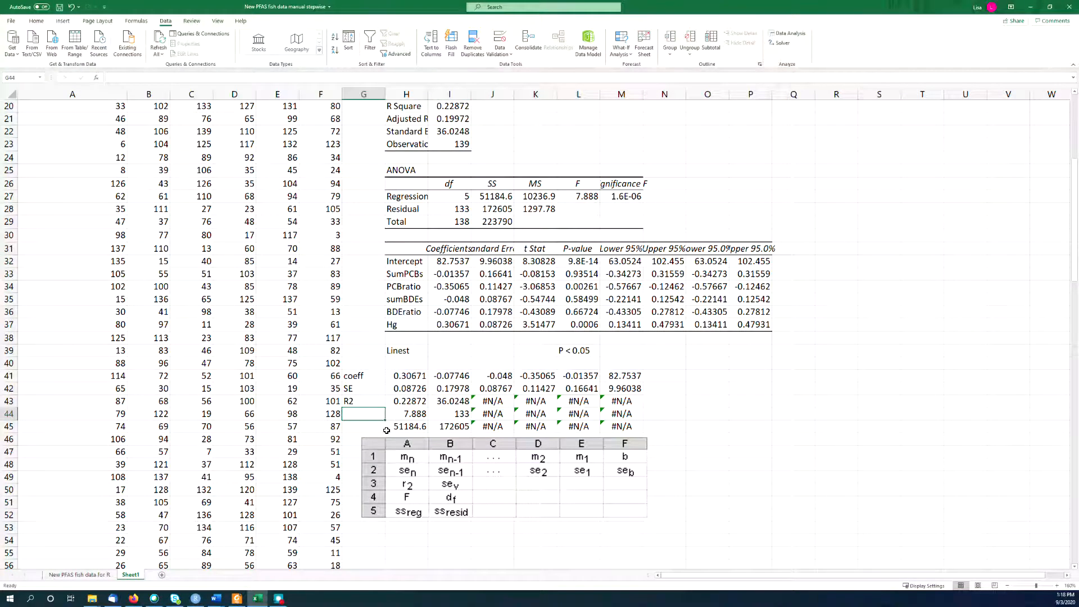
pyautogui.click(363, 426)
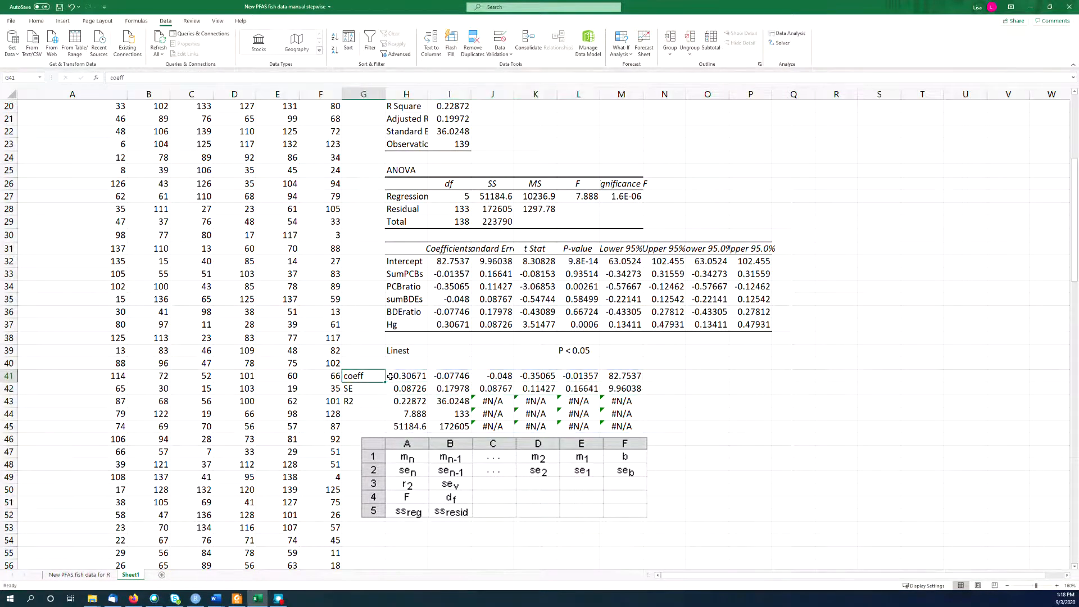
# Step: Match array values to the coefficients and head the first columns Hg and BDE ratio
pyautogui.click(450, 324)
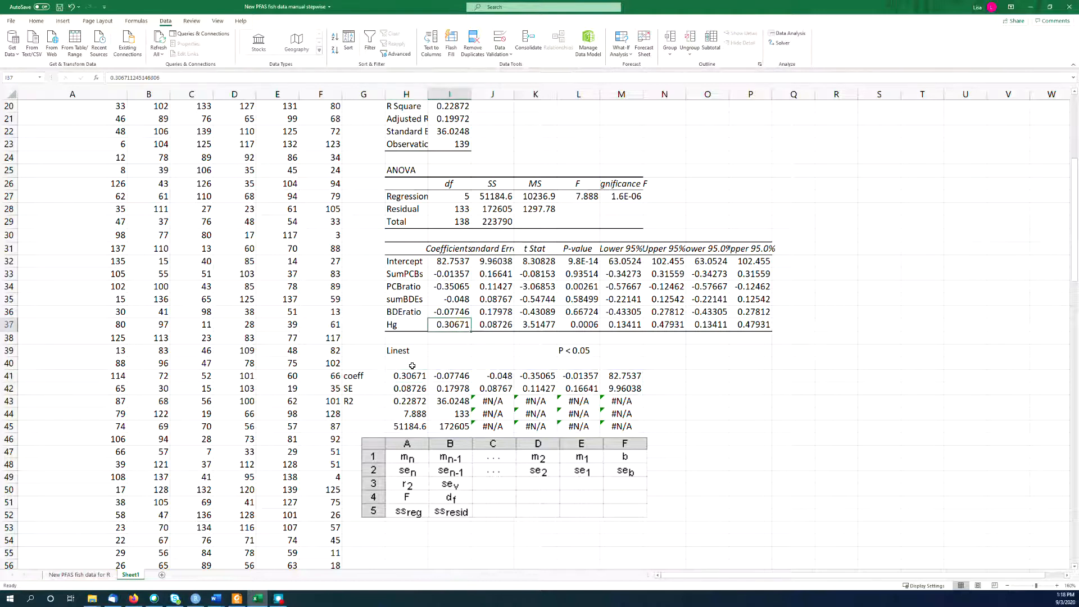
pyautogui.write('Hg')
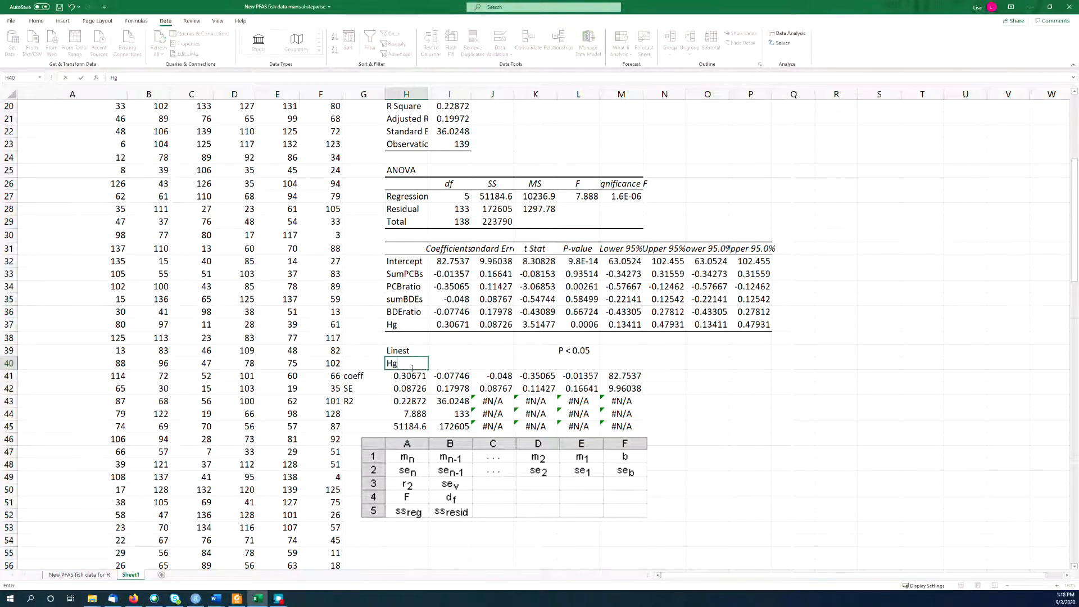
pyautogui.click(450, 376)
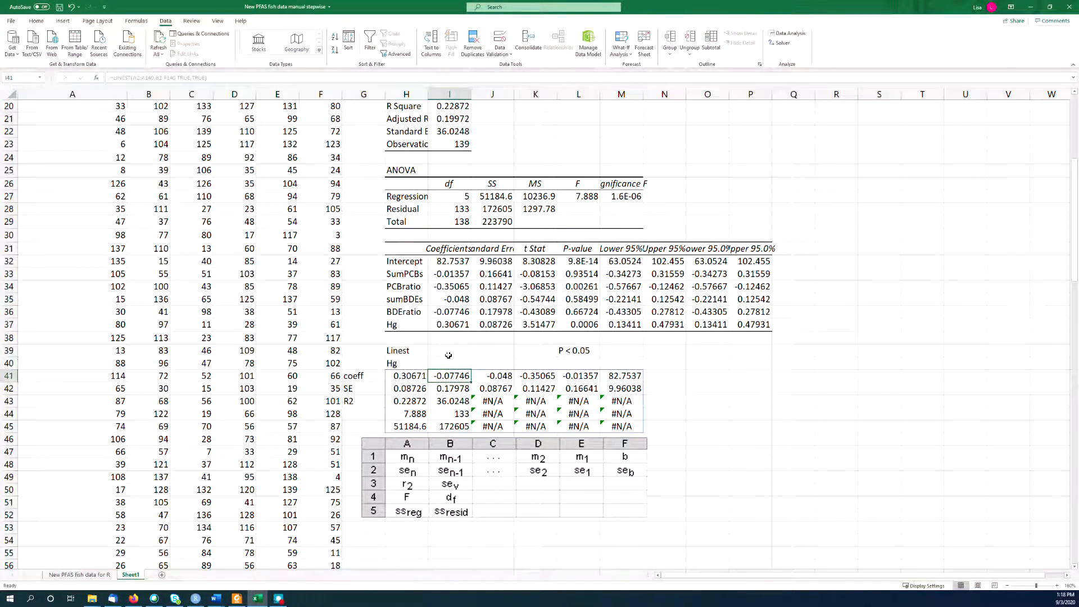
pyautogui.write('BDE r')
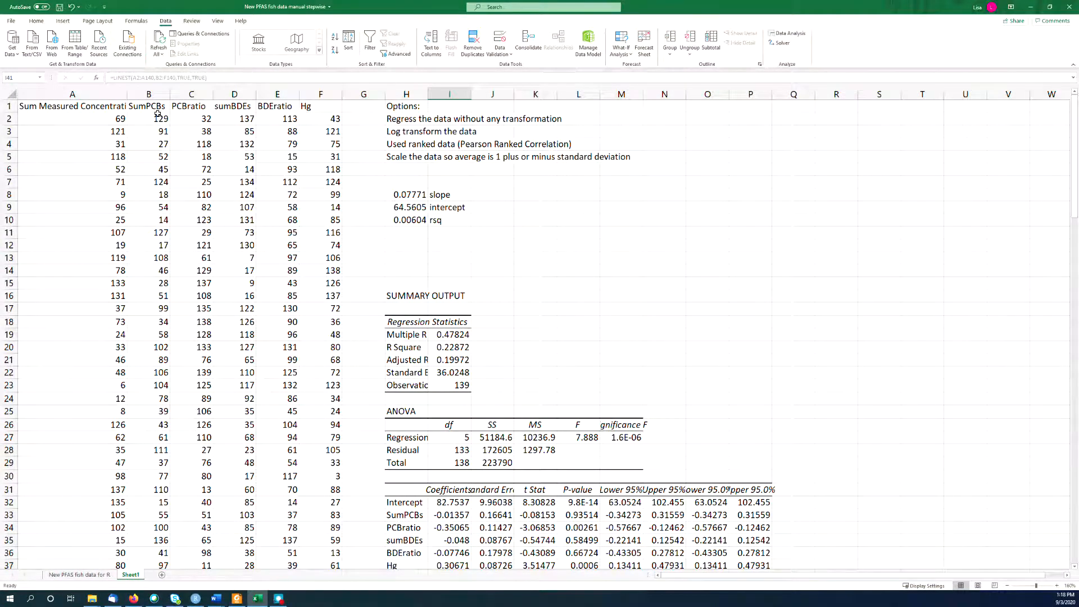
# Step: Head the remaining columns sumBDEs through intercept and move the layout picture lower
pyautogui.scroll(-3)
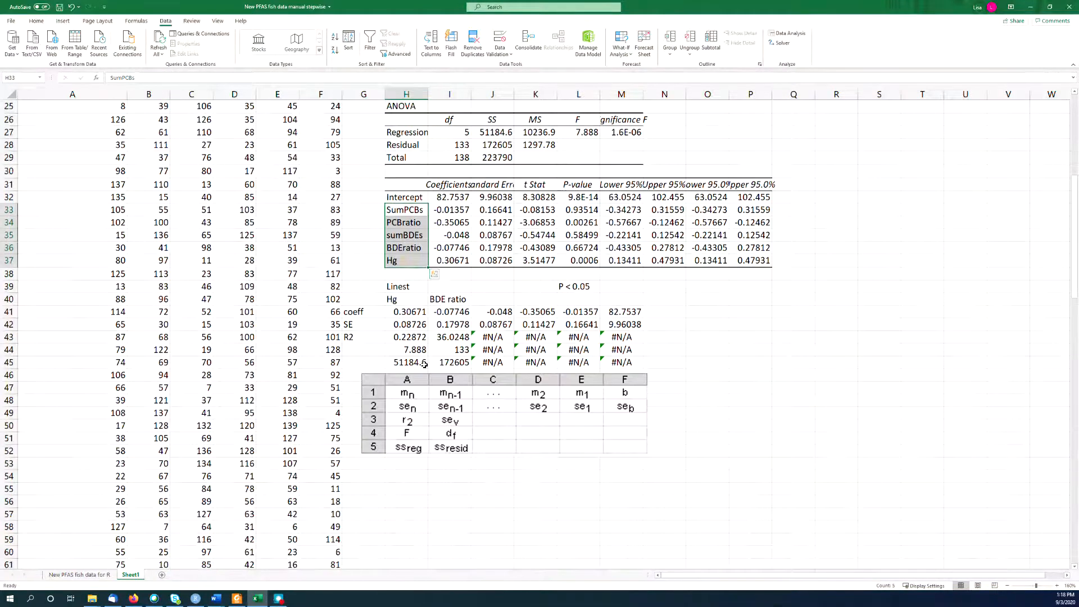
pyautogui.click(493, 299)
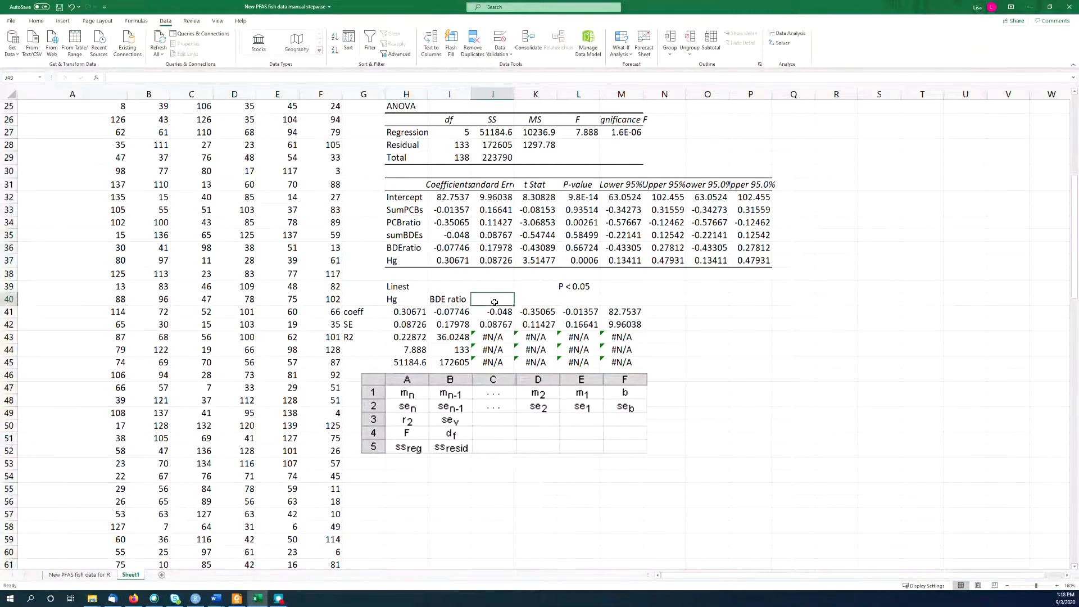
pyautogui.write('sumBDEs')
pyautogui.click(578, 299)
pyautogui.write('SumPC')
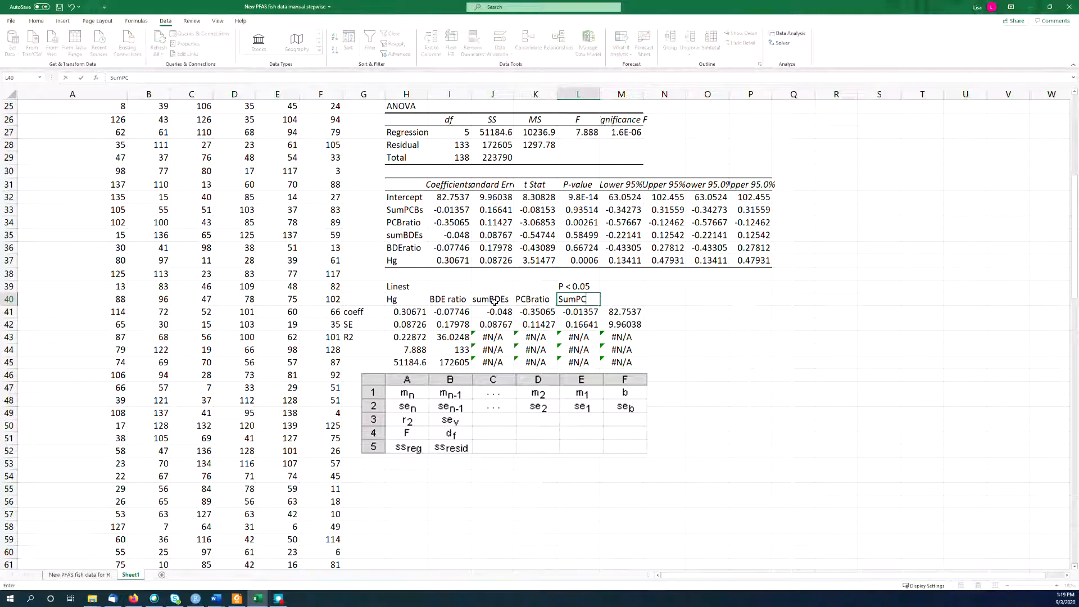
pyautogui.press('Enter')
pyautogui.write('Intercpet')
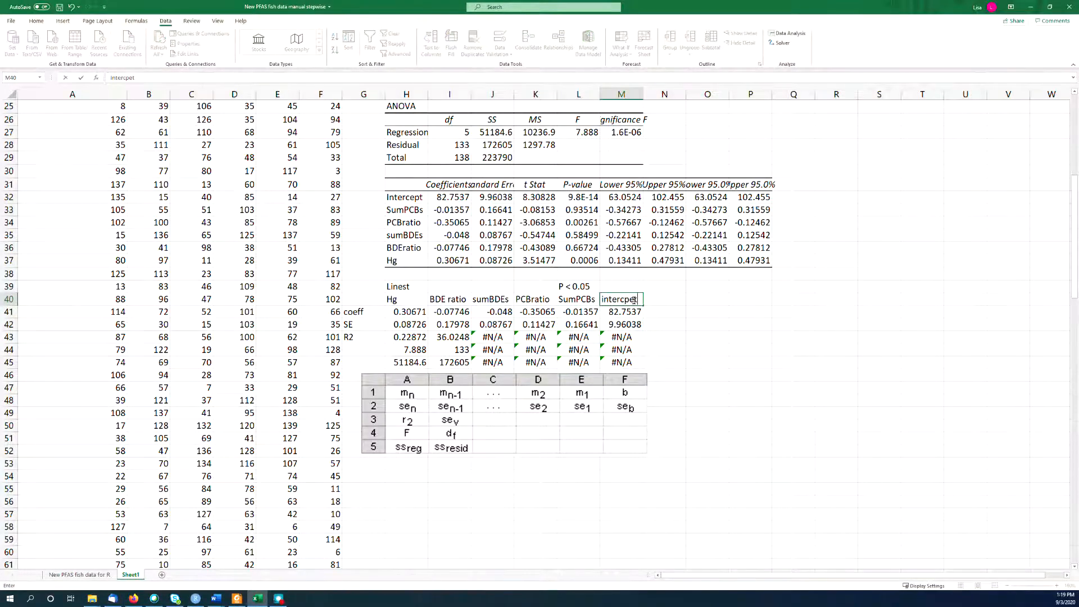
pyautogui.press('Enter')
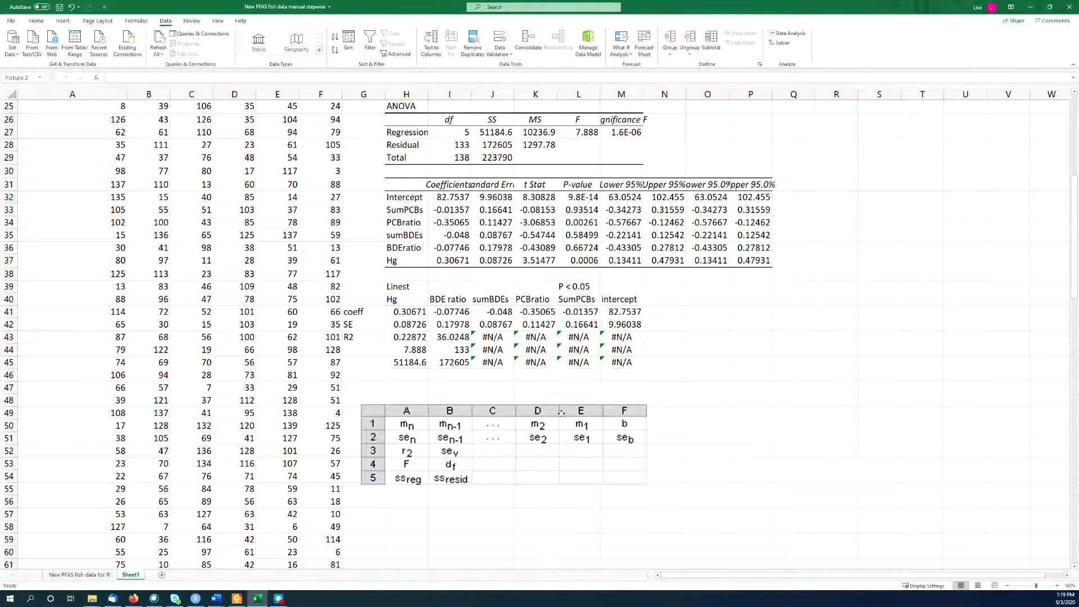
pyautogui.click(503, 447)
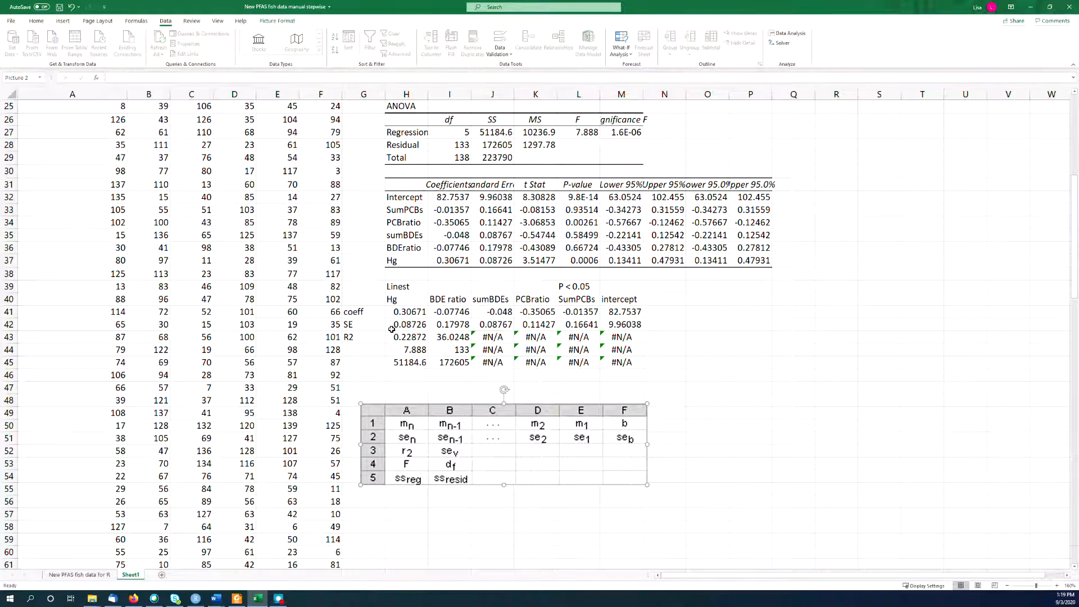
pyautogui.click(707, 350)
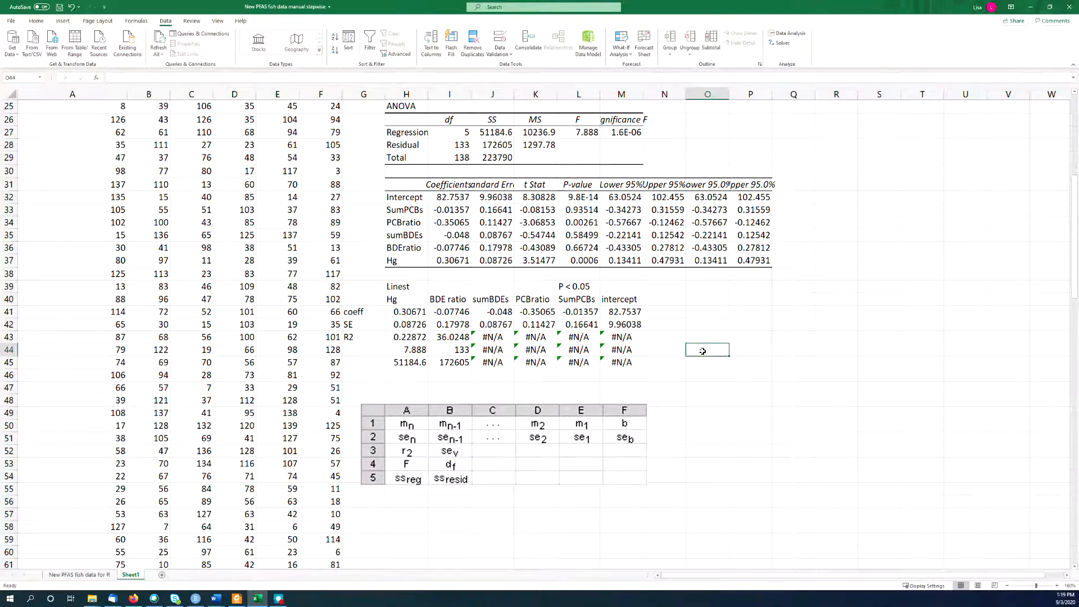
# Step: Dismiss the accidental Save As dialog and note '95% confidence interval = 1.96*SE' in O44
pyautogui.write('96')
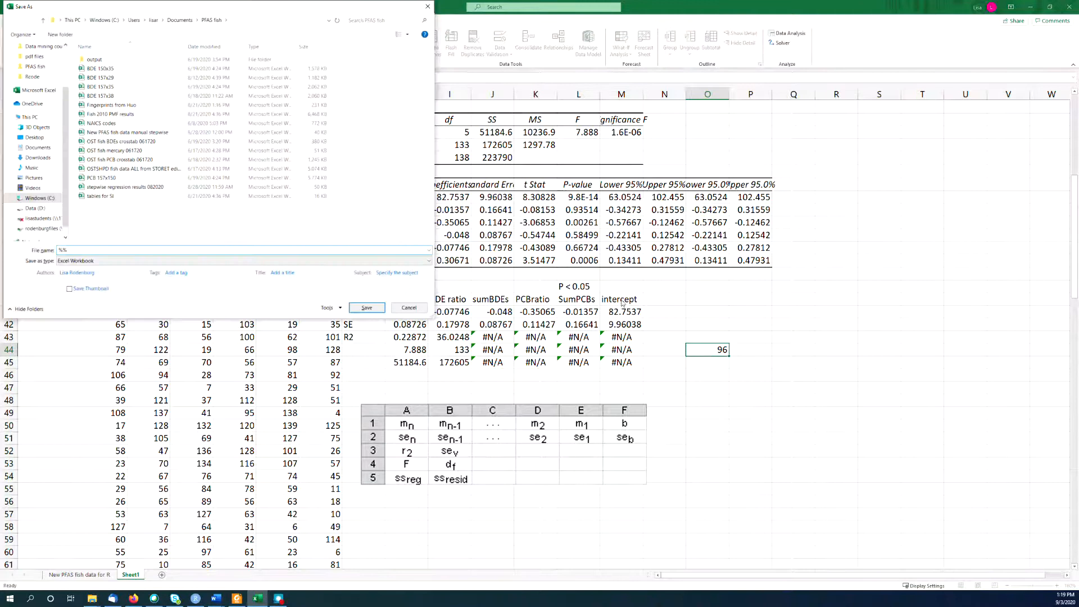
pyautogui.click(367, 308)
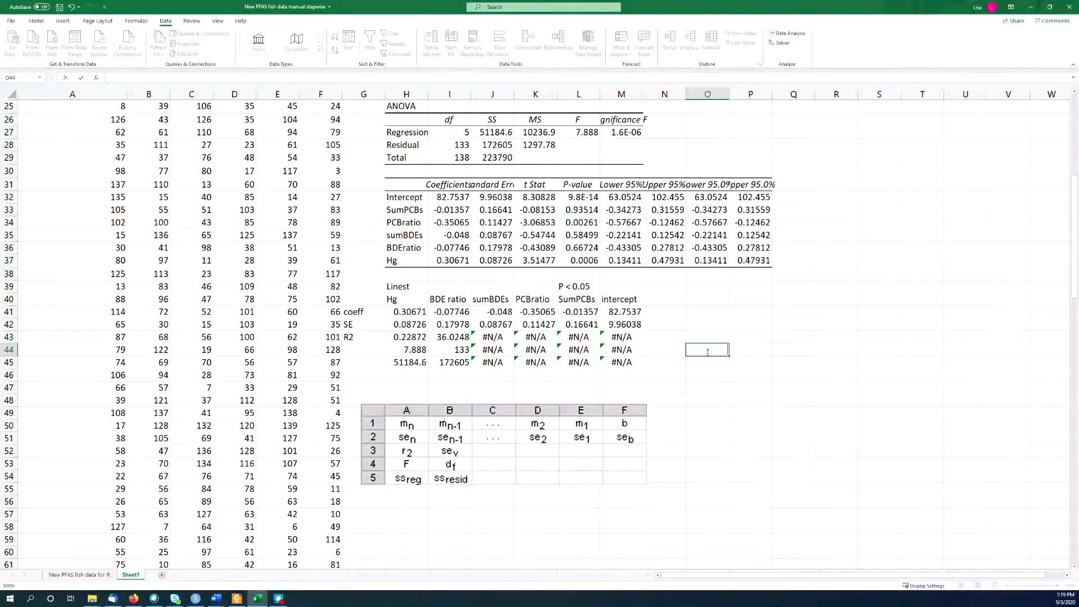
pyautogui.write('95% c')
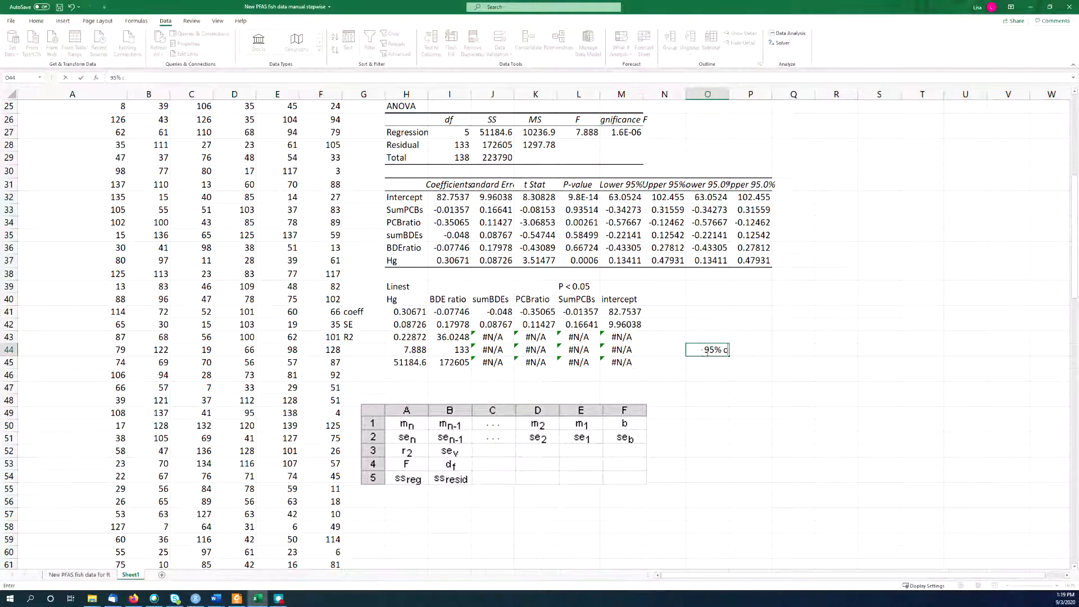
pyautogui.write('onfidence interval')
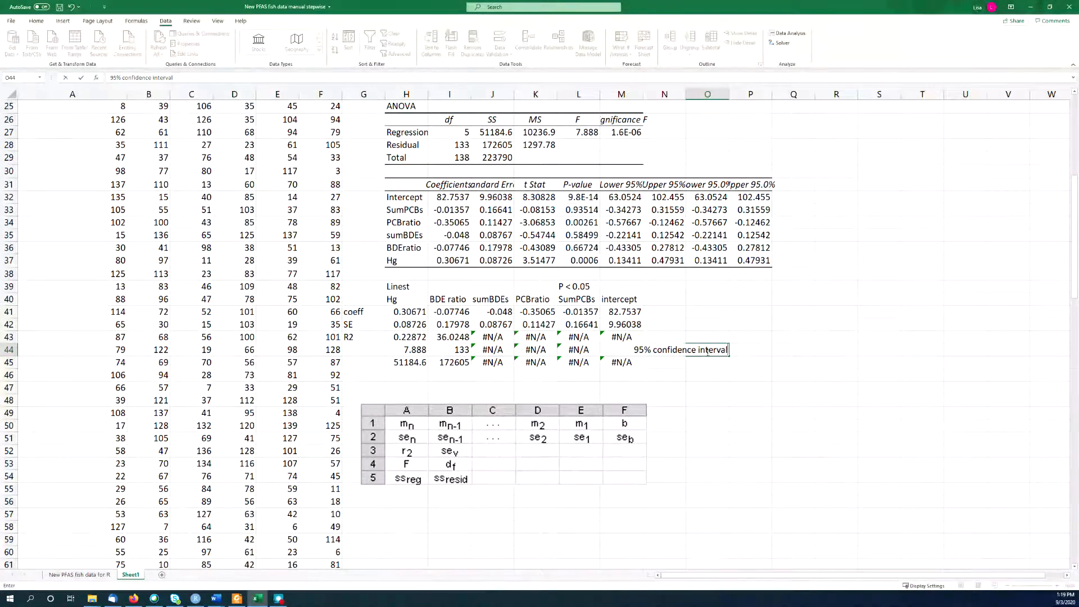
pyautogui.write('=')
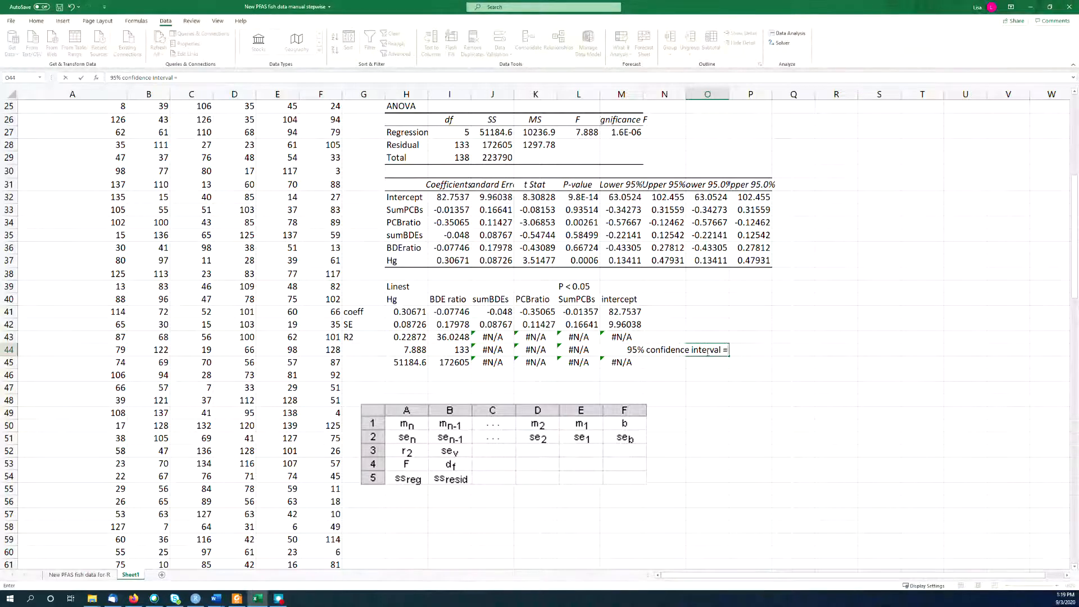
pyautogui.write('1.96*SE')
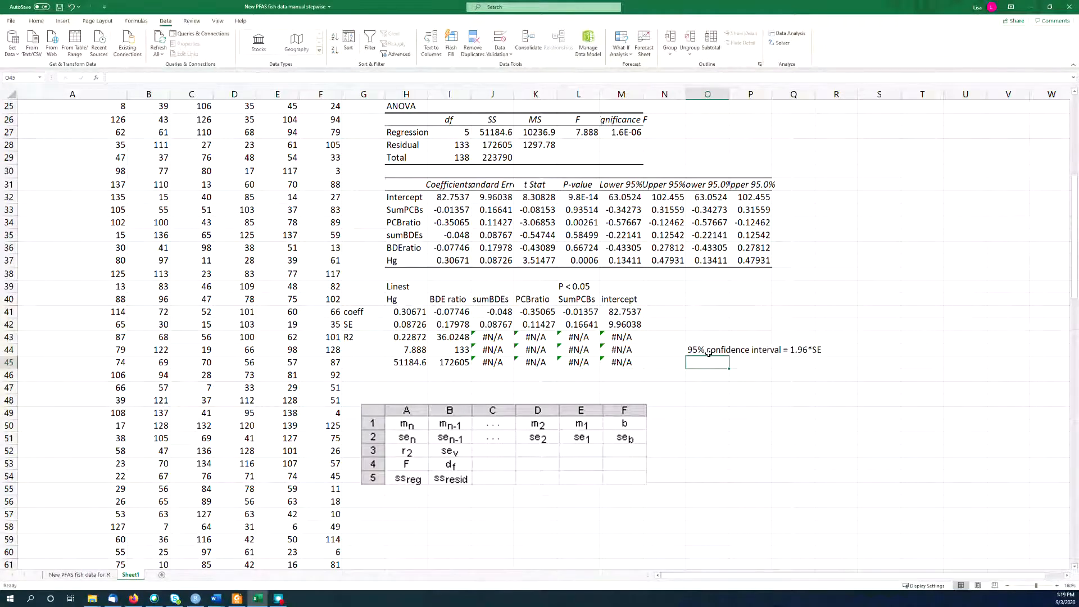
pyautogui.moveTo(716, 379)
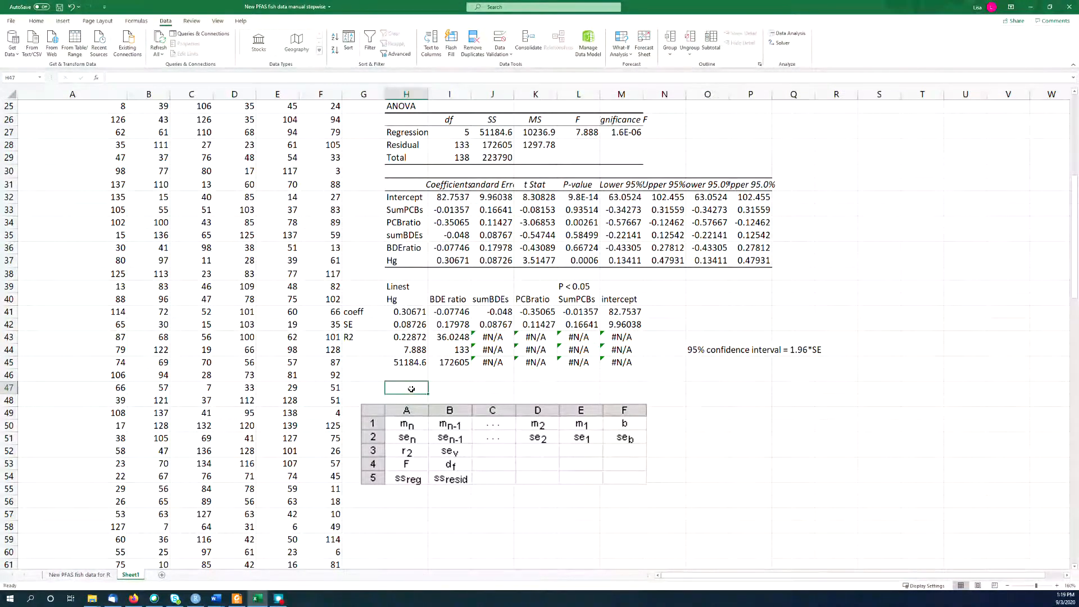
# Step: Enter =1.96*H42 in H47 and label G47 '95% CL'
pyautogui.write('=1.96')
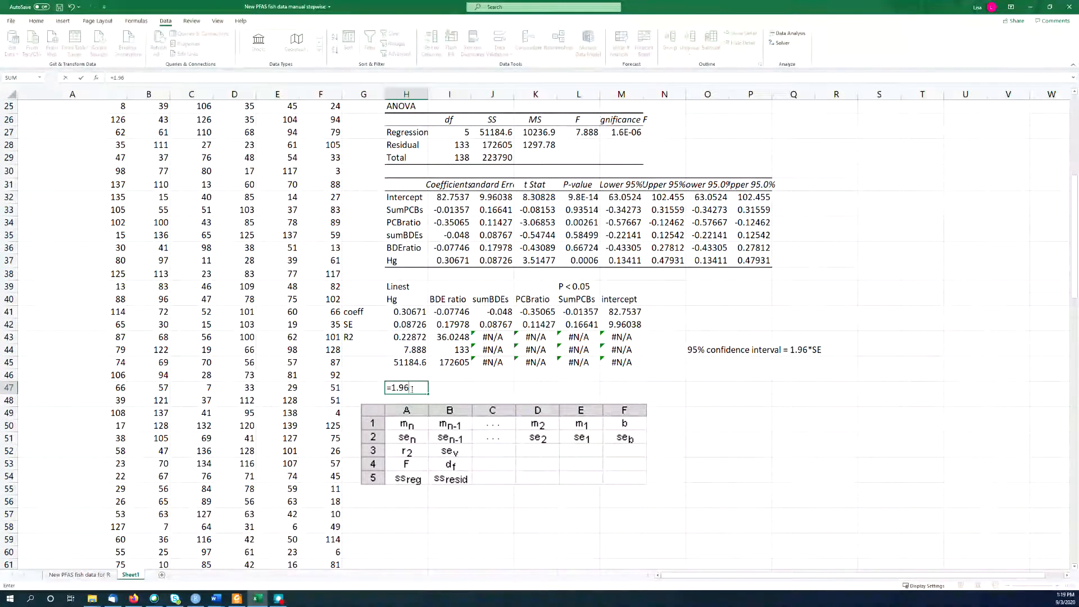
pyautogui.write('*')
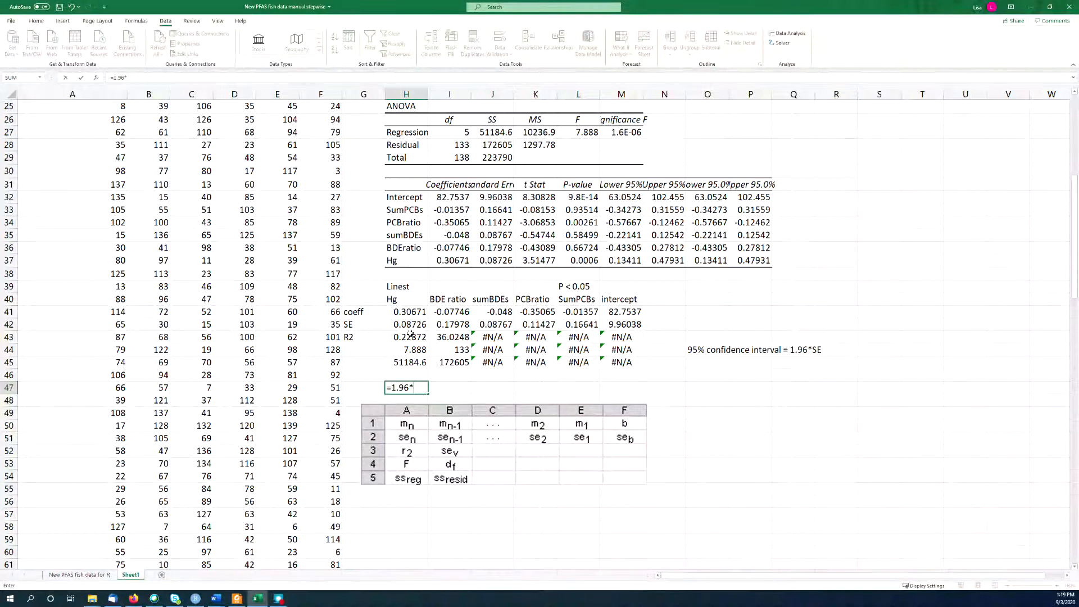
pyautogui.press('Enter')
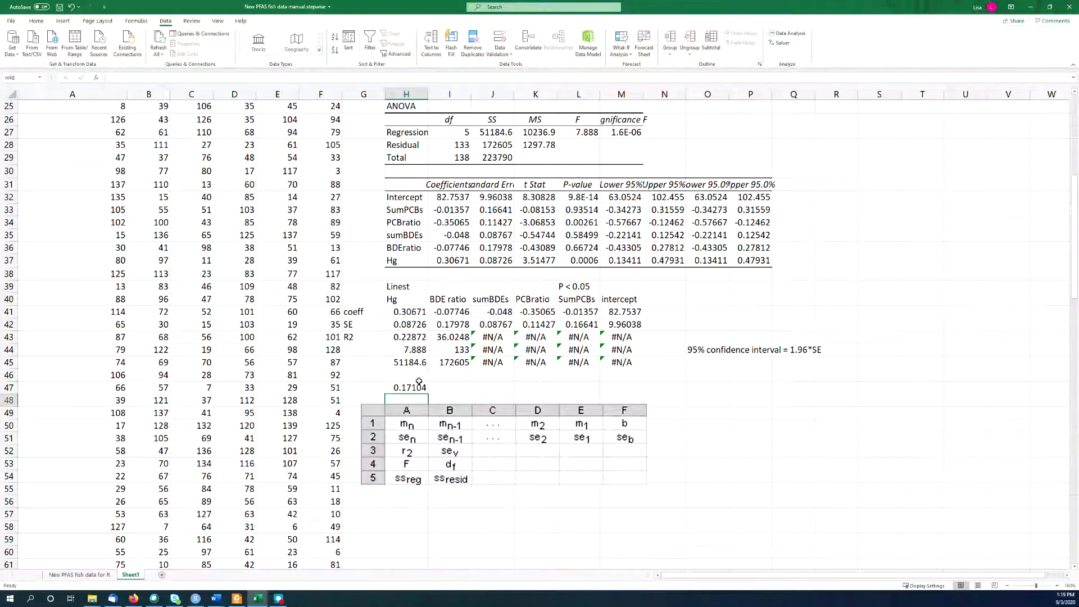
pyautogui.write('9')
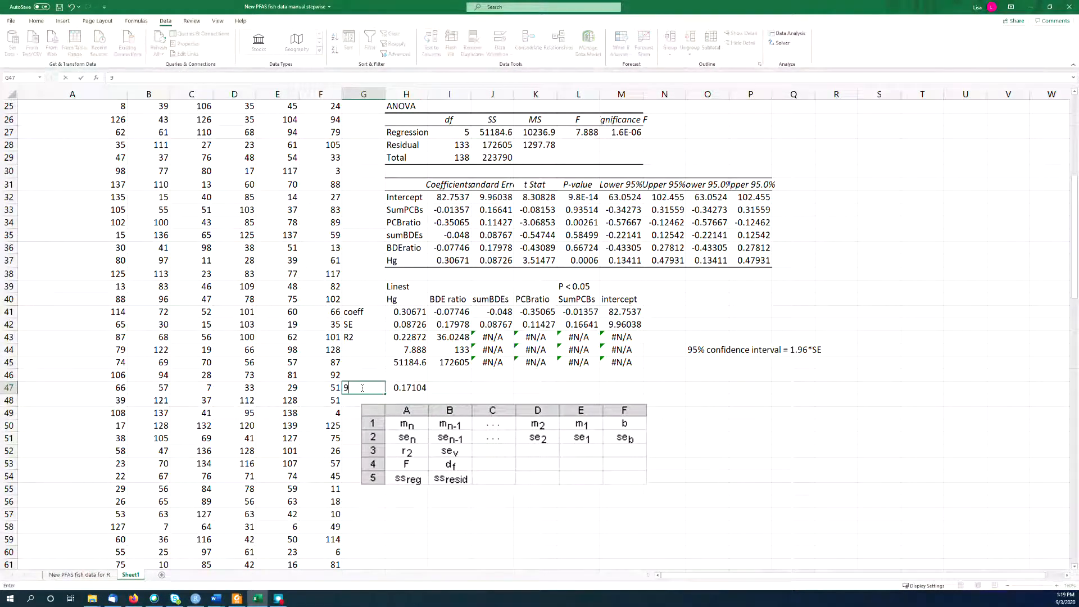
pyautogui.write('95% CL')
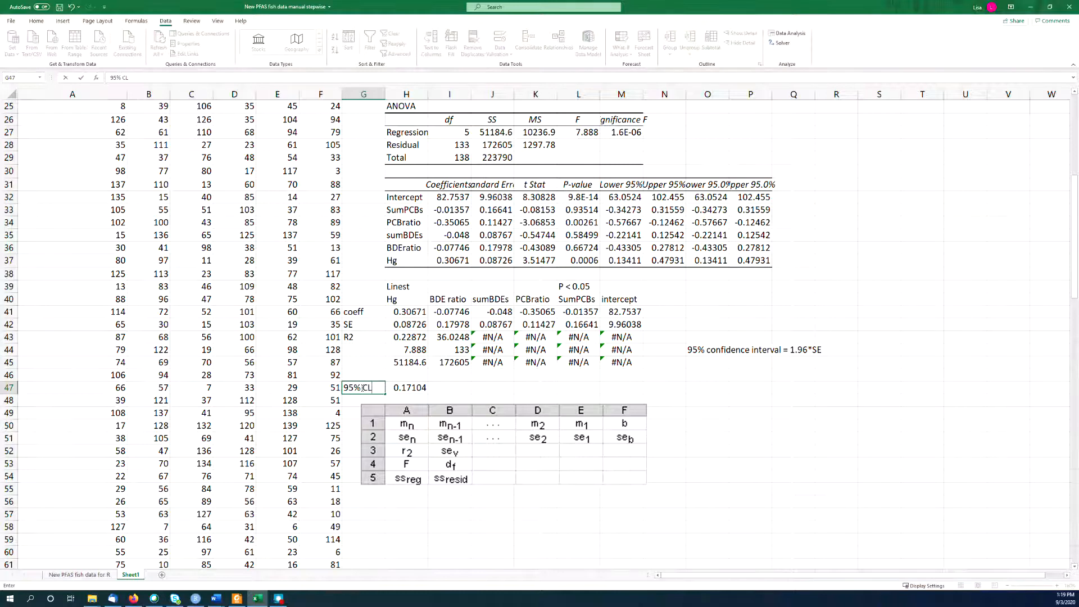
# Step: Fill the 1.96×SE formula across to M47 and check the LINEST formula in H41
pyautogui.click(408, 388)
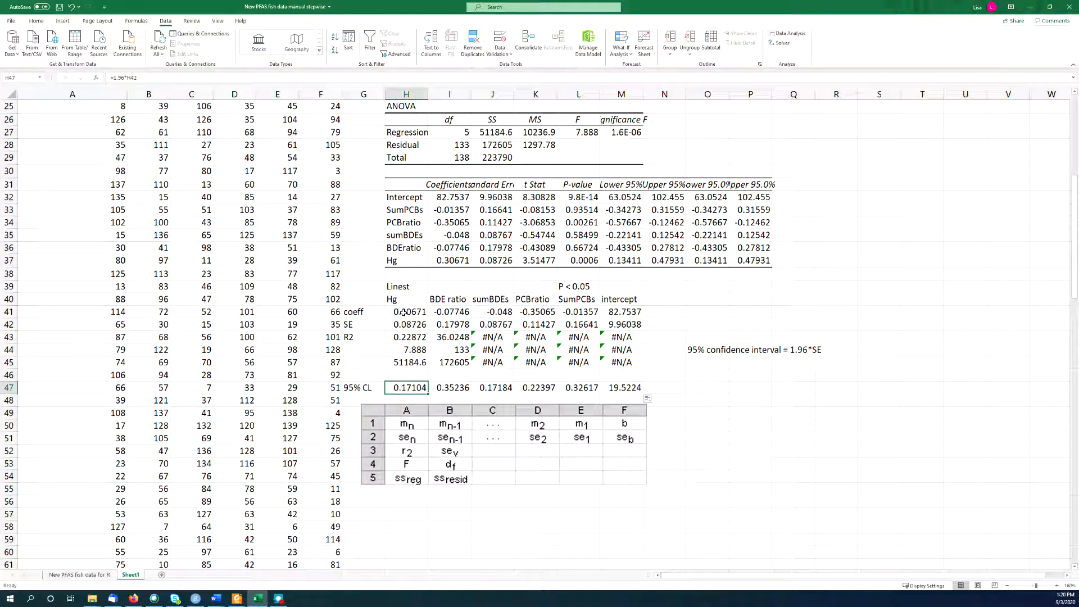
pyautogui.click(407, 311)
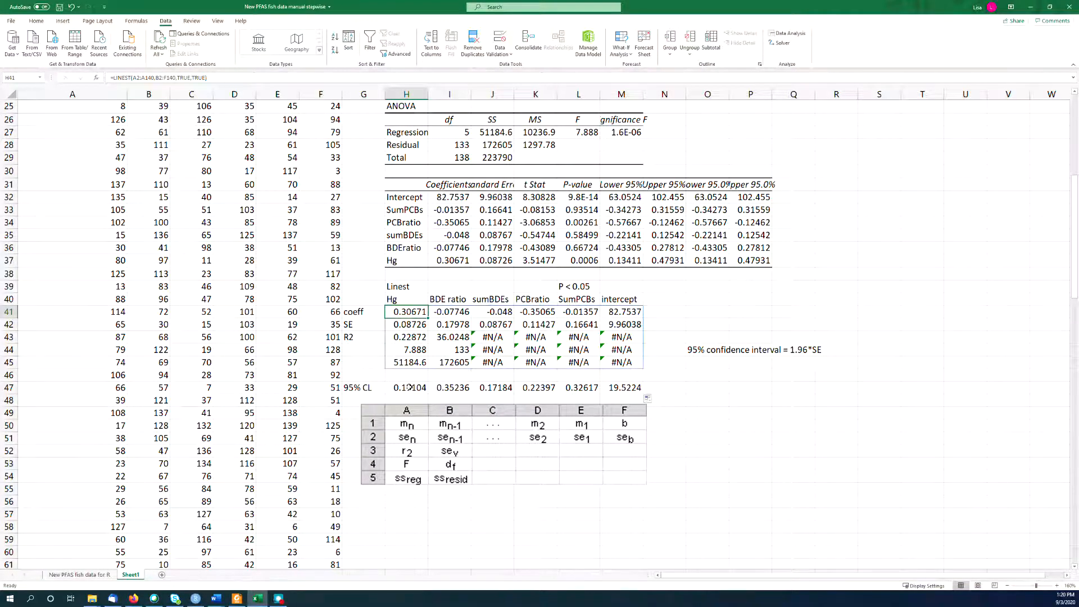
pyautogui.click(407, 388)
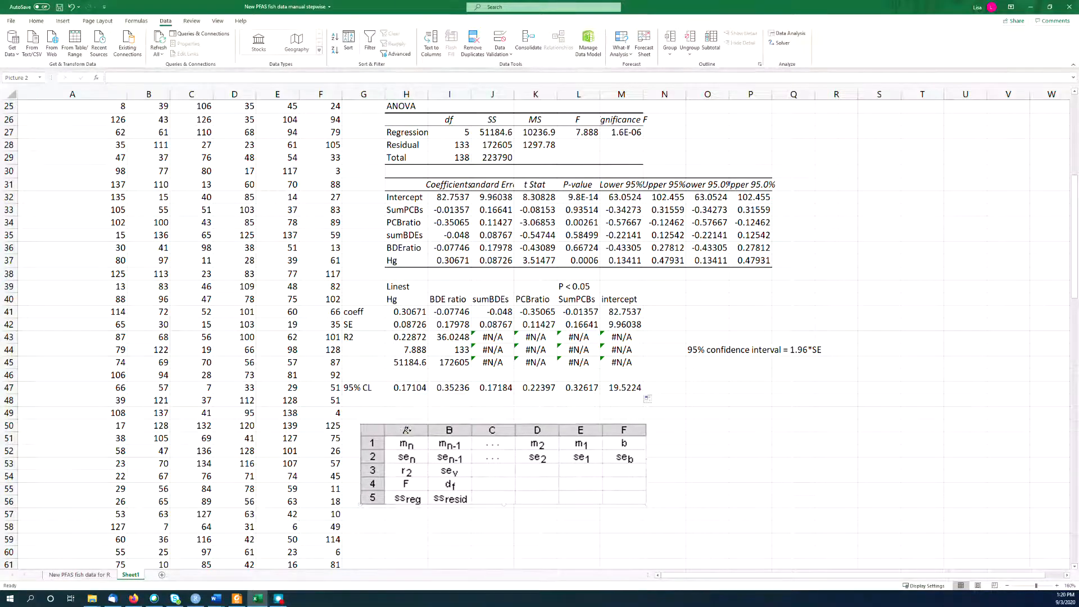
# Step: Move the LINEST layout picture down a row, check I37, and begin a formula in H48
pyautogui.click(503, 473)
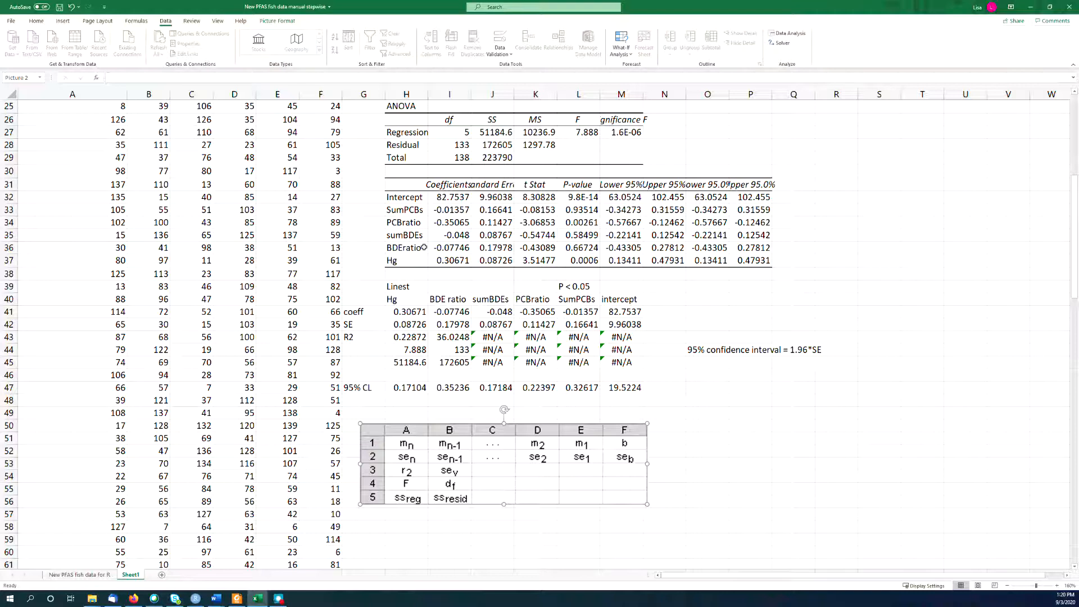
pyautogui.click(449, 261)
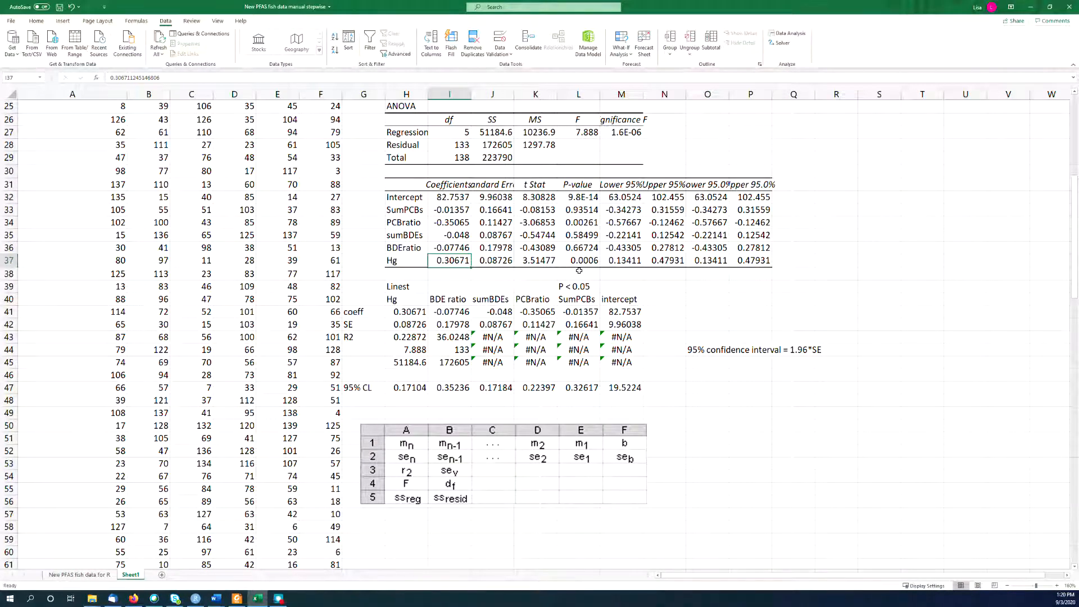
pyautogui.click(621, 261)
pyautogui.write('=')
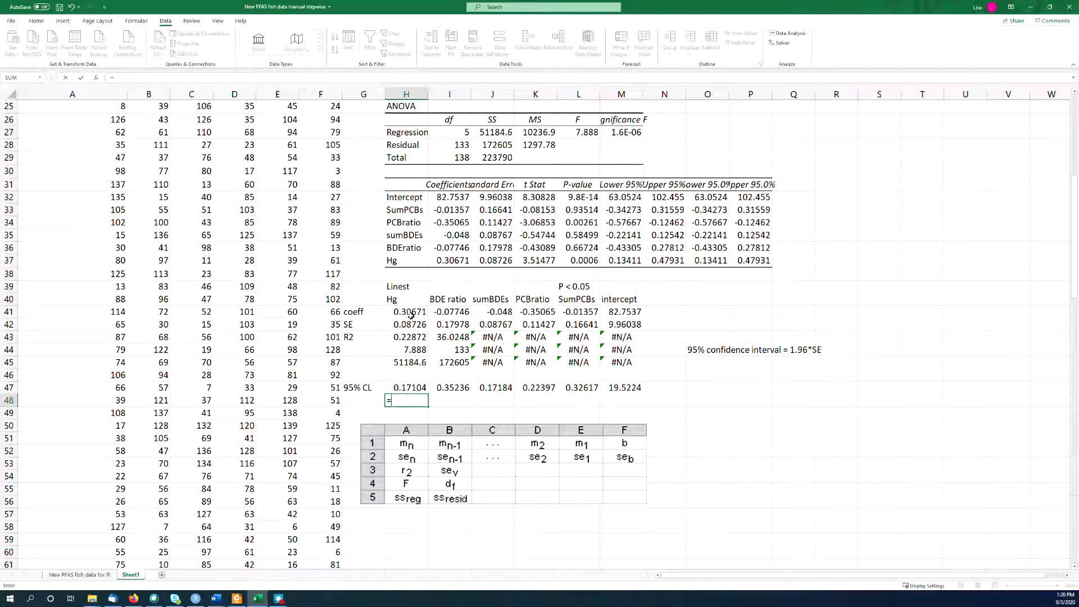
# Step: Compute H41 minus H47 in H48 (0.13567) and compare it with the Lower 95% value
pyautogui.click(407, 312)
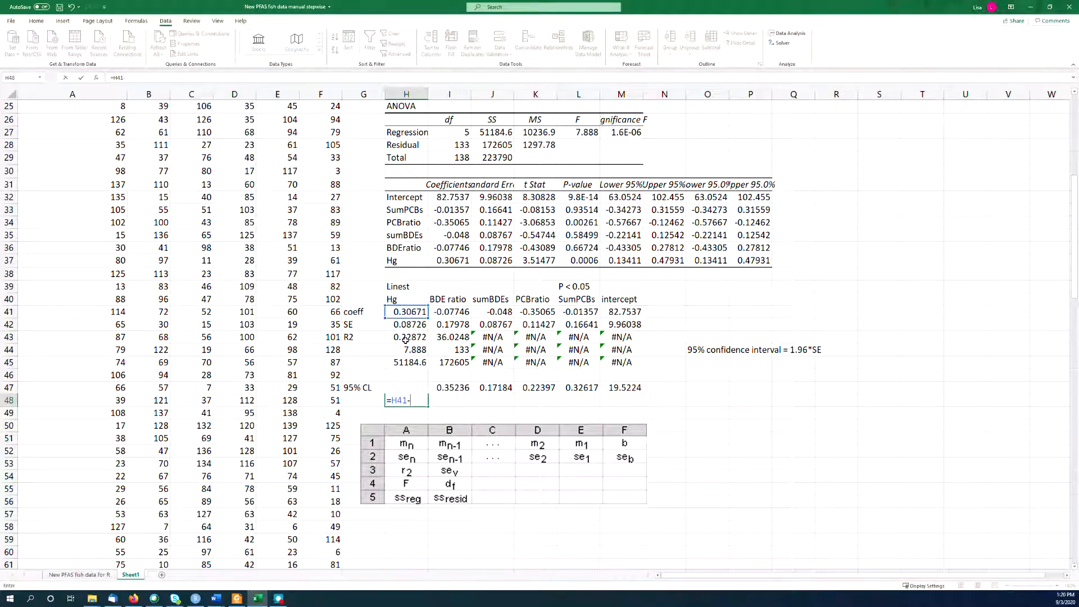
pyautogui.click(406, 388)
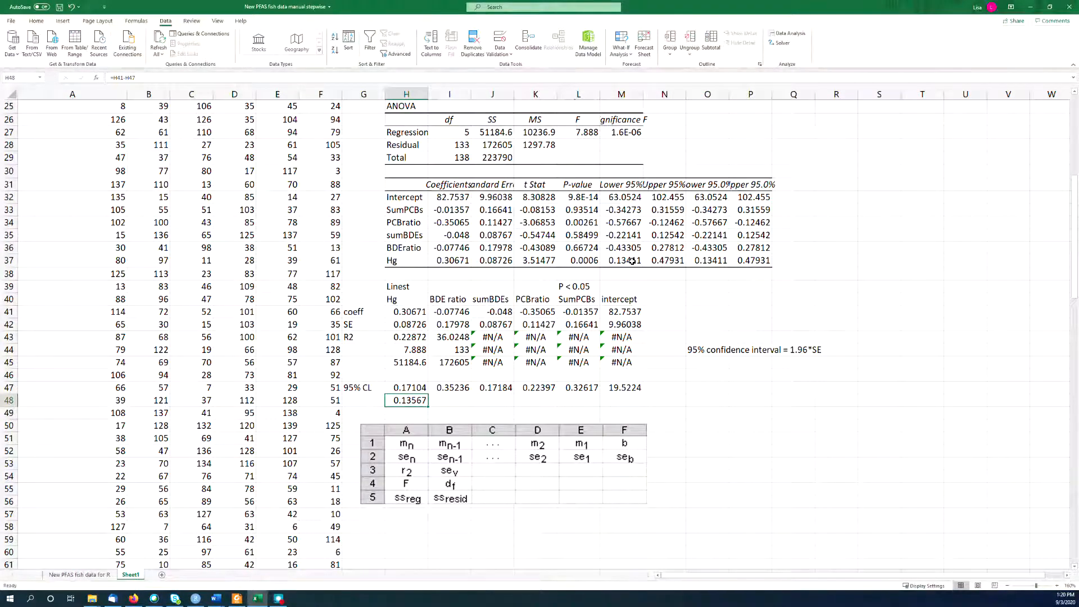
pyautogui.click(621, 260)
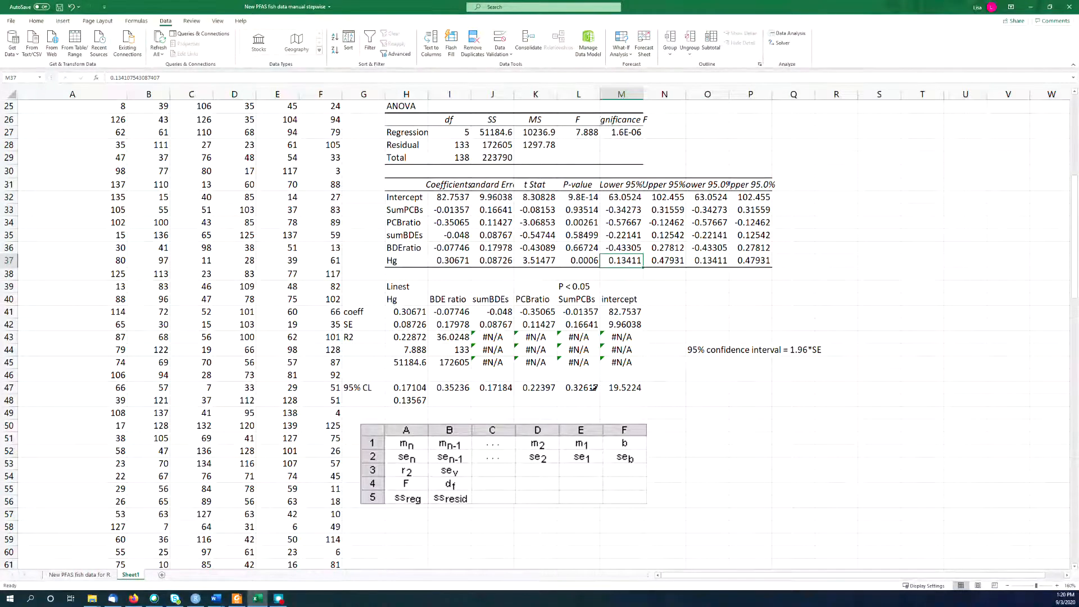
pyautogui.click(406, 400)
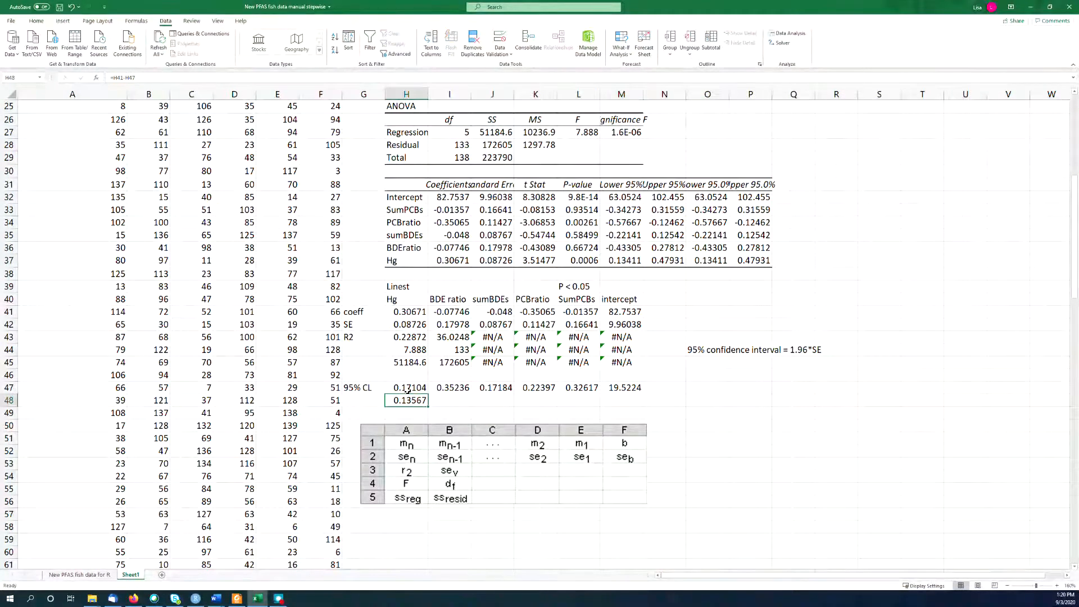
pyautogui.click(407, 387)
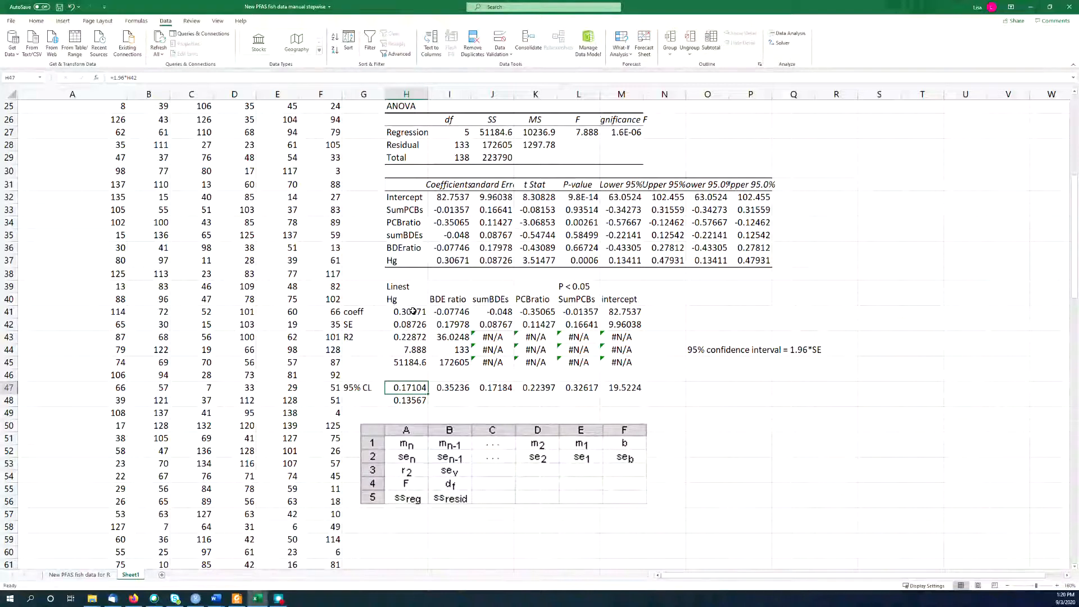
pyautogui.moveTo(579, 260); pyautogui.dragTo(707, 261)
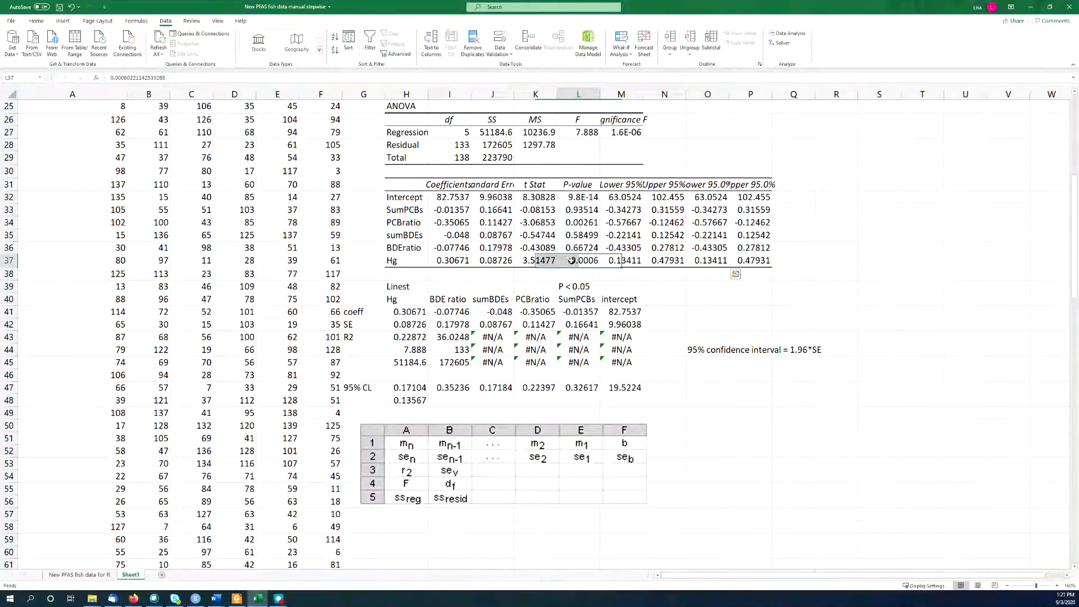
# Step: Clear H48 and rewrite H47 as the test =1.96*H42<H41
pyautogui.click(578, 260)
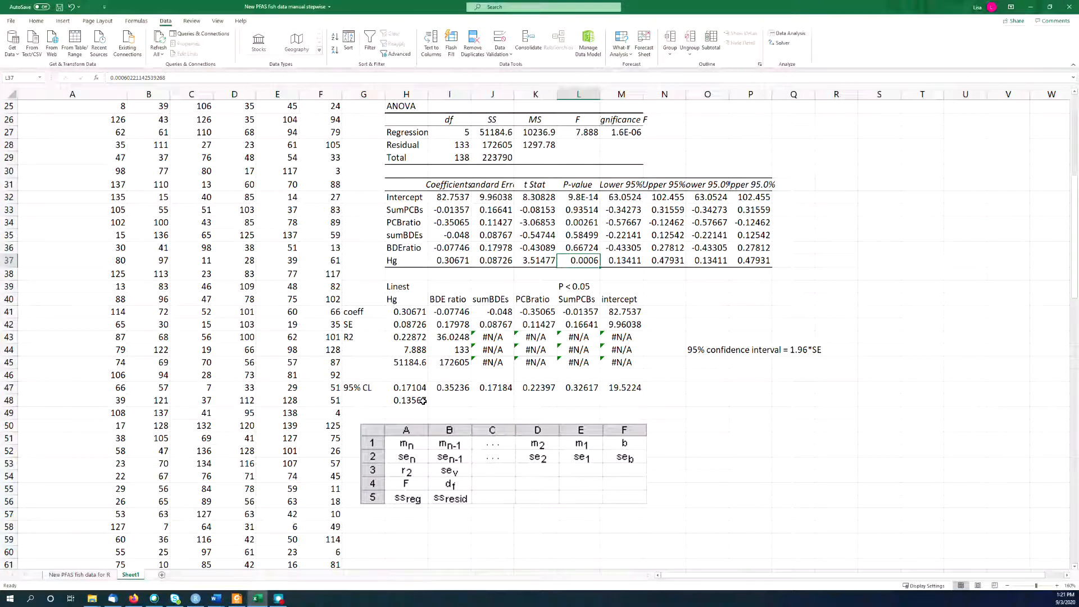
pyautogui.click(407, 401)
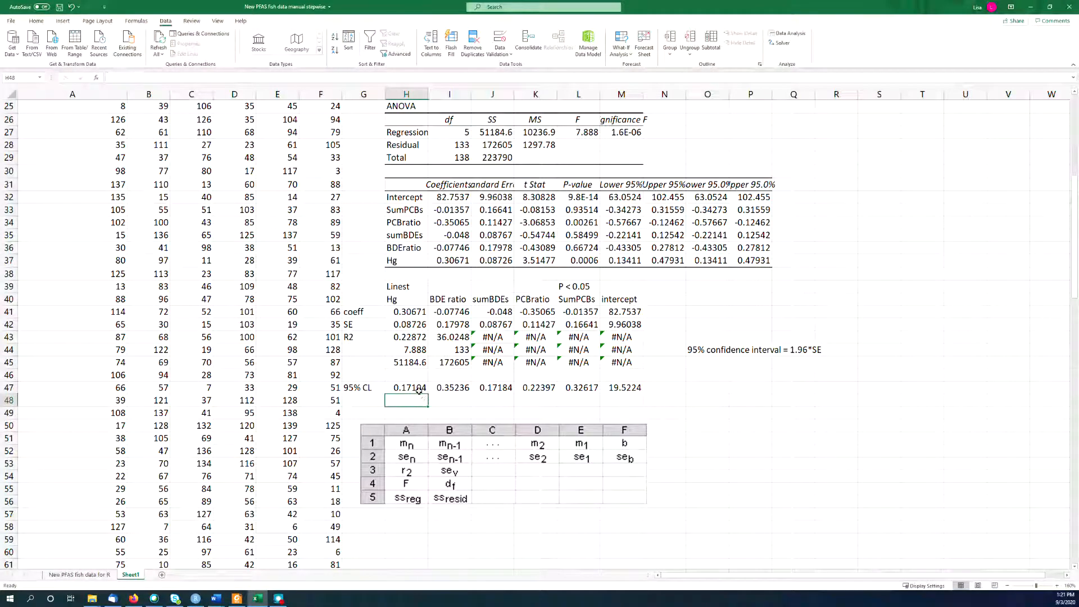
pyautogui.click(407, 388)
pyautogui.write('=1.96*H42')
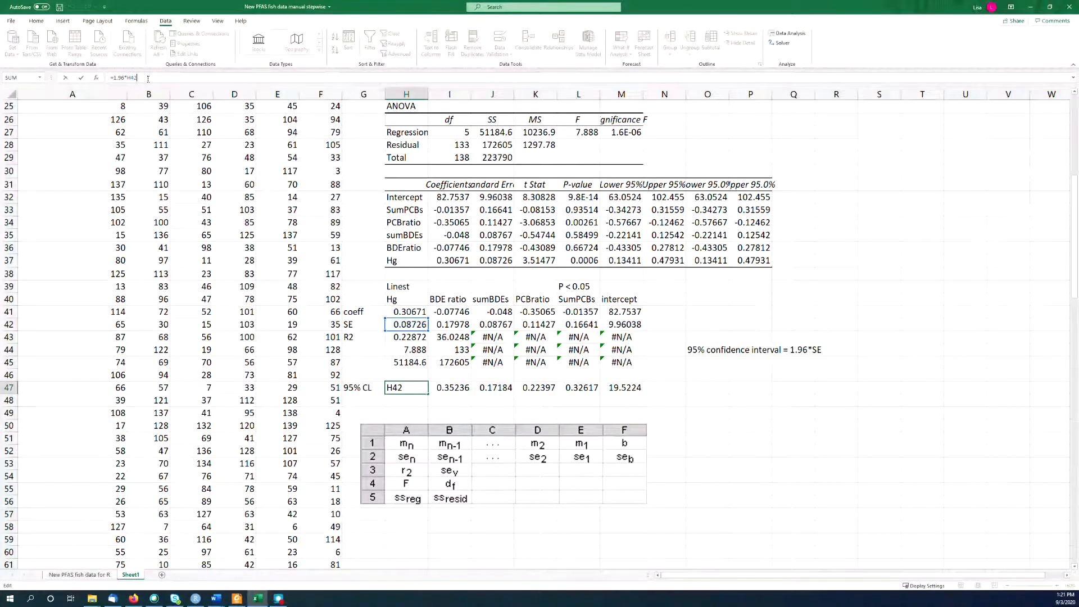
pyautogui.write('<')
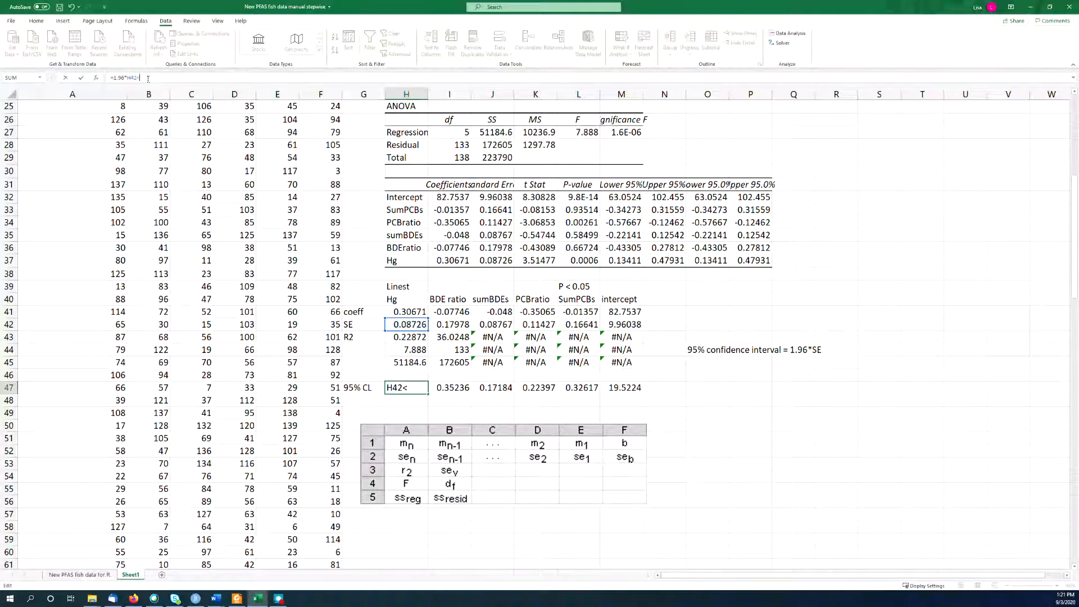
pyautogui.click(407, 311)
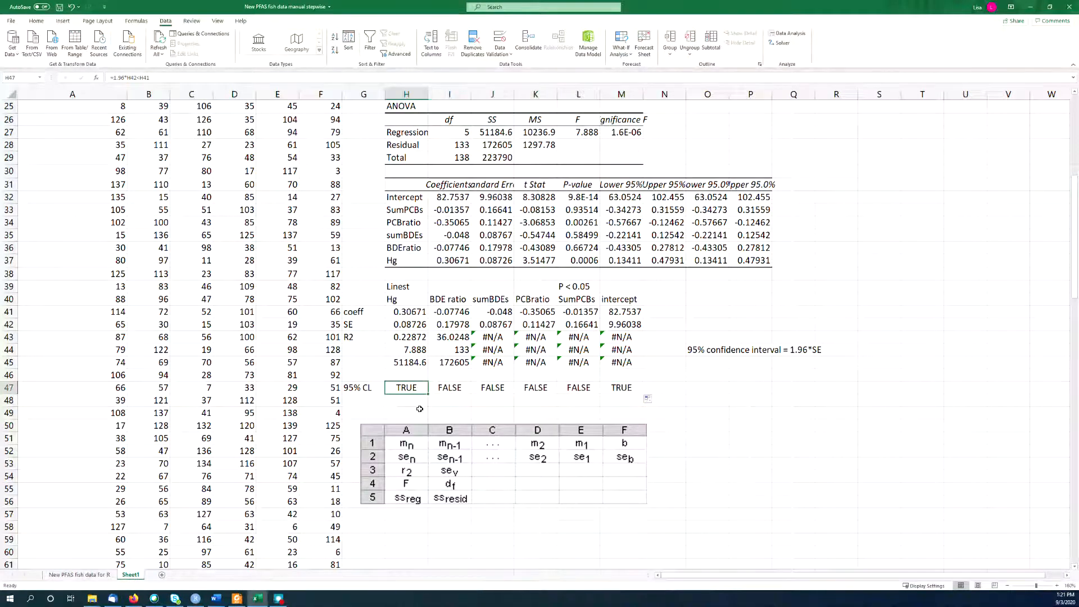
# Step: Fill the significance test across to M47 and inspect the intercept and PCBratio results
pyautogui.click(620, 387)
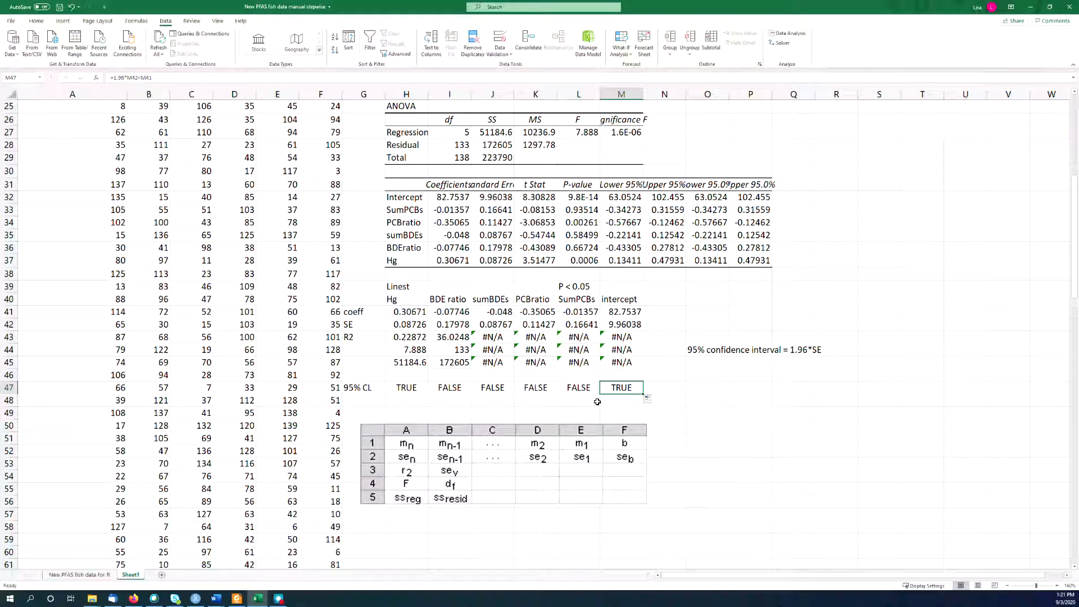
pyautogui.click(536, 388)
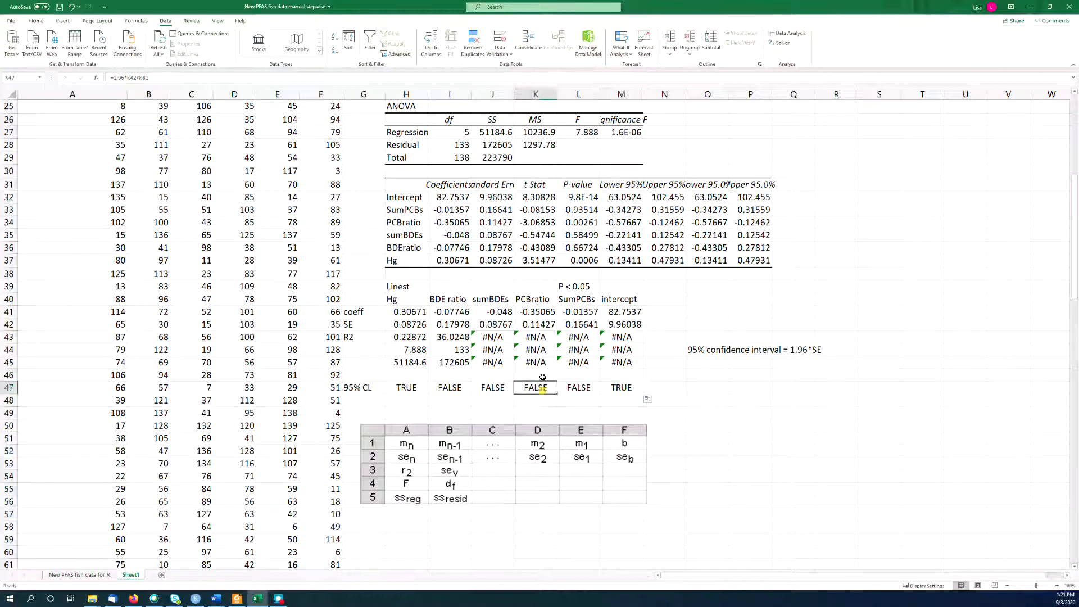
pyautogui.click(535, 312)
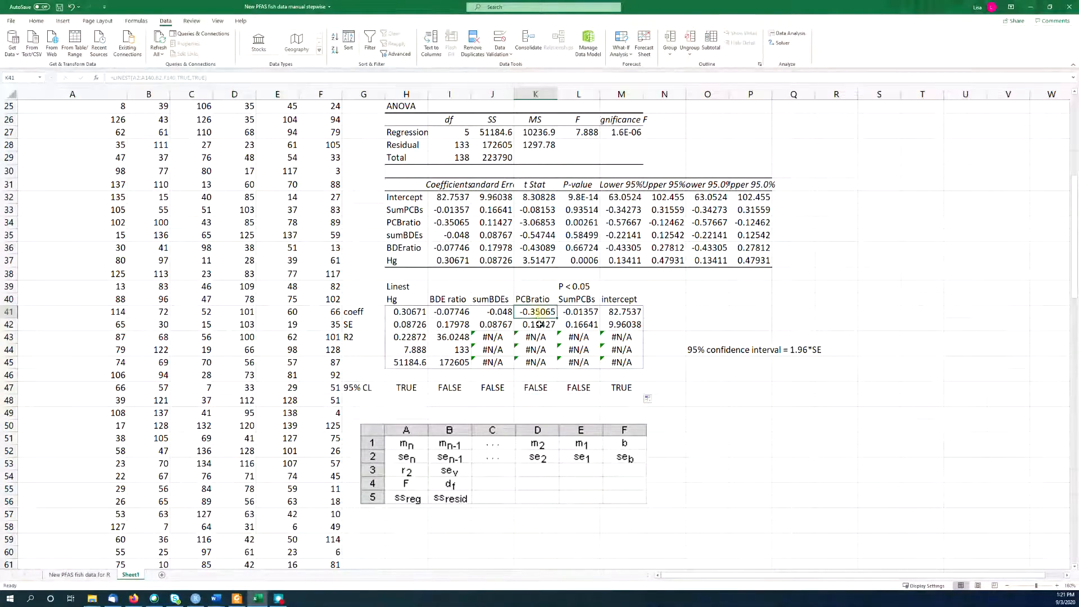
pyautogui.click(536, 325)
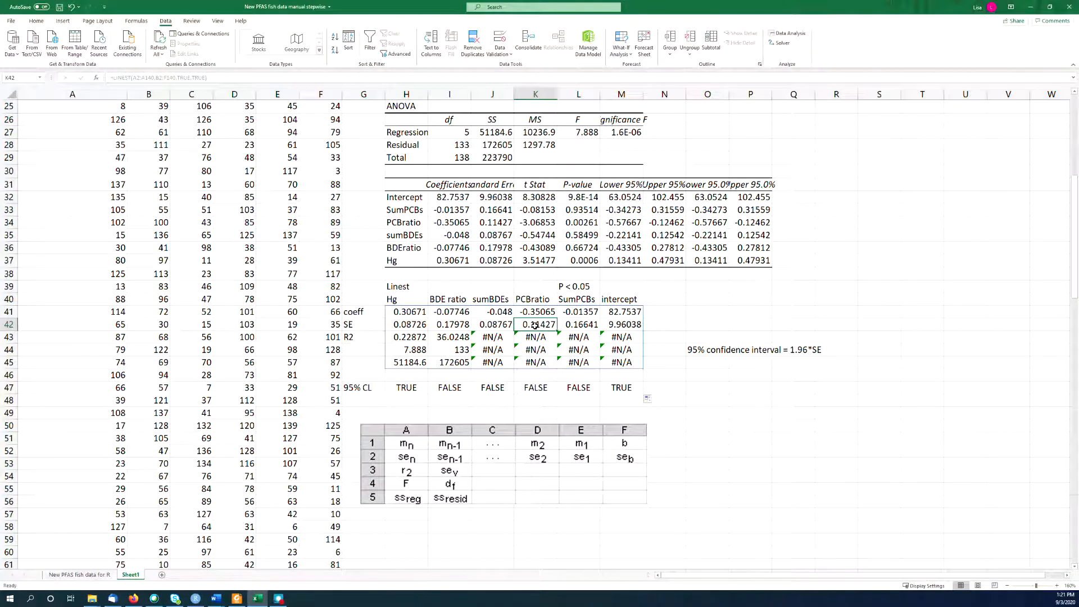
pyautogui.click(536, 312)
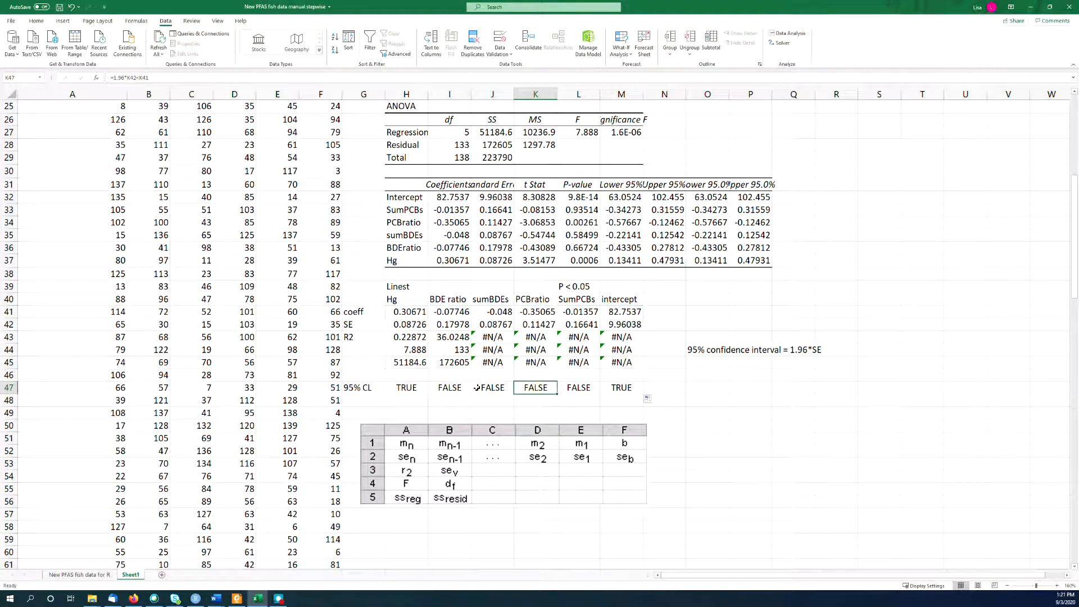
# Step: Change H47 to =1.96*H42<ABS(H41) and select H47:M47 to apply it across
pyautogui.click(406, 387)
pyautogui.write('=1.96*H42<abs(H41')
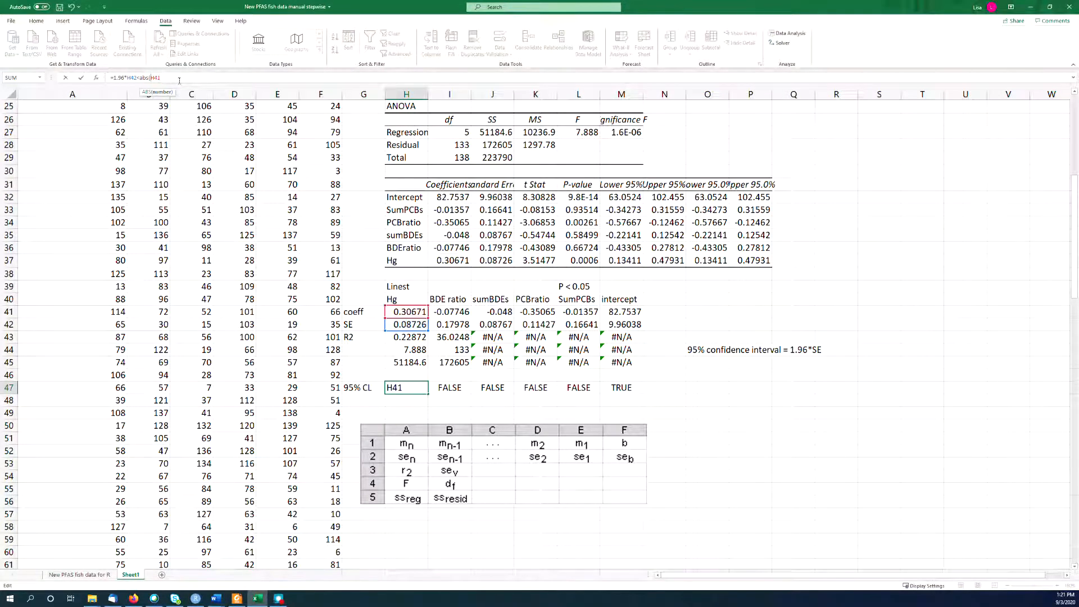
pyautogui.press('Enter')
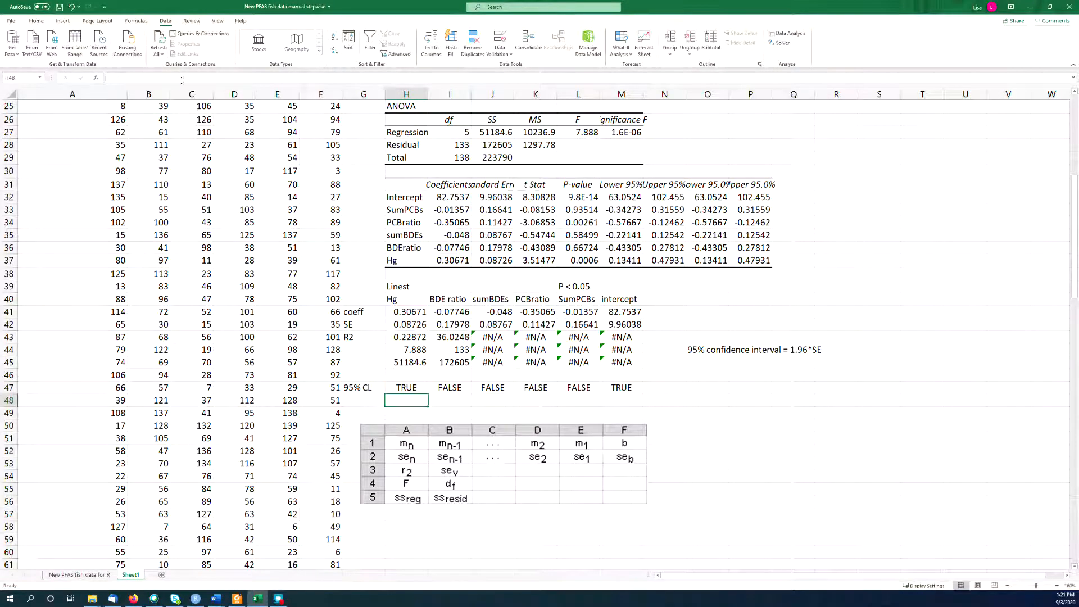
pyautogui.click(407, 387)
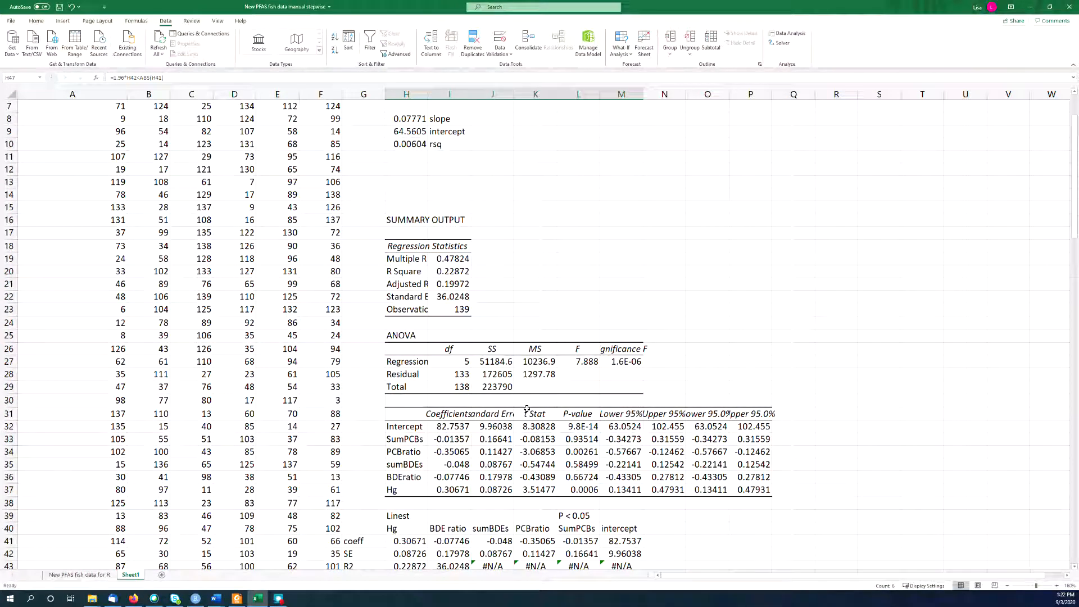
# Step: Paste the PFOS data into column A of Sheet1 so the fit and LINEST results recalculate
pyautogui.scroll(-3)
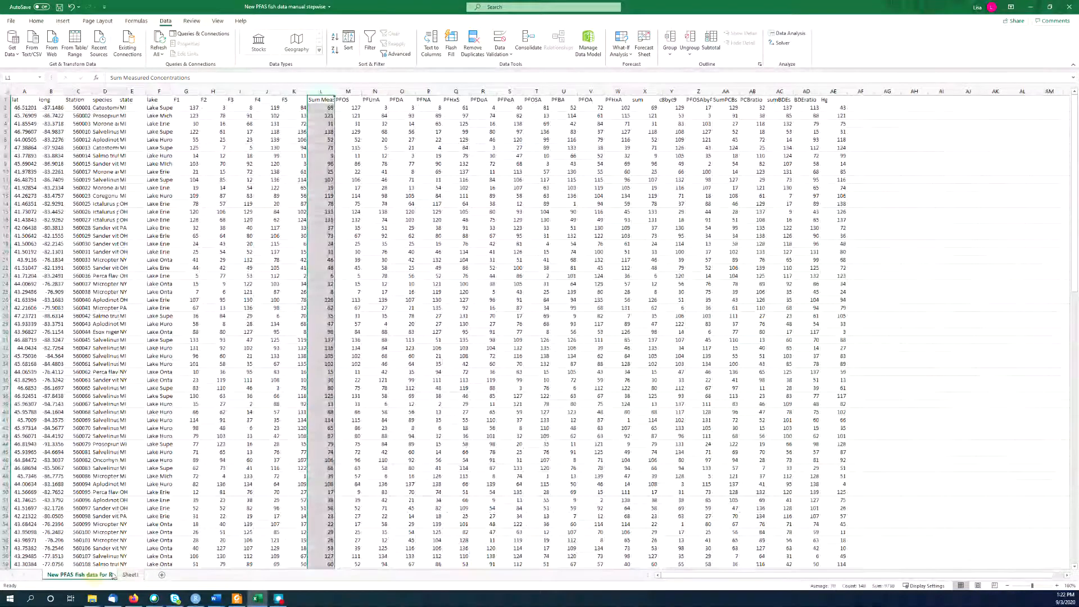
pyautogui.click(348, 90)
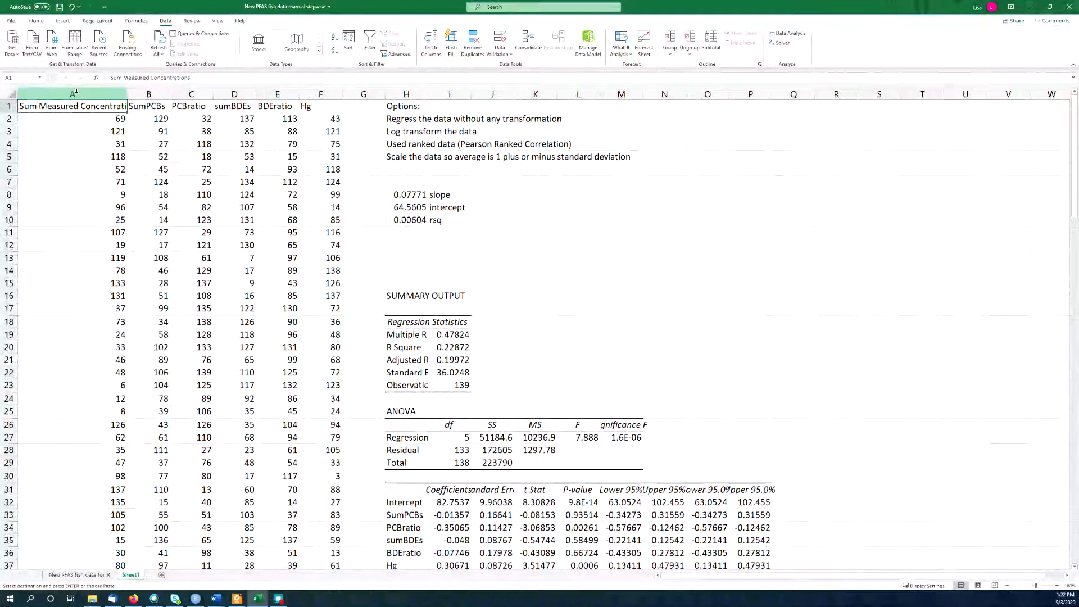
pyautogui.scroll(-3)
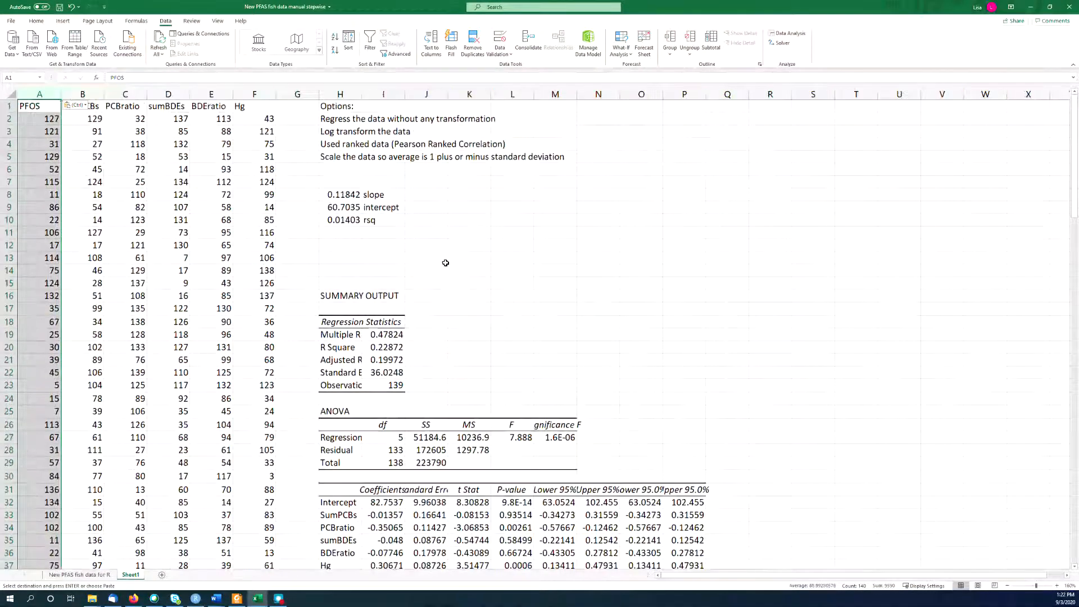
pyautogui.scroll(-3)
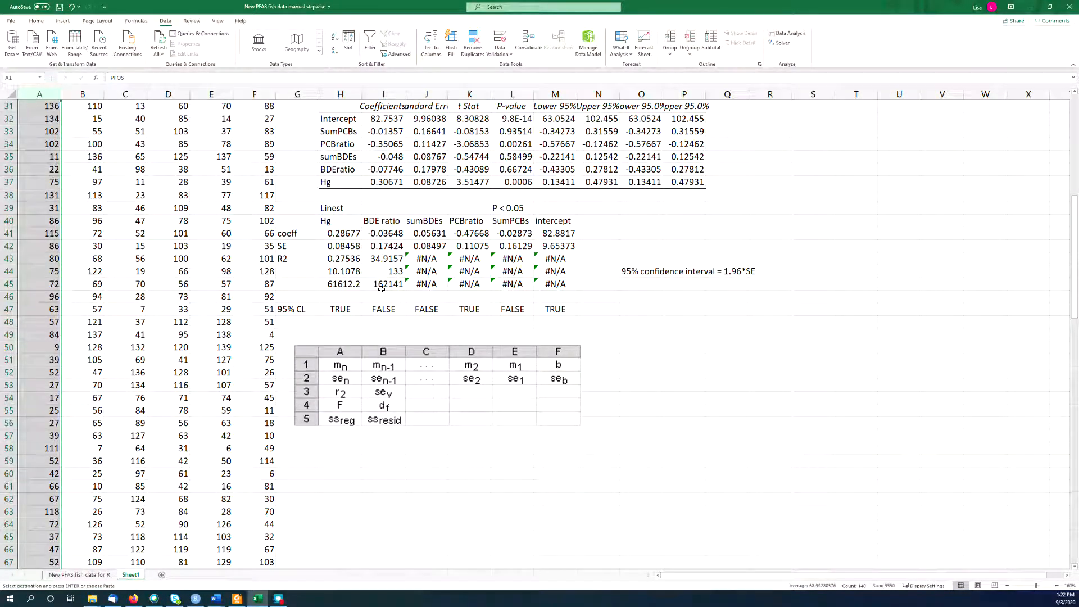
pyautogui.moveTo(417, 181)
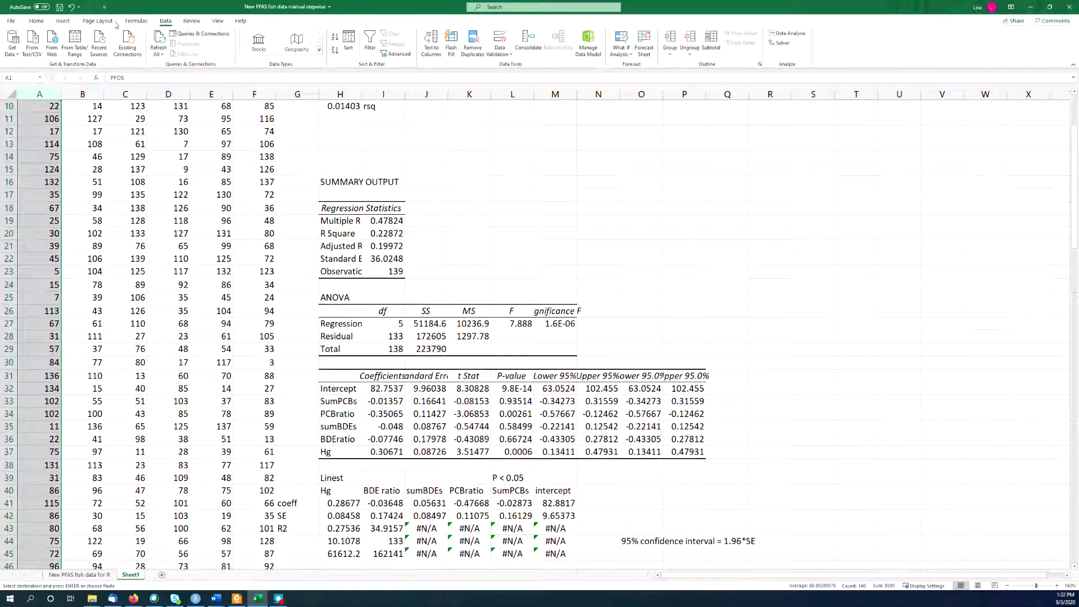
pyautogui.click(787, 33)
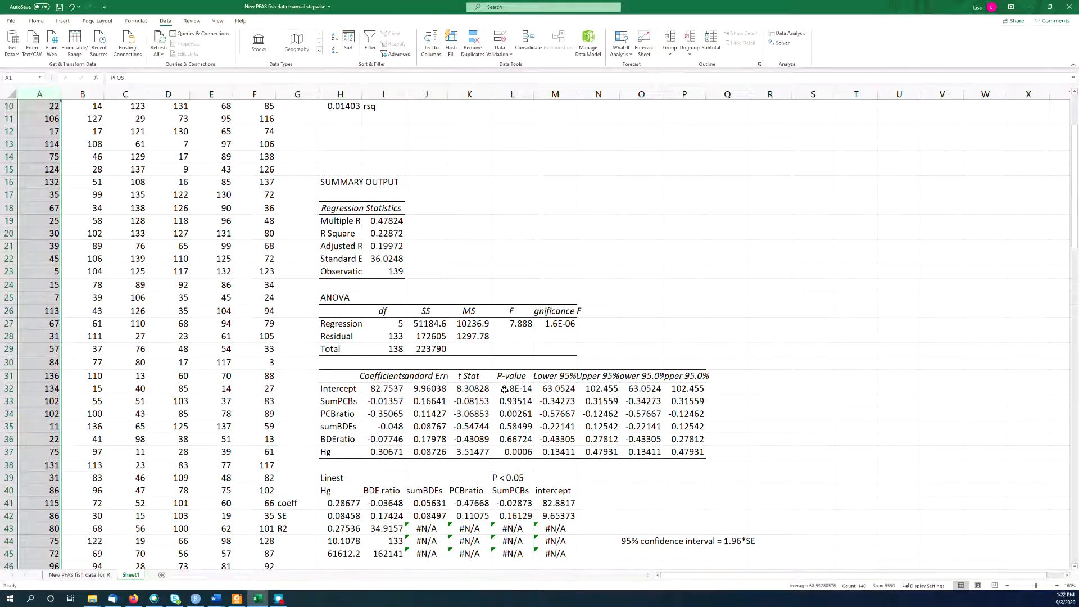
pyautogui.scroll(-3)
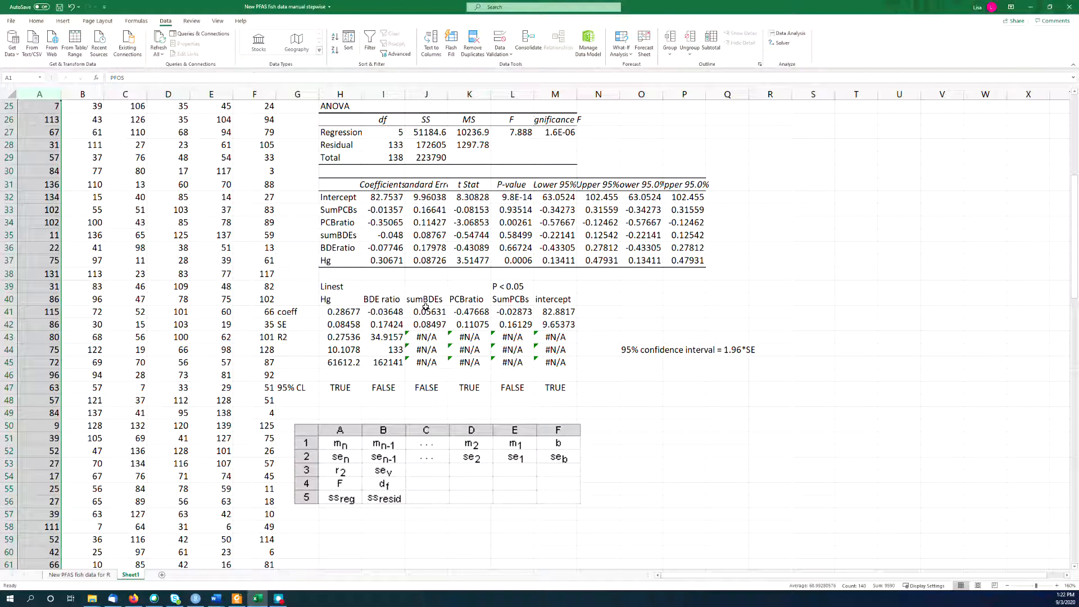
pyautogui.moveTo(424, 349)
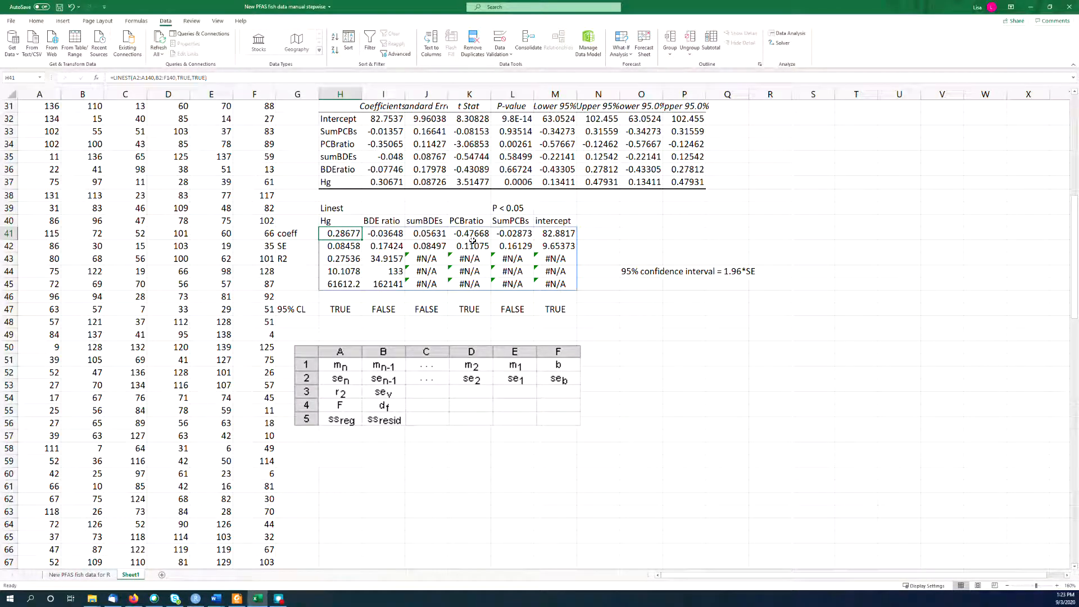
pyautogui.moveTo(402, 261)
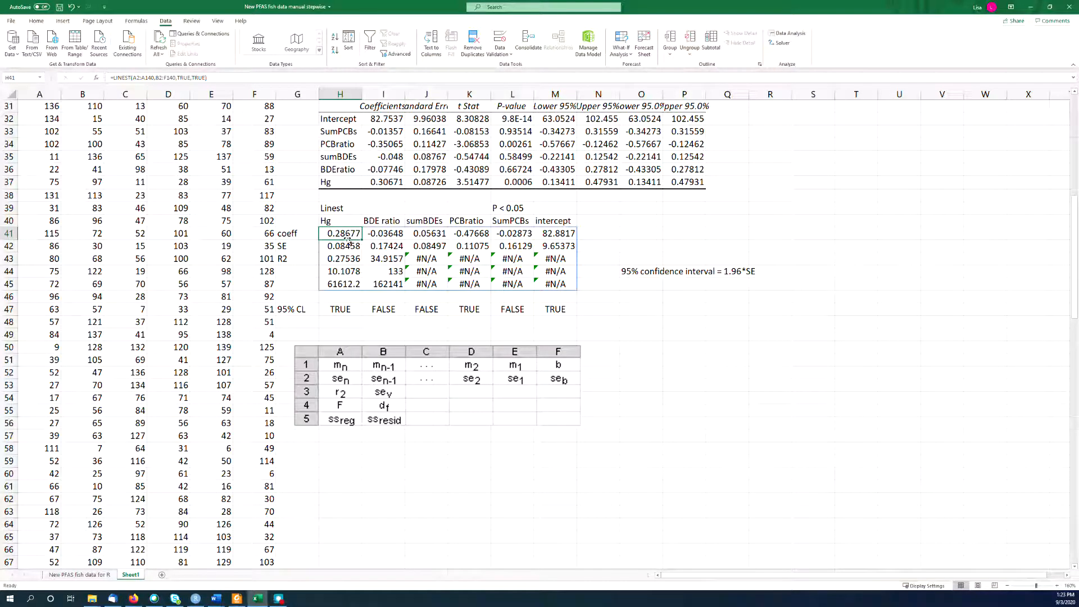
# Step: Copy the LINEST array H41:M45 and pick H60 below as the paste destination
pyautogui.moveTo(339, 232); pyautogui.dragTo(555, 283)
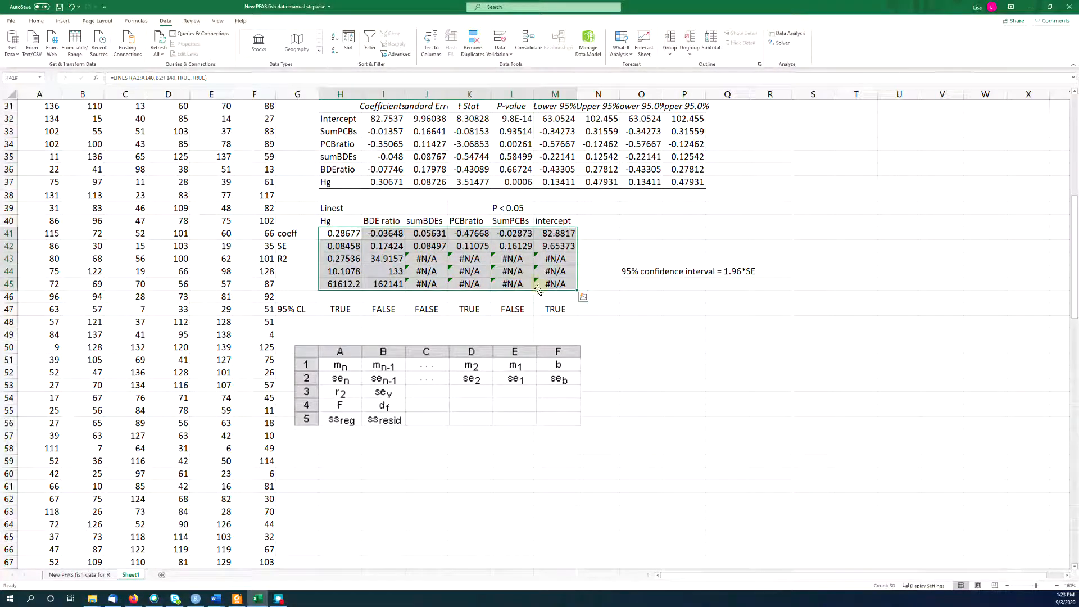
pyautogui.click(341, 472)
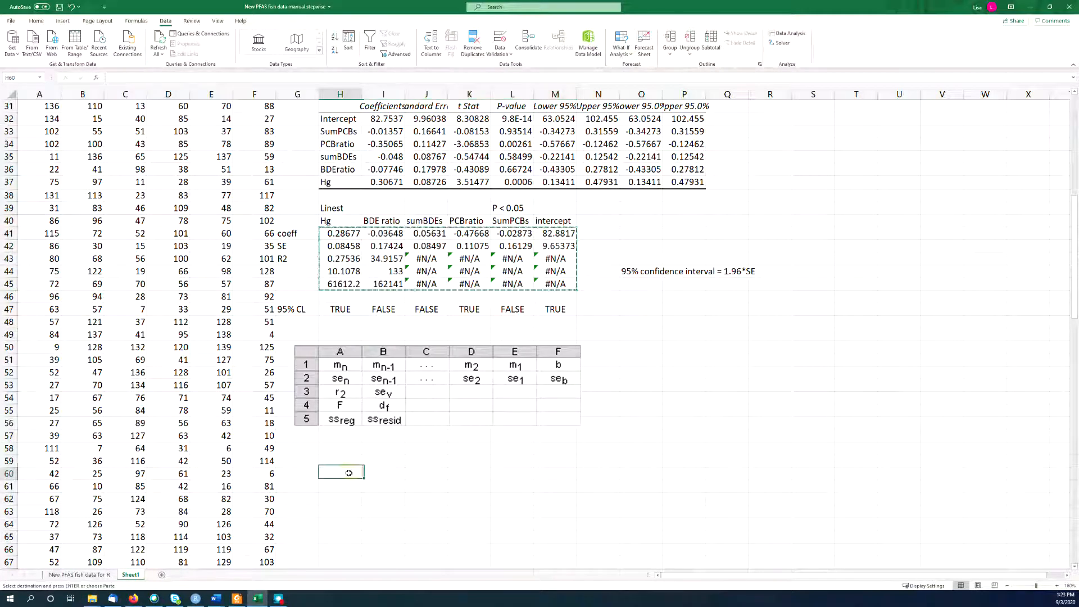